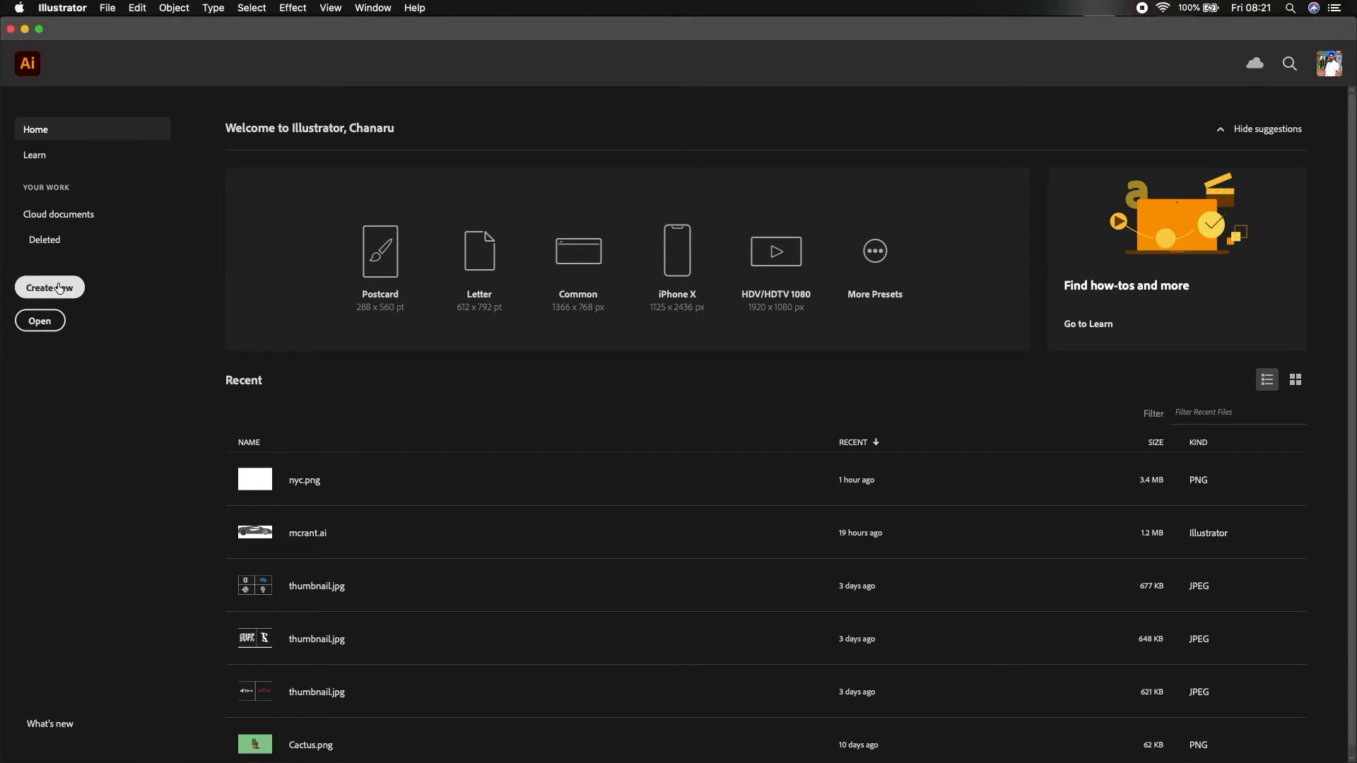
# Create a new blank 1920 × 1080 px document from the Home screen.
pyautogui.click(50, 287)
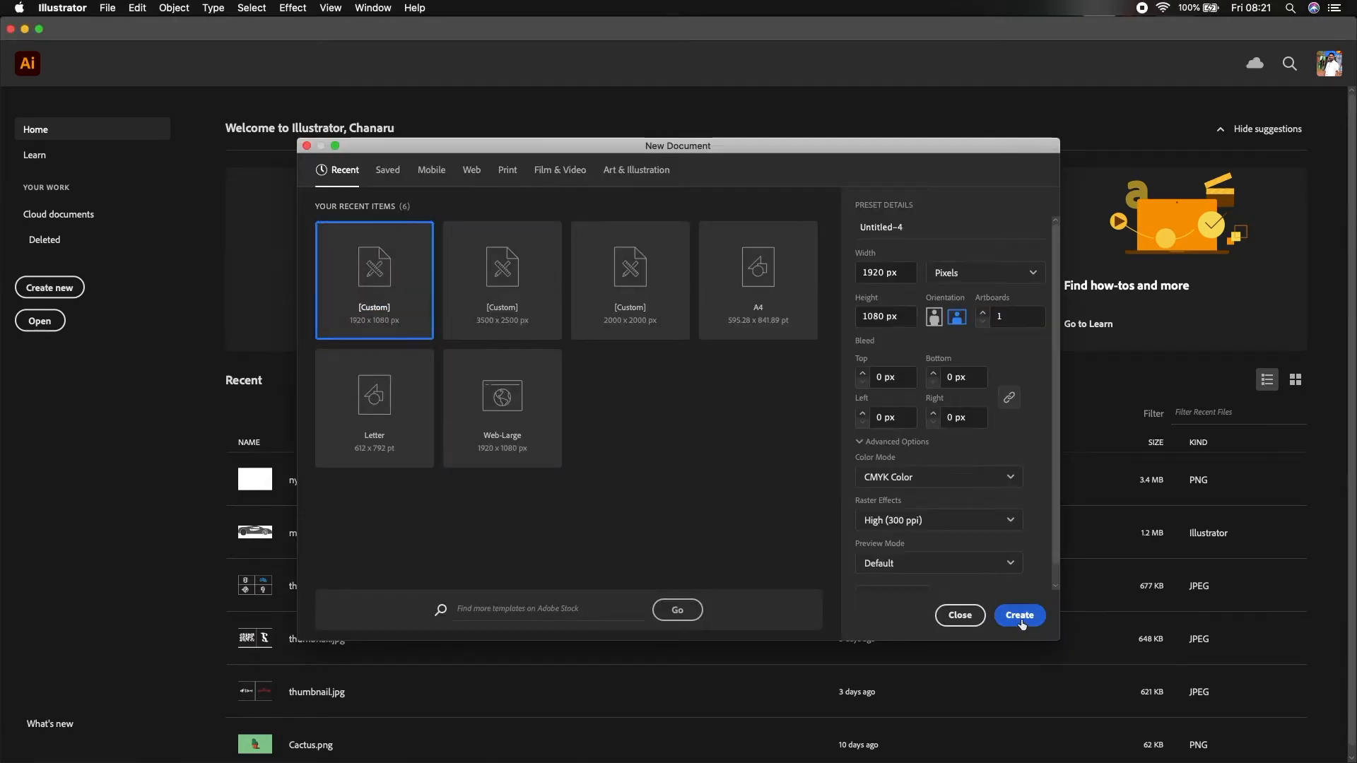
pyautogui.click(1019, 615)
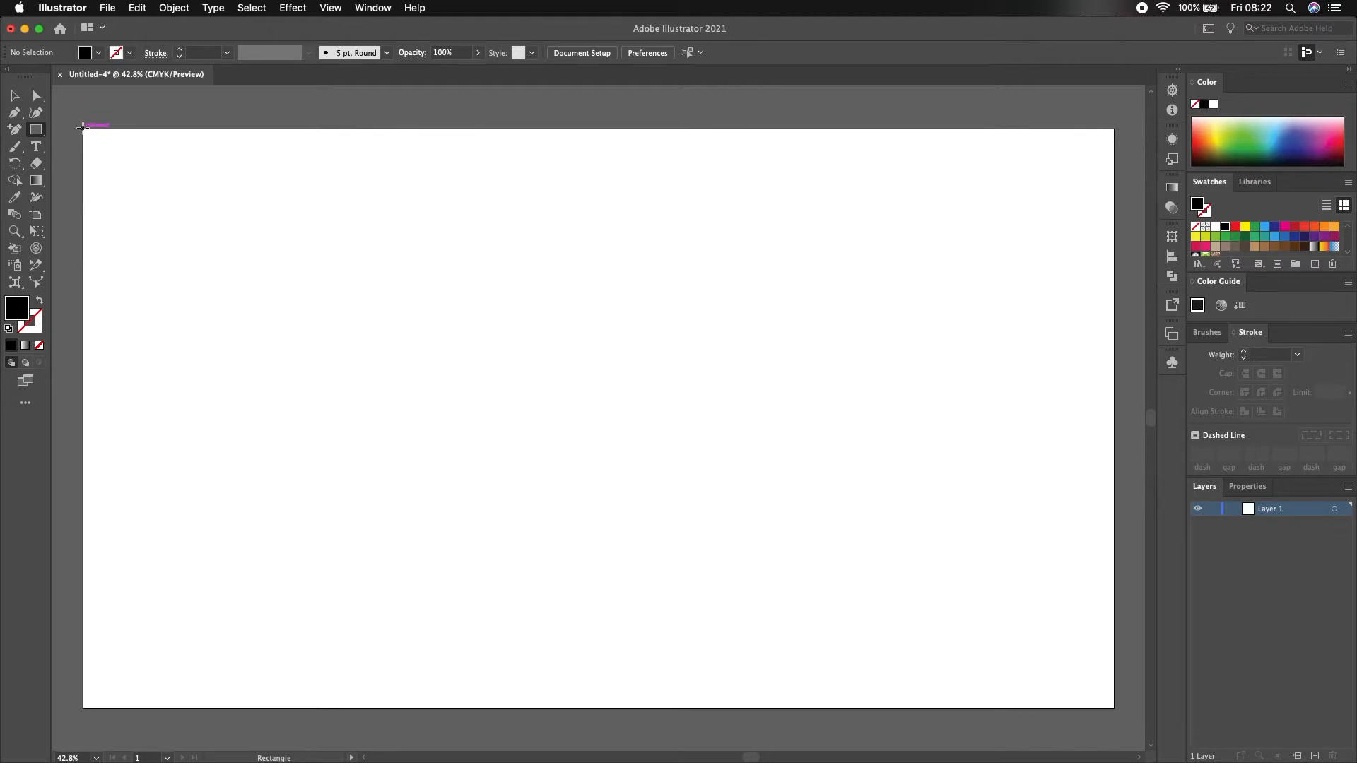
# Draw a black rectangle covering the entire artboard as the background.
pyautogui.moveTo(83, 126); pyautogui.dragTo(1096, 706)
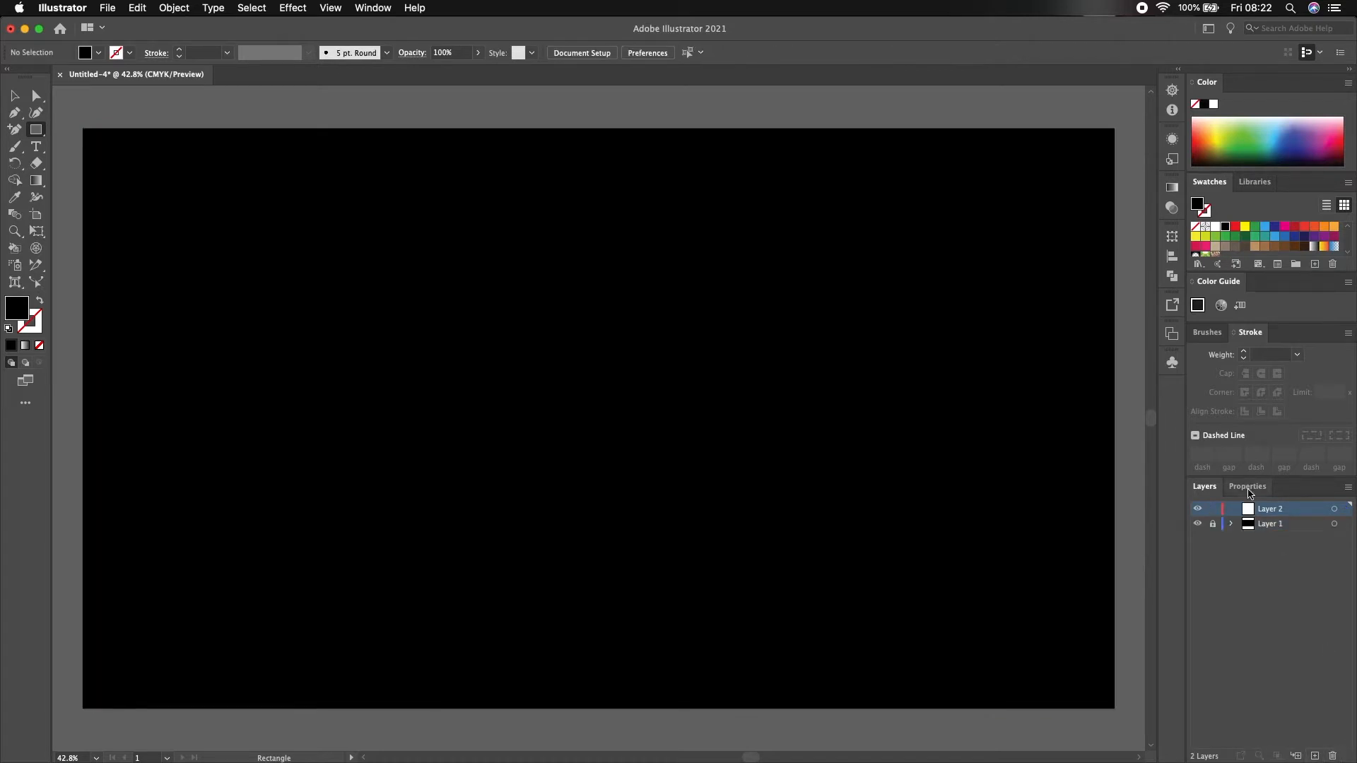
# Add a white Arial Black letter Y near the centre of the artboard.
pyautogui.click(37, 145)
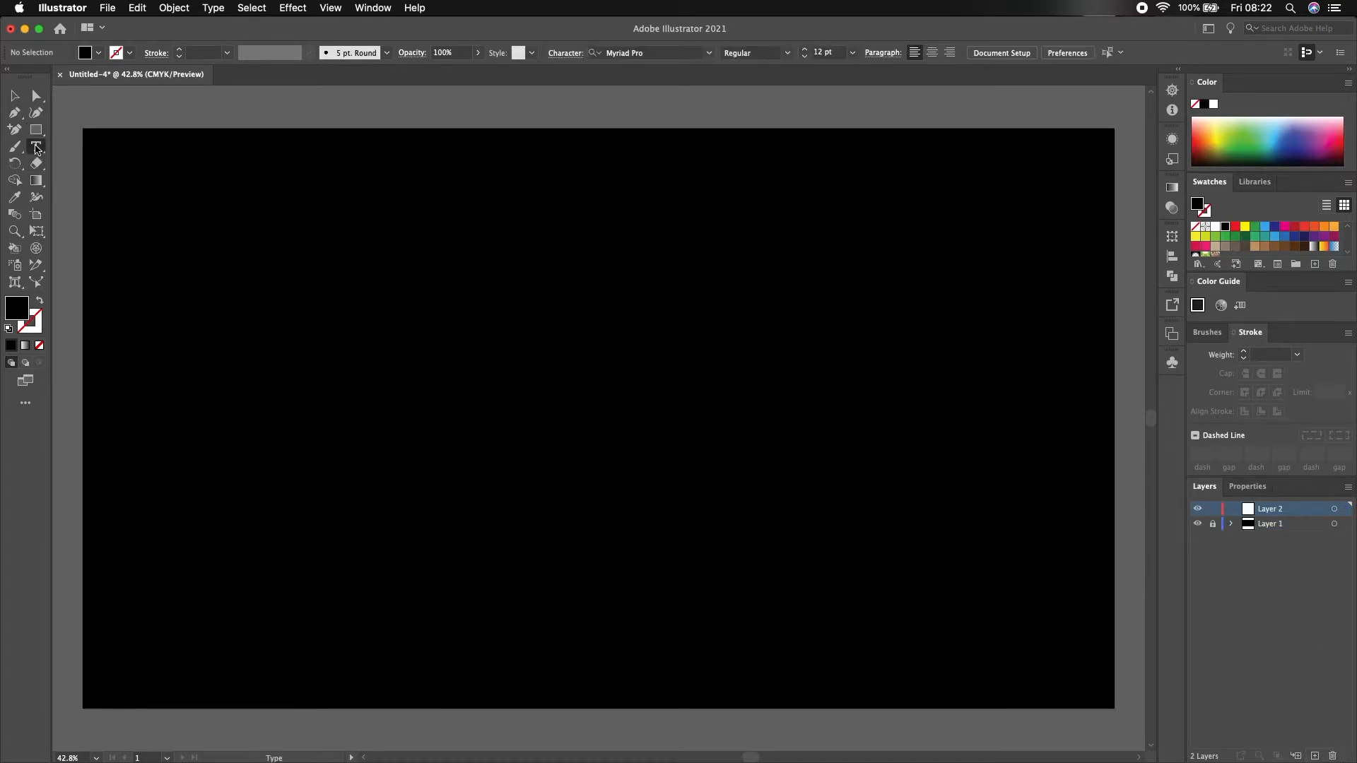
pyautogui.click(37, 147)
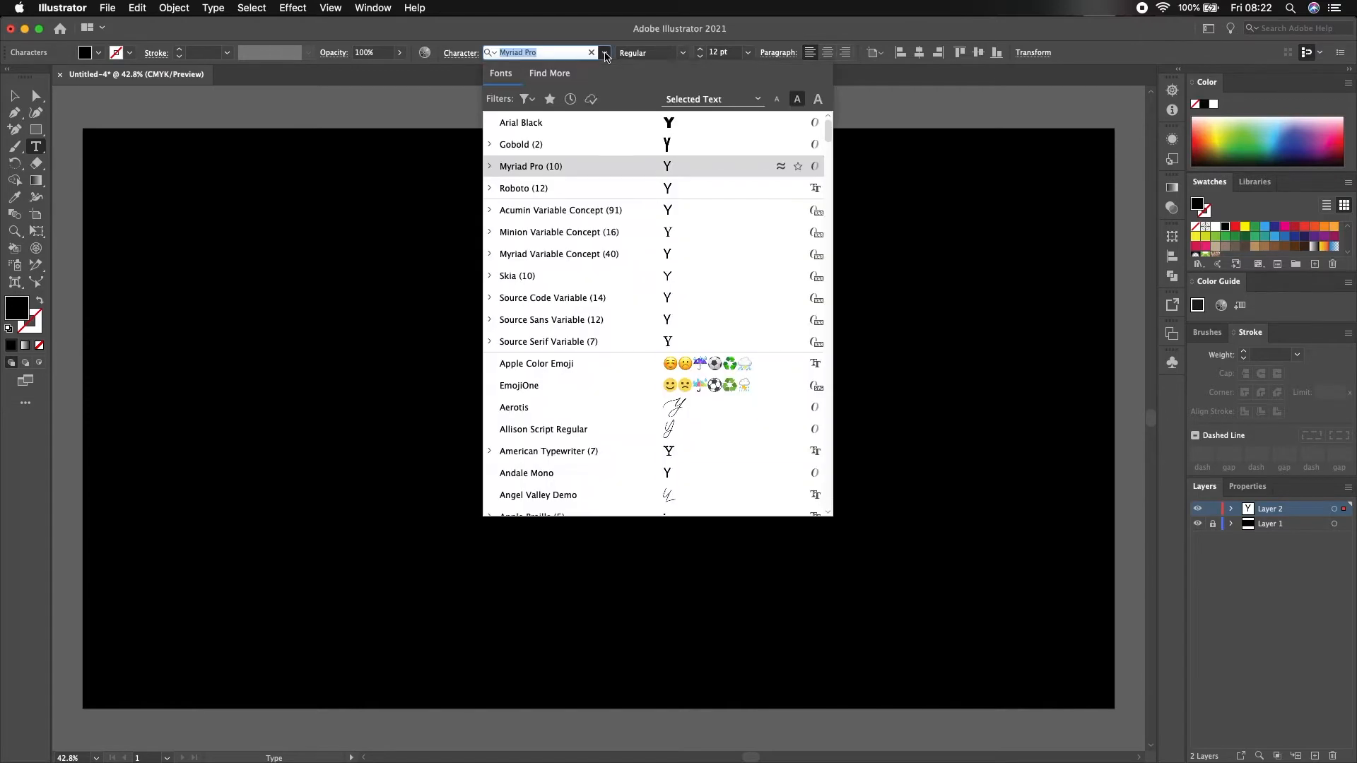
pyautogui.click(522, 122)
pyautogui.write('72')
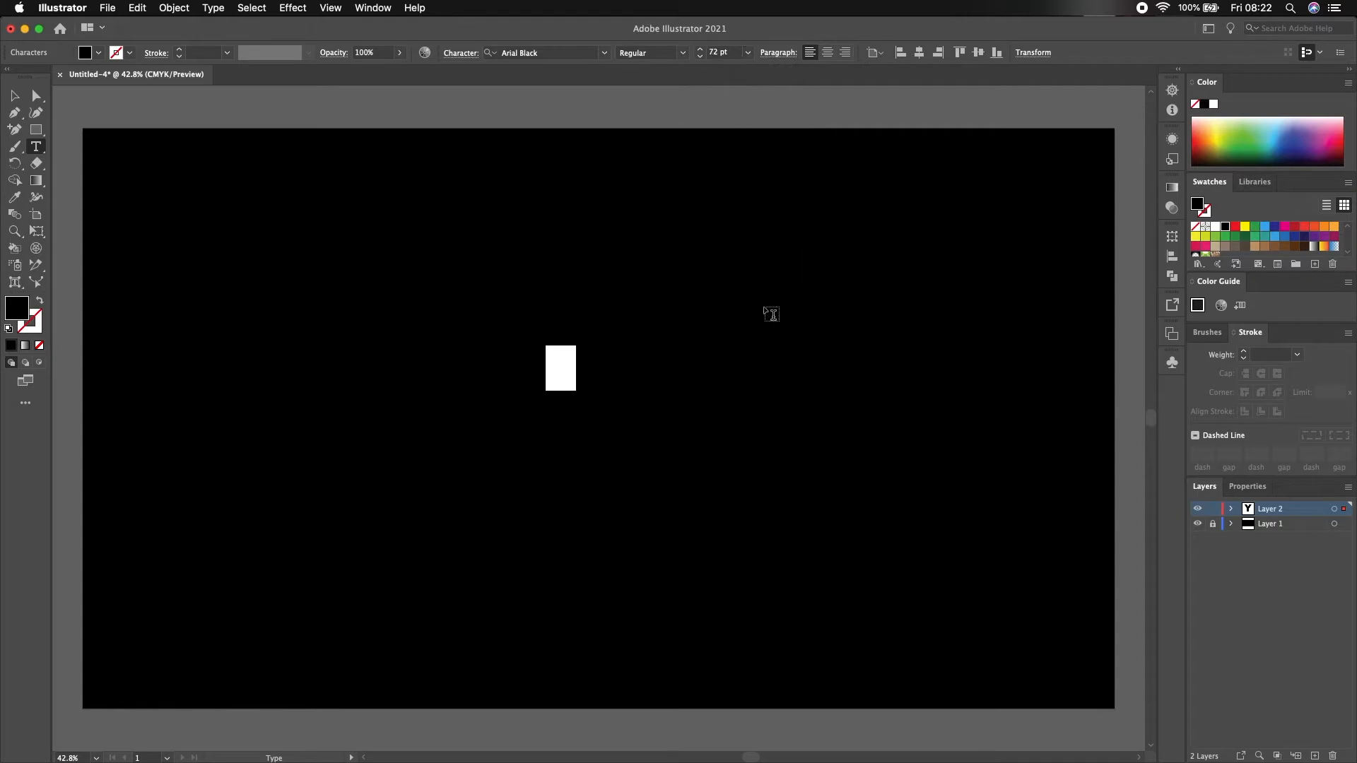
pyautogui.click(83, 52)
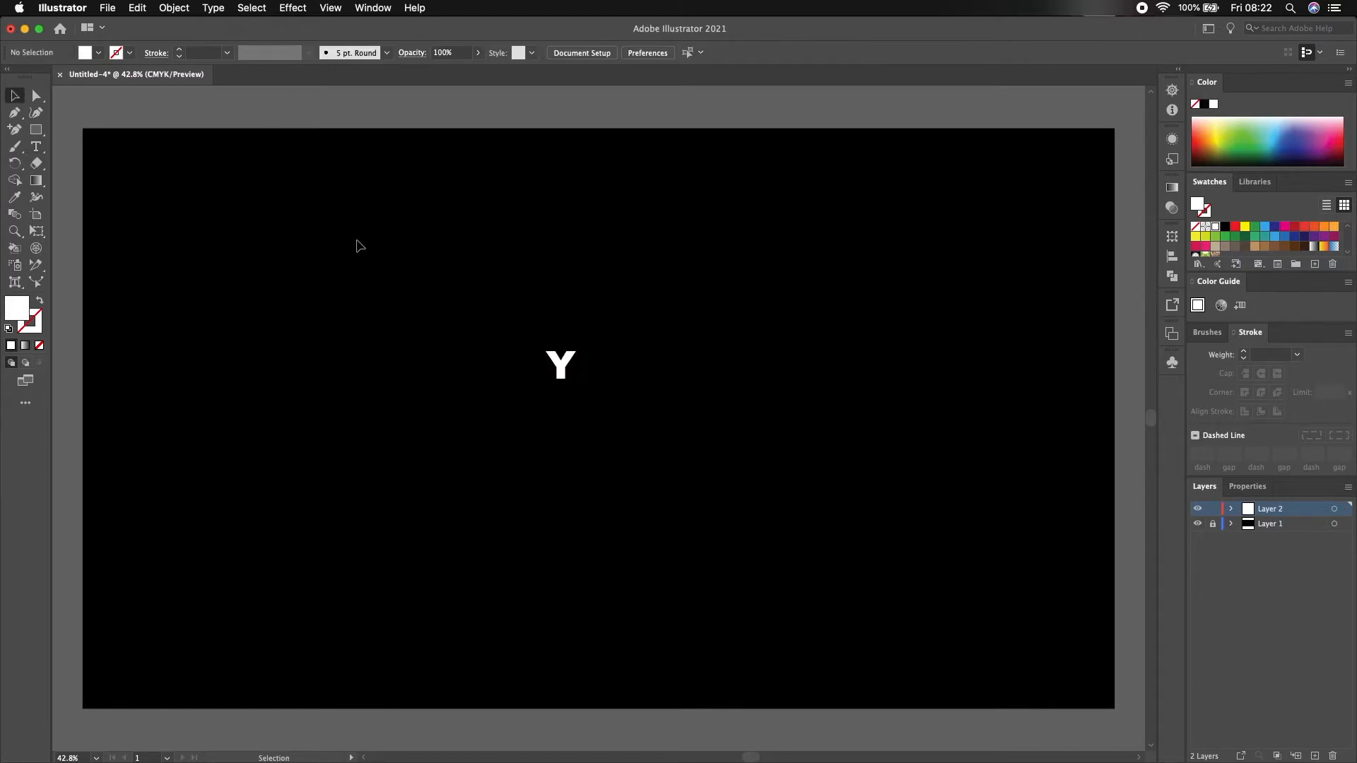
# Expand the Y into outlined shapes and enlarge it on the artboard's left side.
pyautogui.click(560, 364)
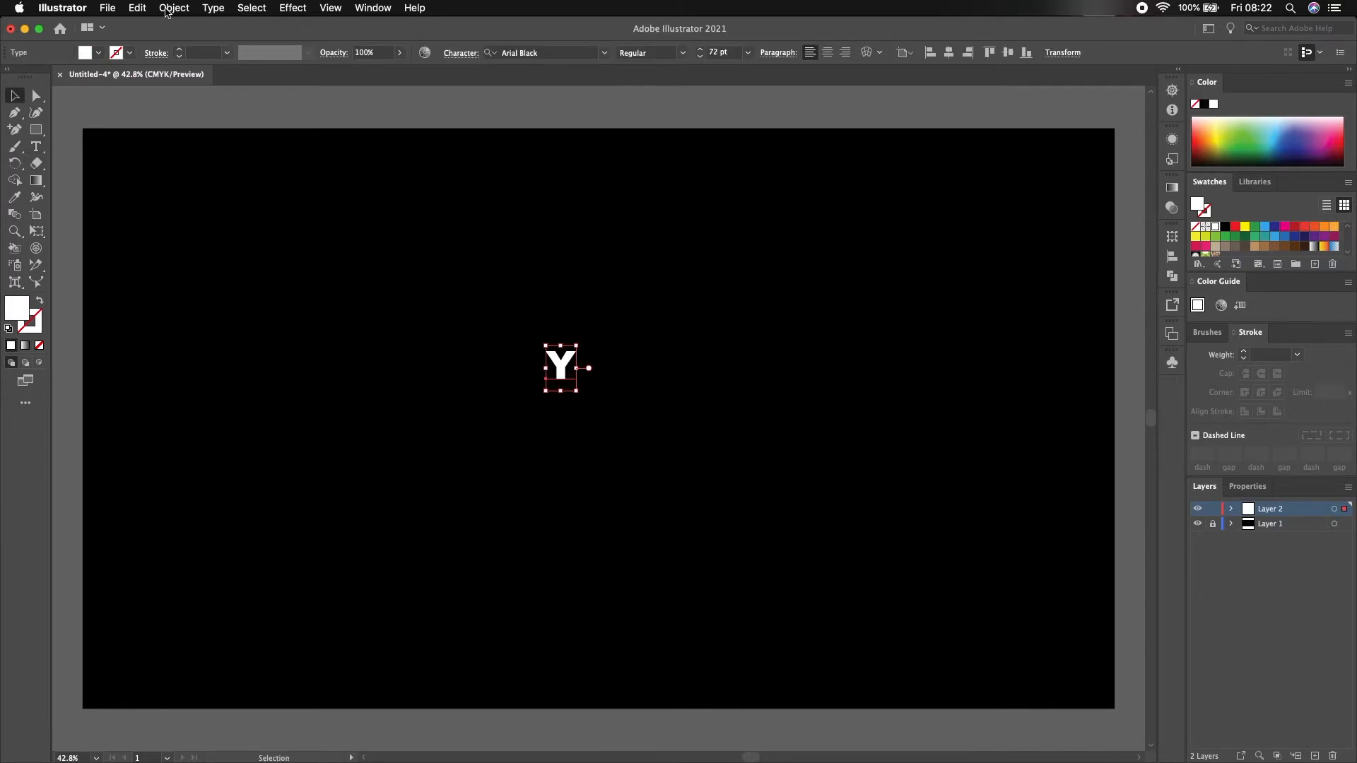
pyautogui.click(174, 8)
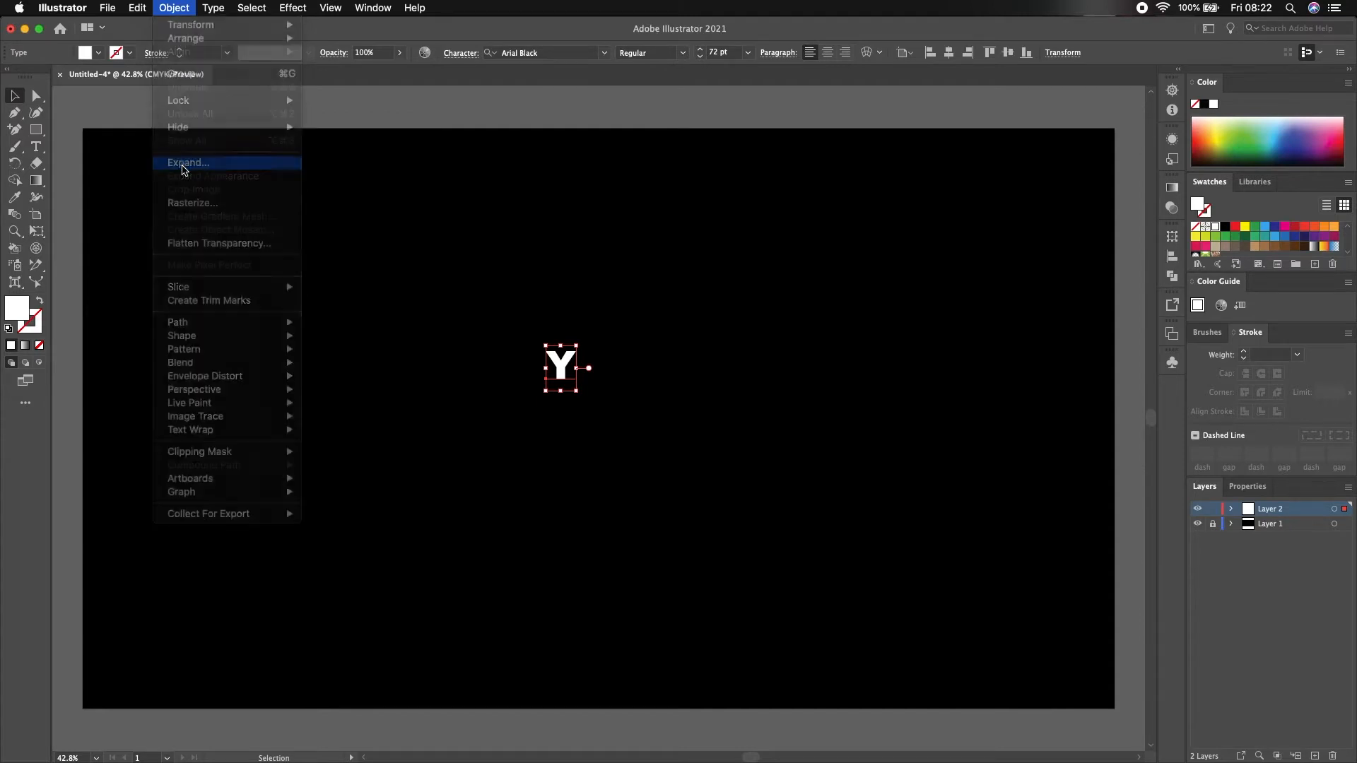
pyautogui.click(186, 162)
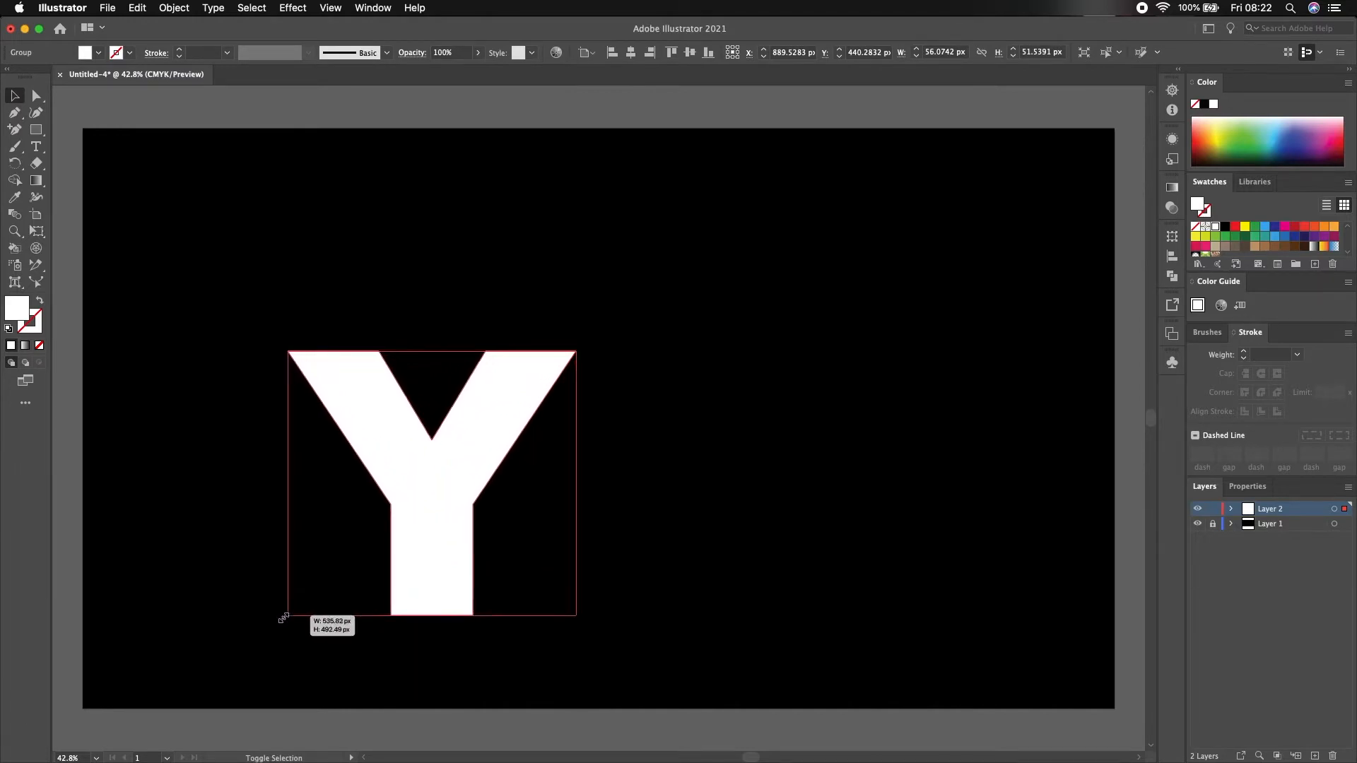
pyautogui.moveTo(433, 484); pyautogui.dragTo(339, 409)
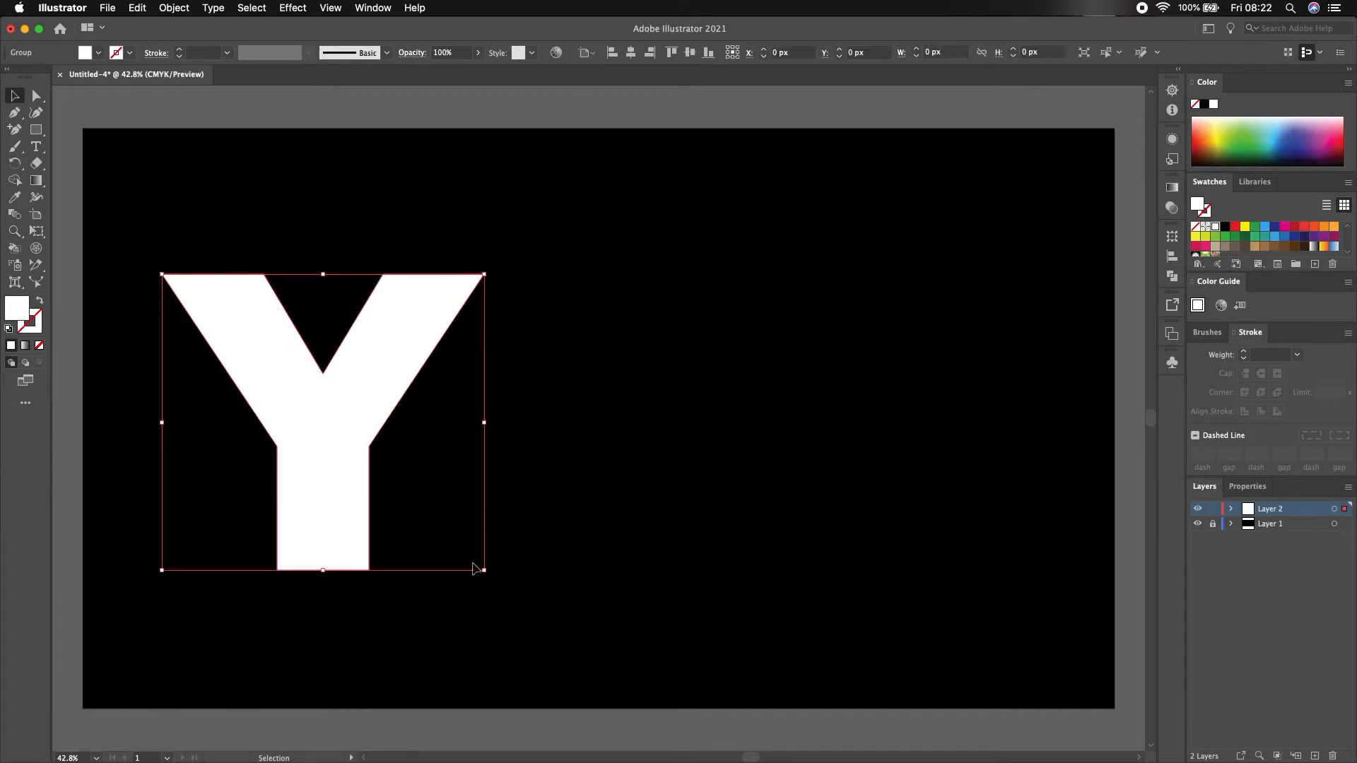
pyautogui.click(137, 8)
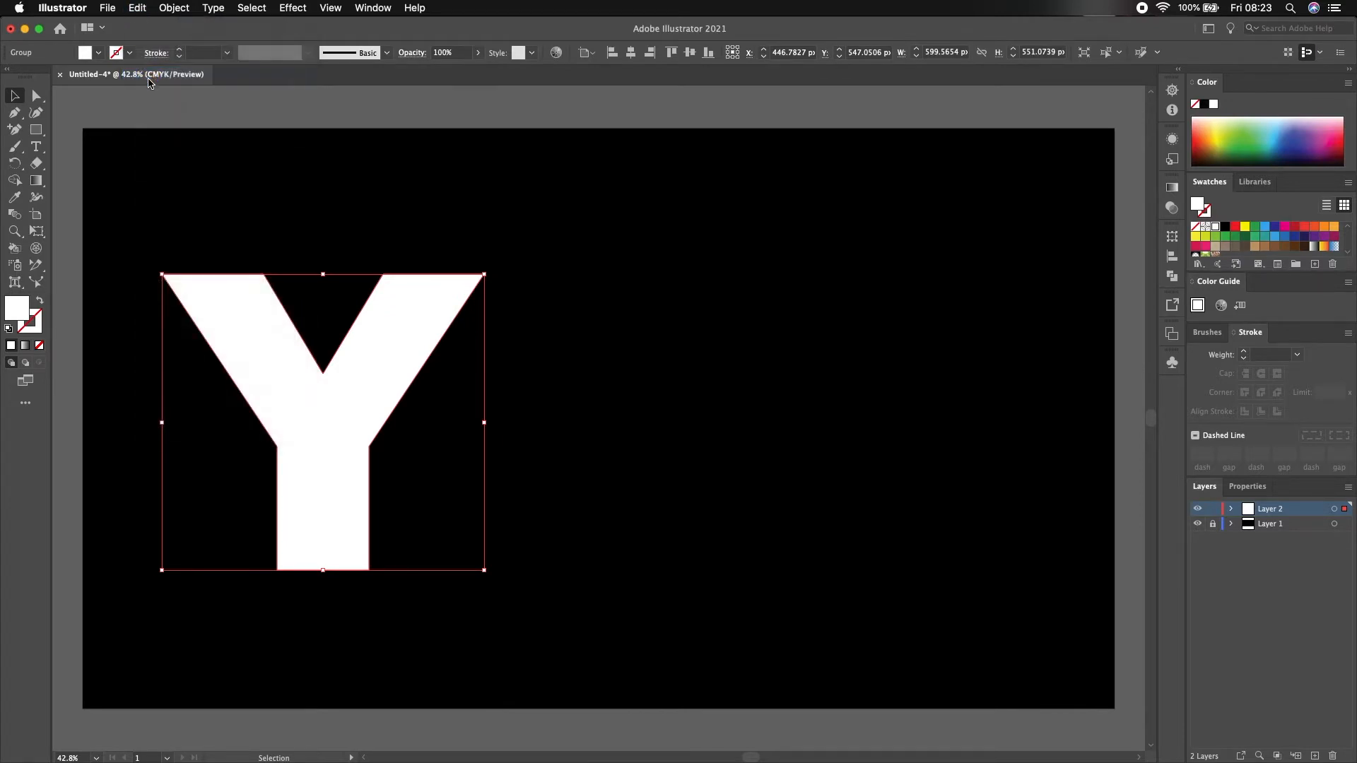
# Copy the outlined Y for a smaller duplicate inside the original.
pyautogui.click(137, 8)
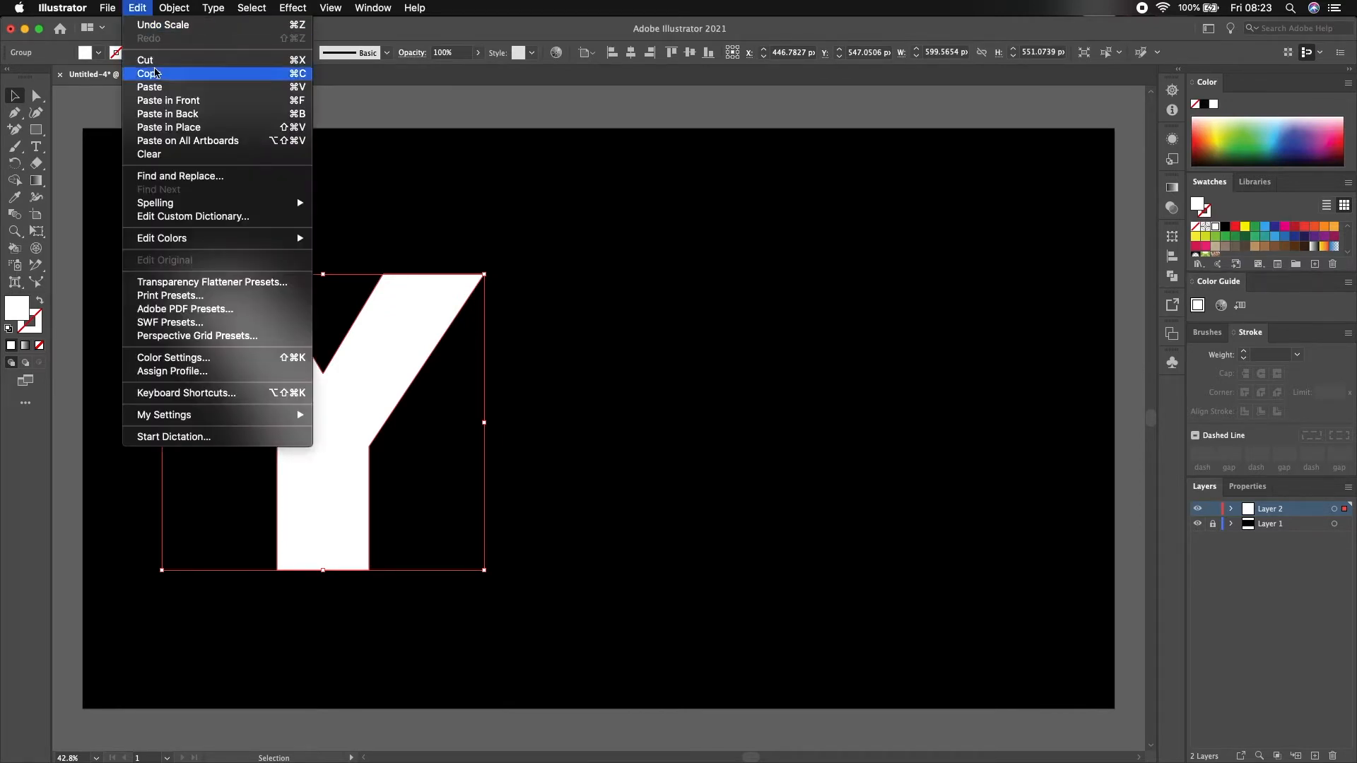
pyautogui.click(147, 74)
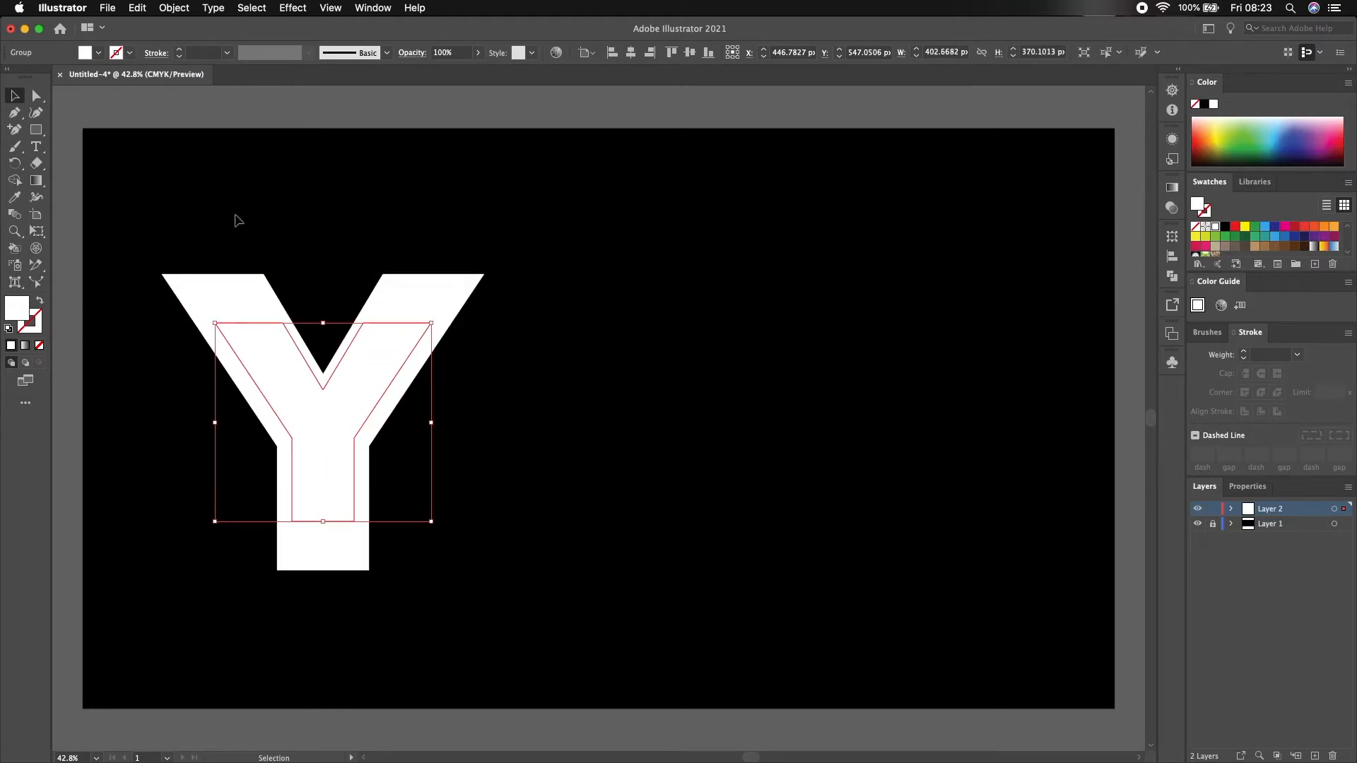
pyautogui.moveTo(208, 206)
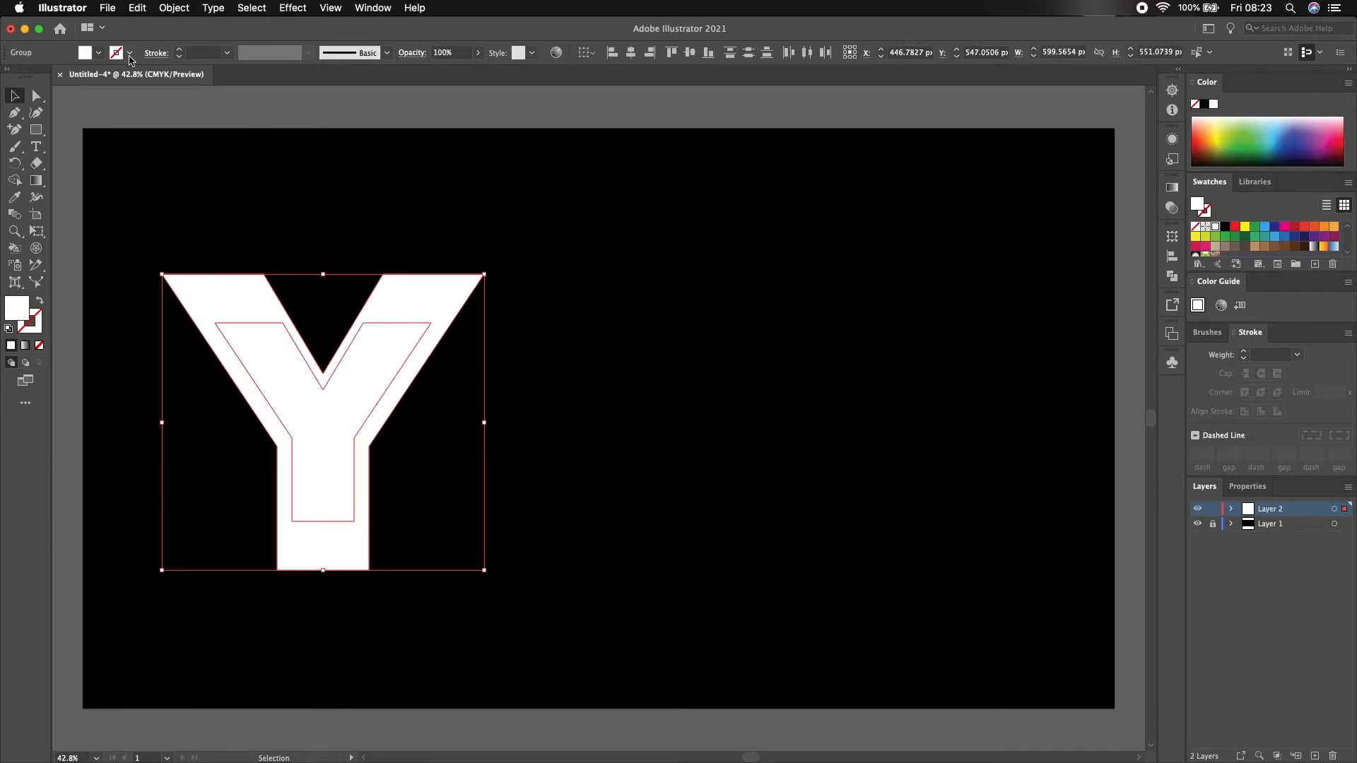
# Give both Y shapes no fill and a 2 pt white stroke, then select them together.
pyautogui.click(129, 52)
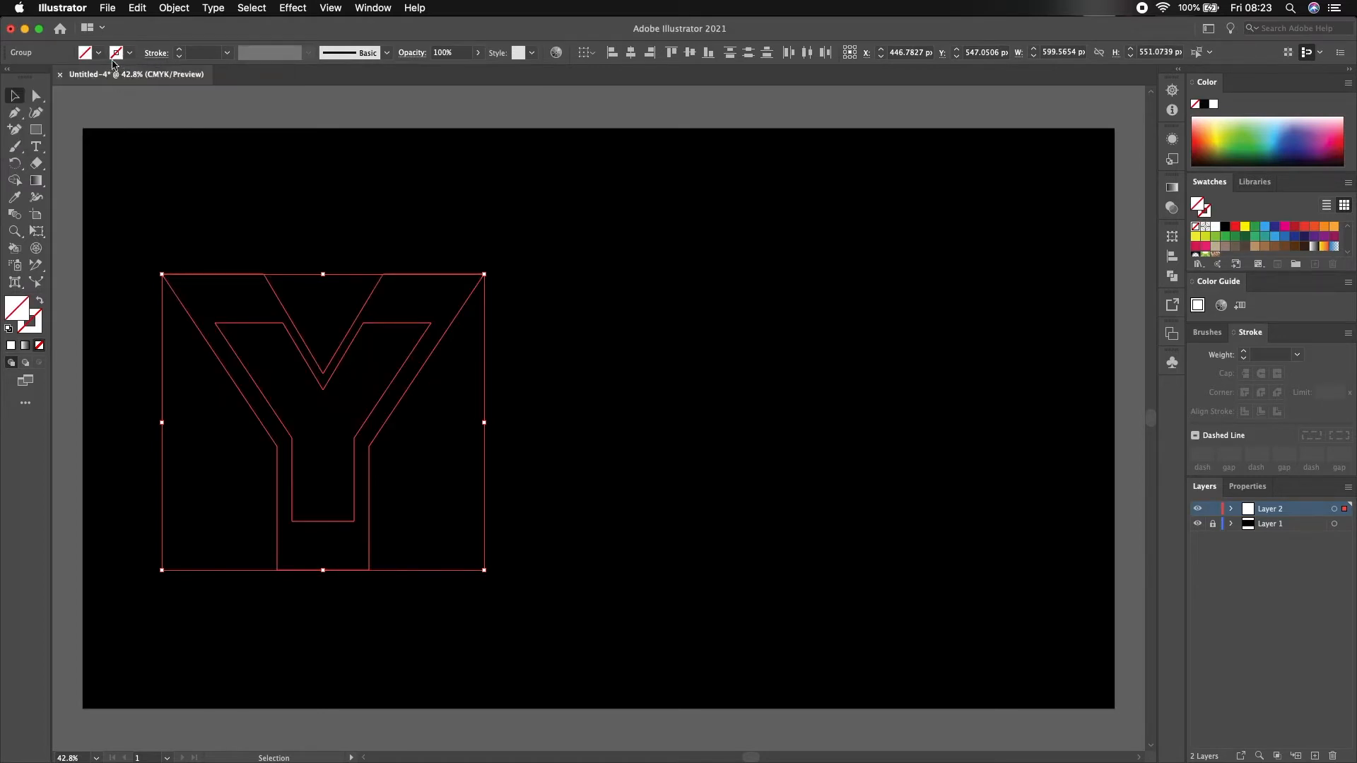
pyautogui.click(118, 52)
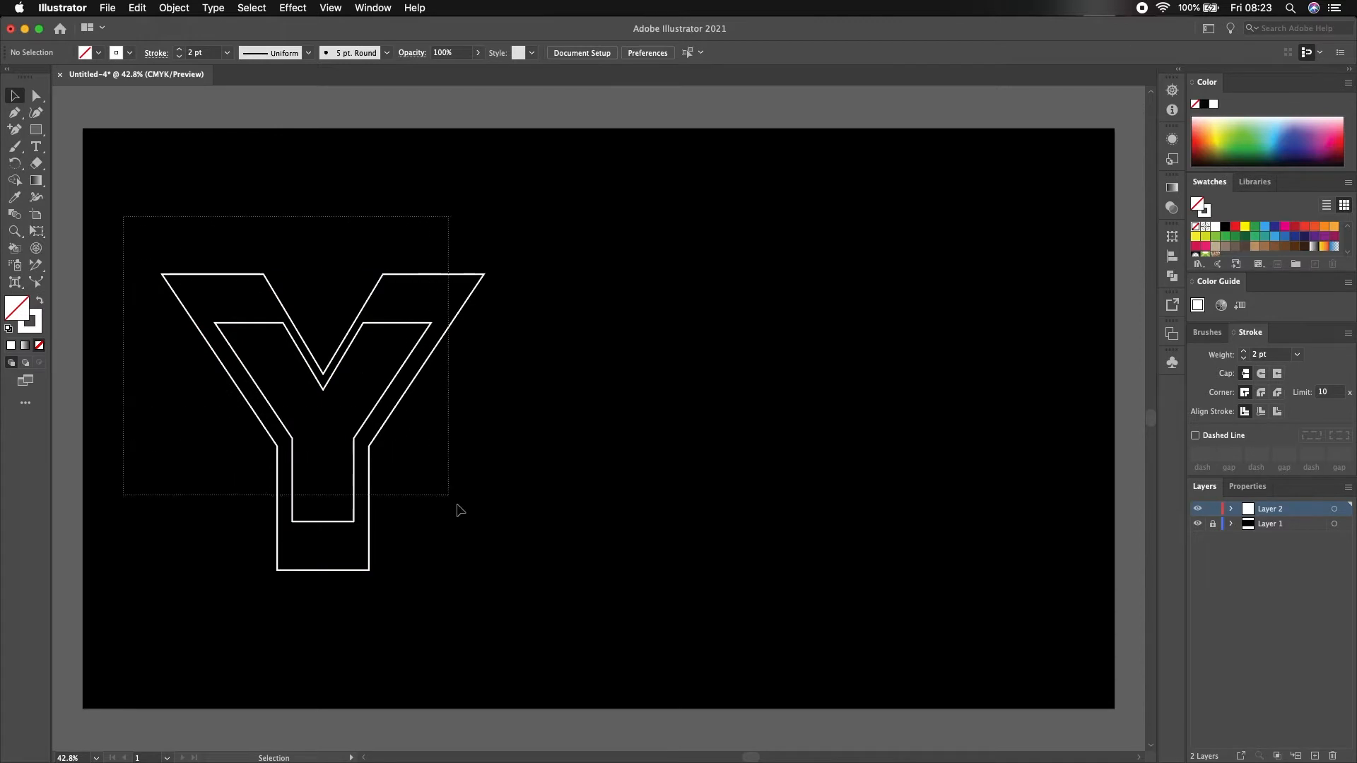
pyautogui.moveTo(458, 510); pyautogui.dragTo(534, 612)
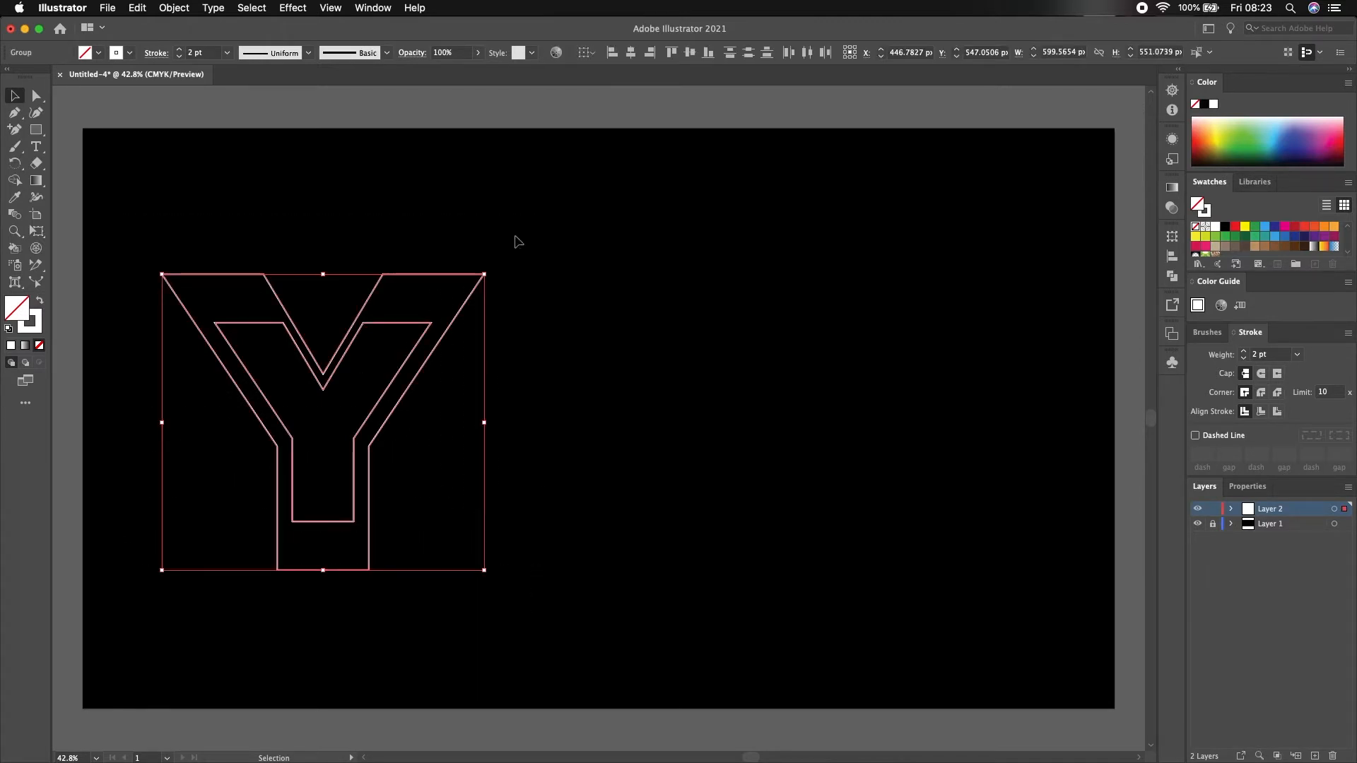
# Blend the outer and inner Y outlines via Object > Blend > Make.
pyautogui.click(173, 8)
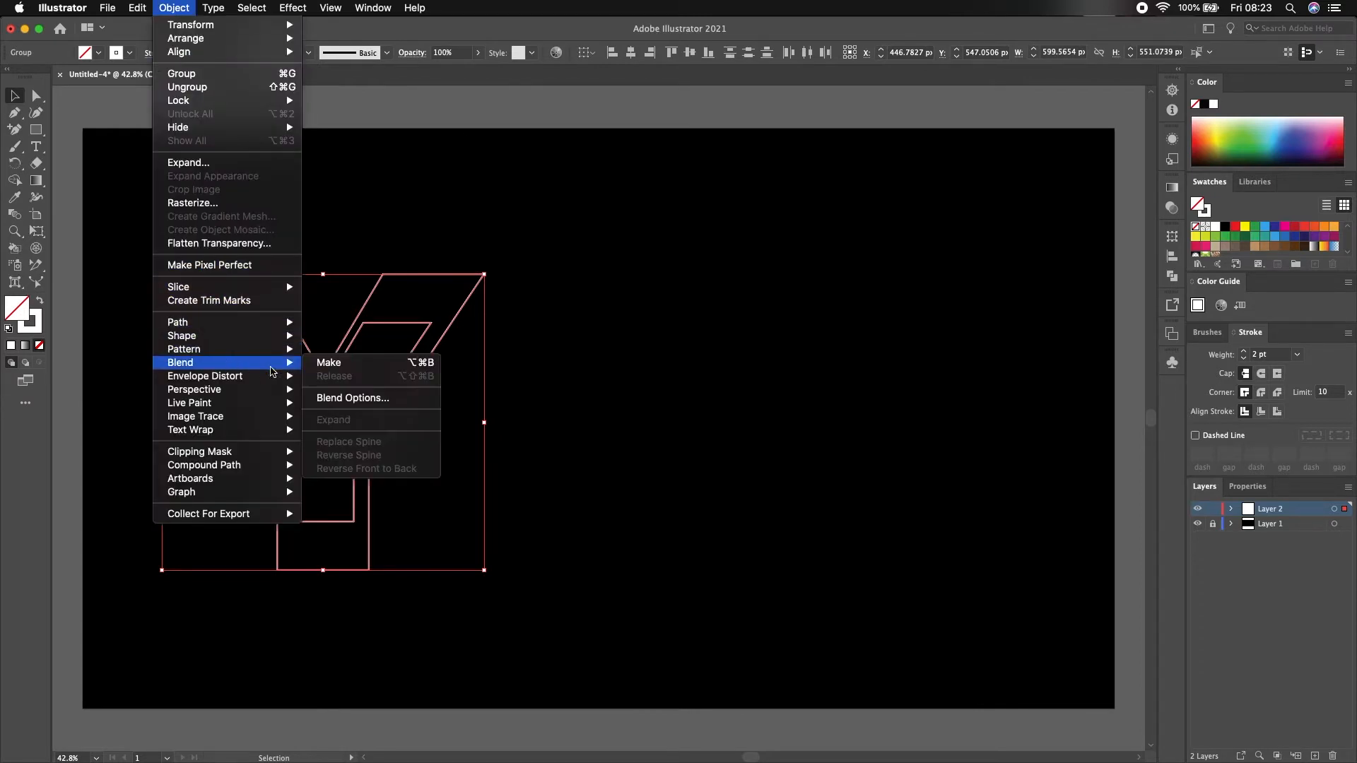
pyautogui.click(329, 362)
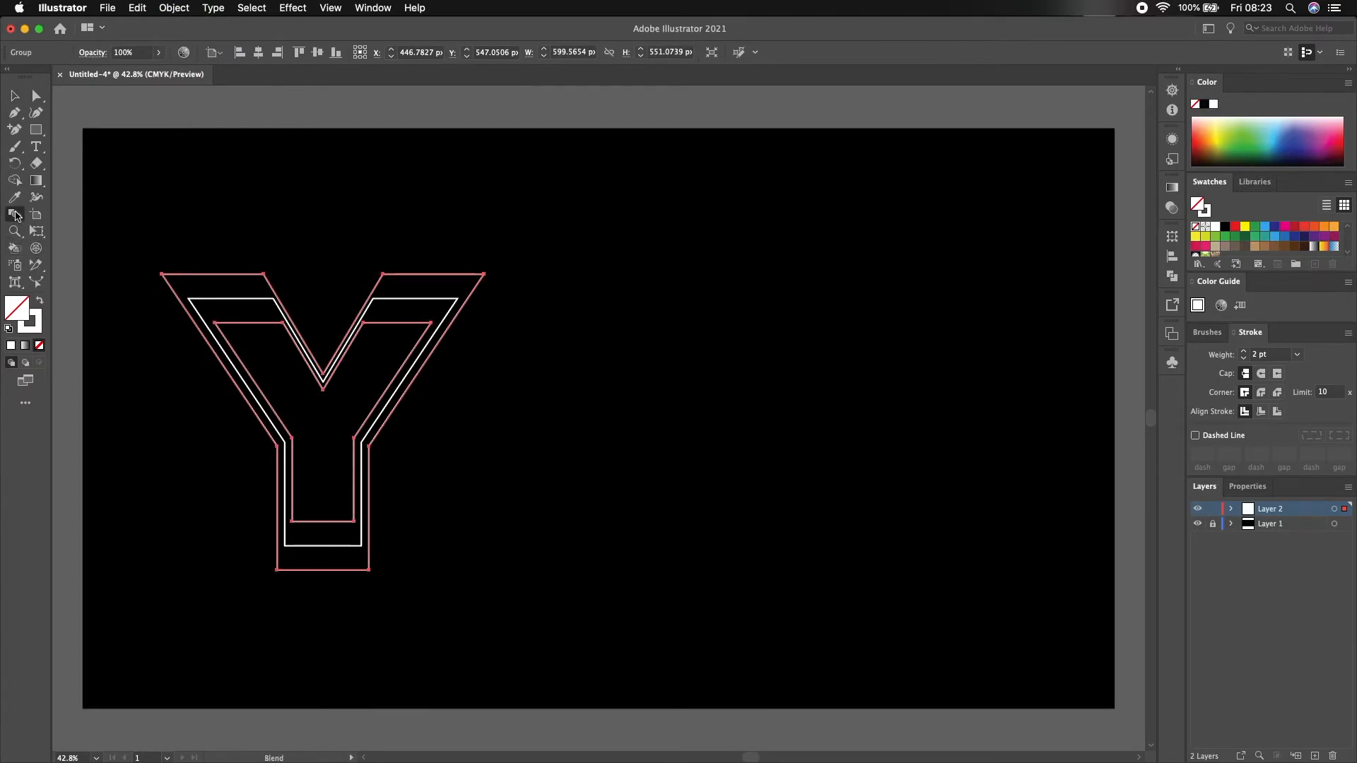
pyautogui.click(173, 9)
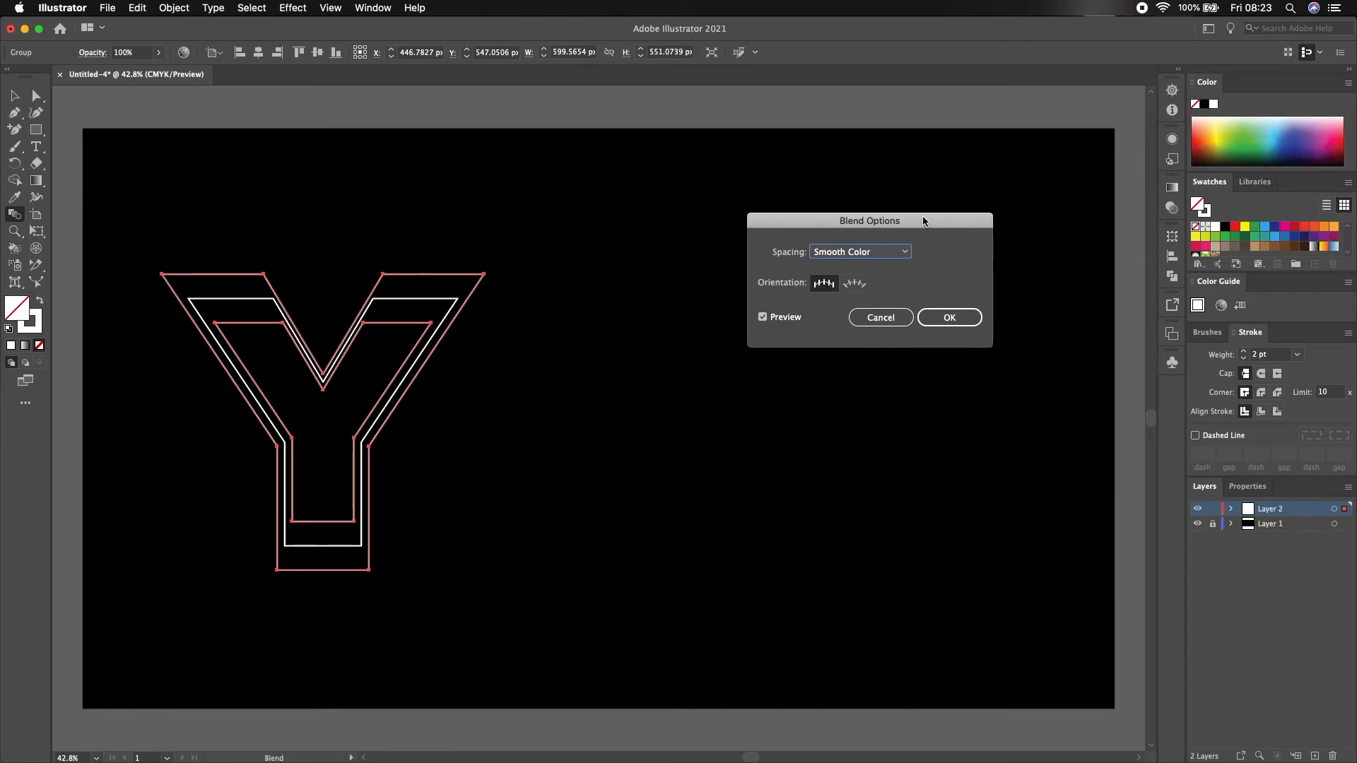
# Set the blend to 15 specified steps so the Y's strokes pack densely.
pyautogui.click(861, 252)
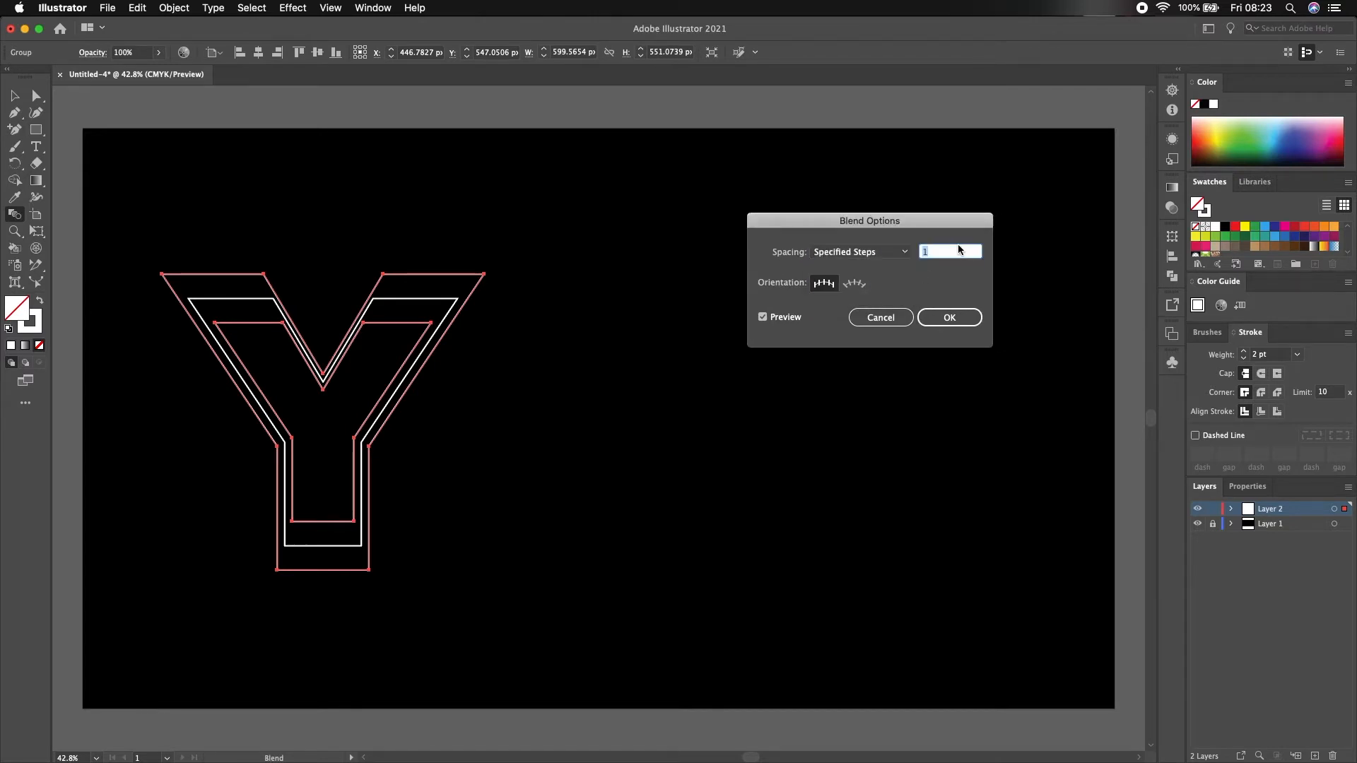
pyautogui.write('3')
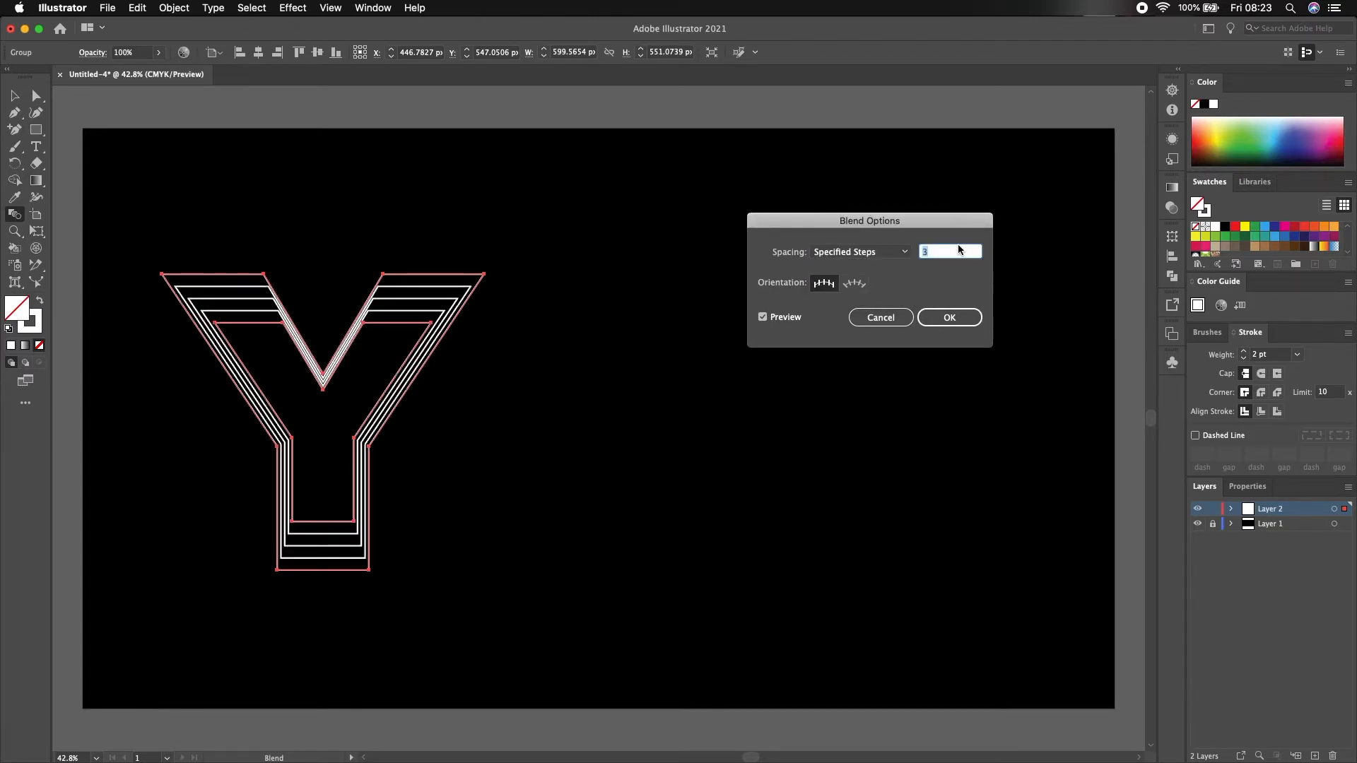
pyautogui.write('8')
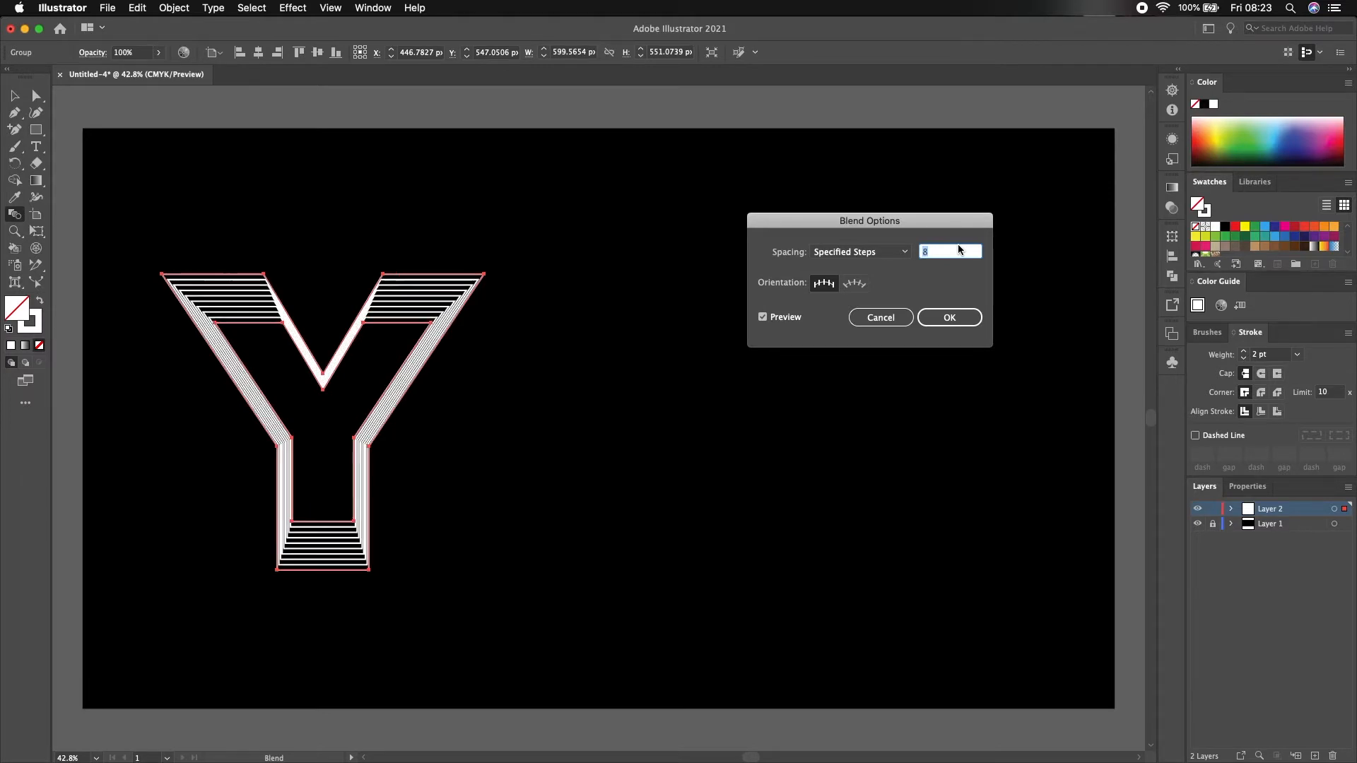
pyautogui.write('12')
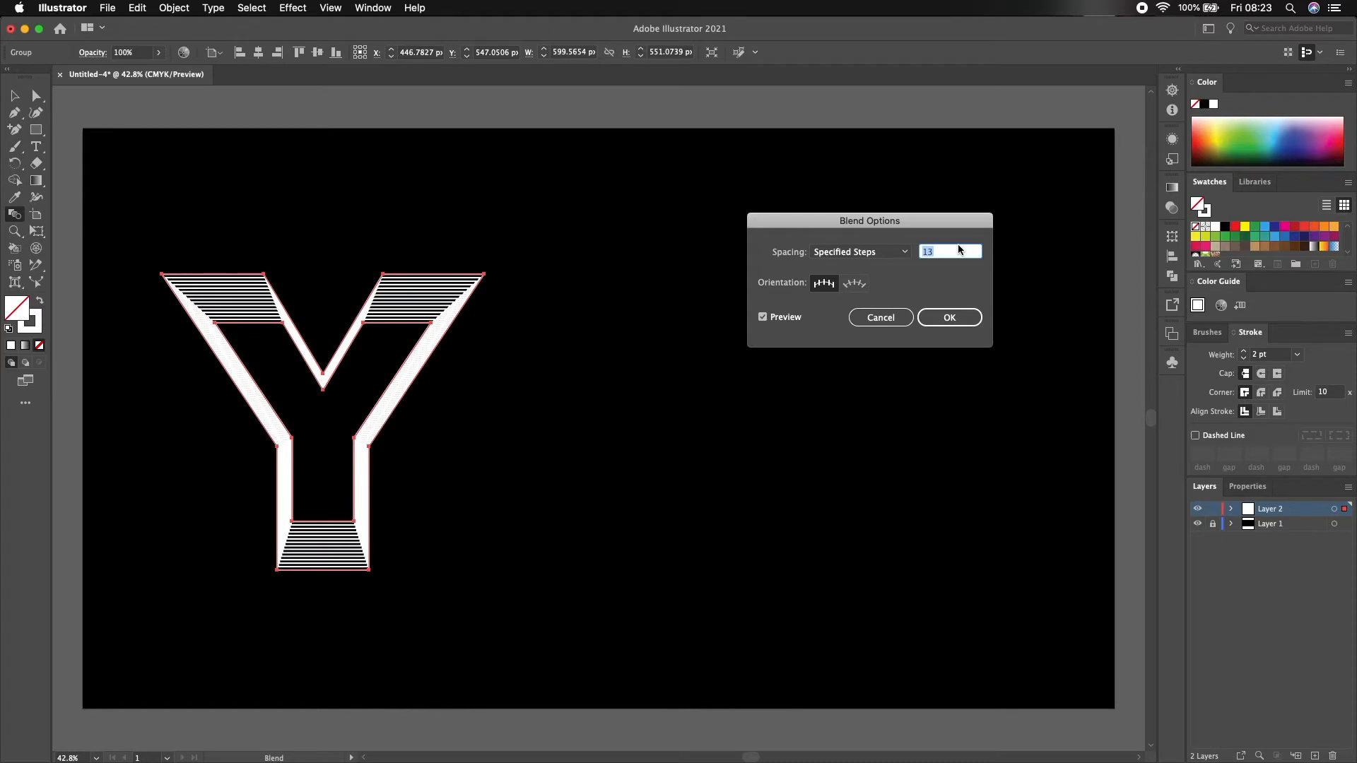
pyautogui.write('15')
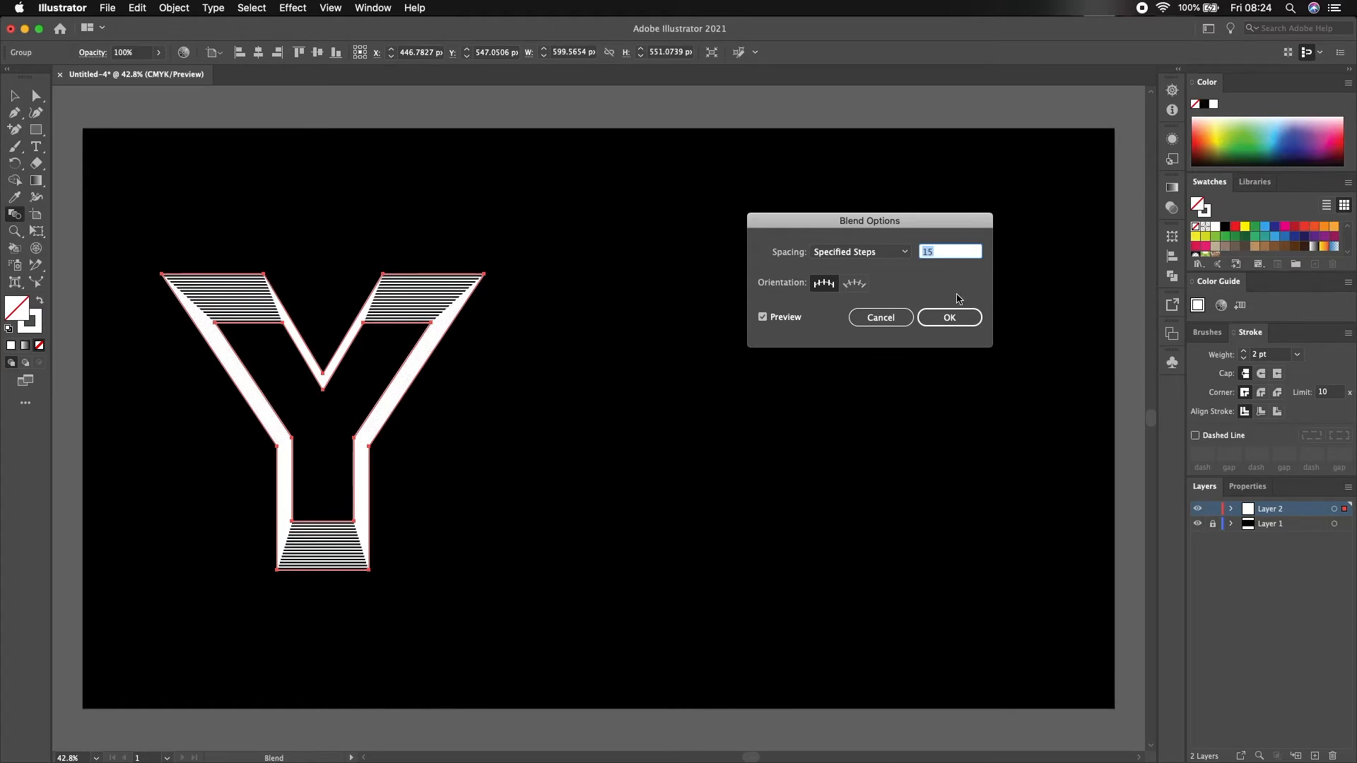
pyautogui.click(948, 316)
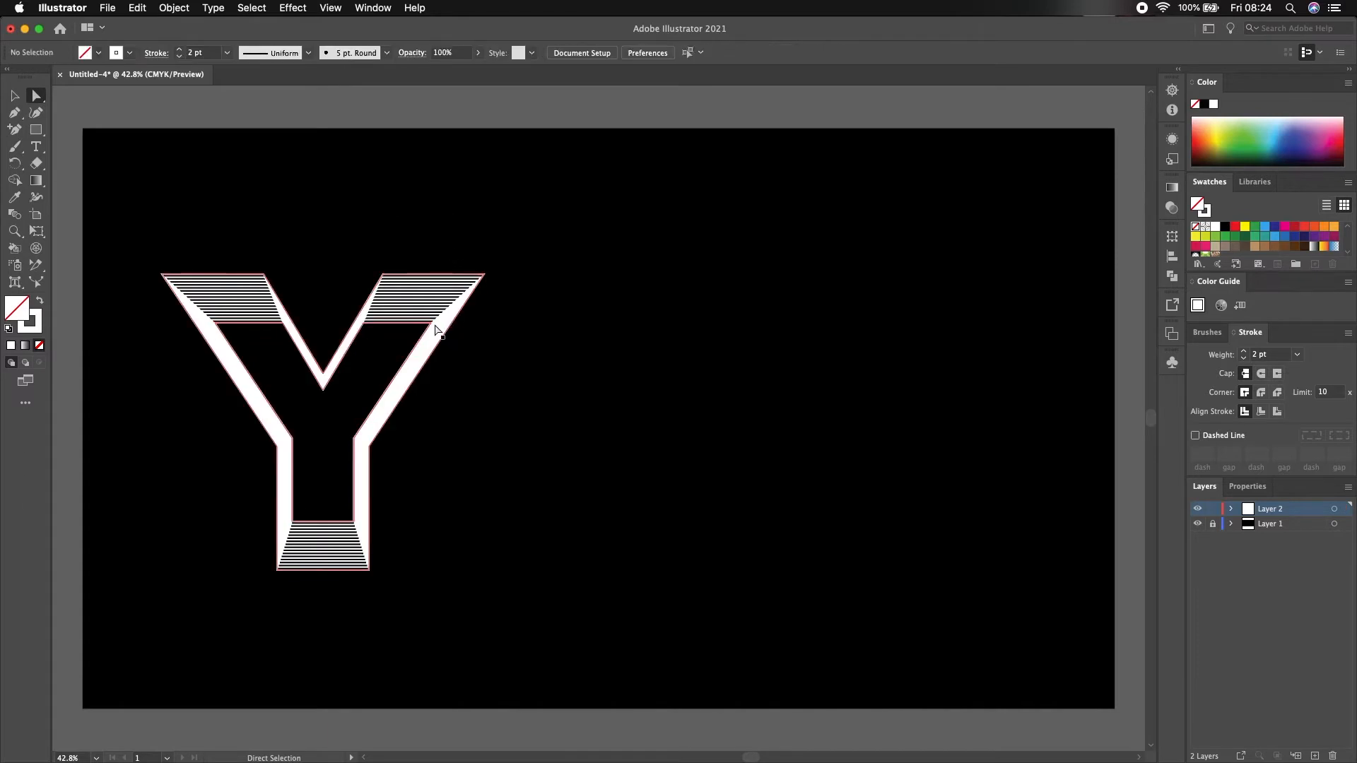
# Drag the inner outline's anchors on the right and left arms to skew the stripes.
pyautogui.moveTo(437, 330); pyautogui.dragTo(449, 306)
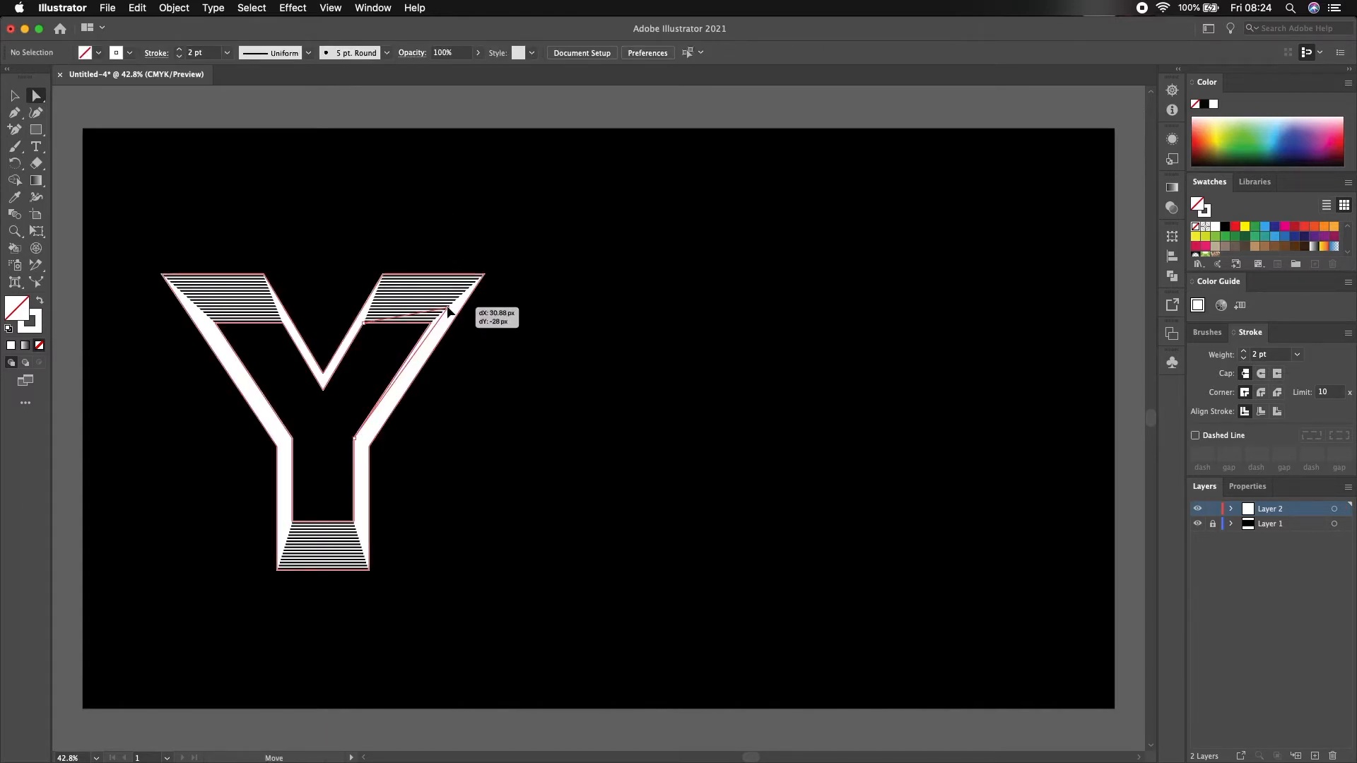
pyautogui.moveTo(450, 311); pyautogui.dragTo(372, 329)
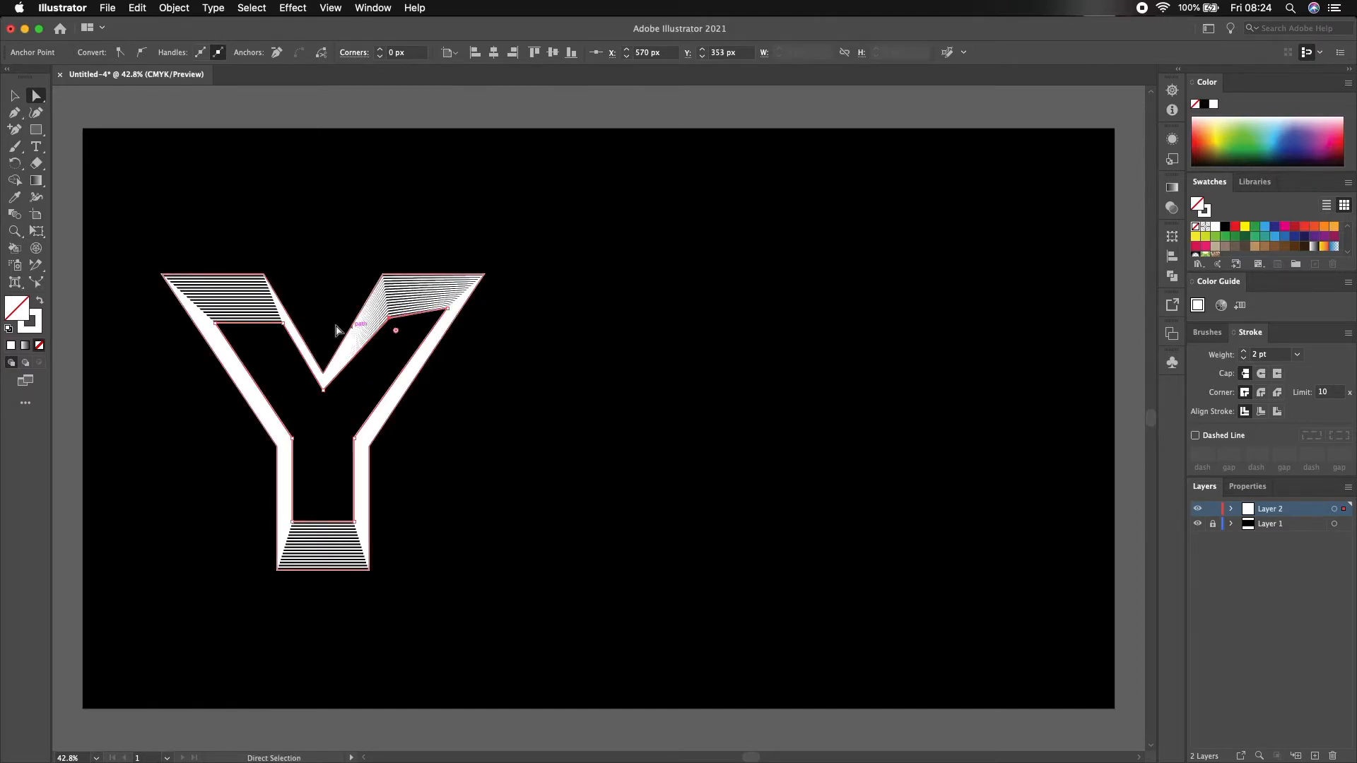
pyautogui.moveTo(394, 330); pyautogui.dragTo(260, 302)
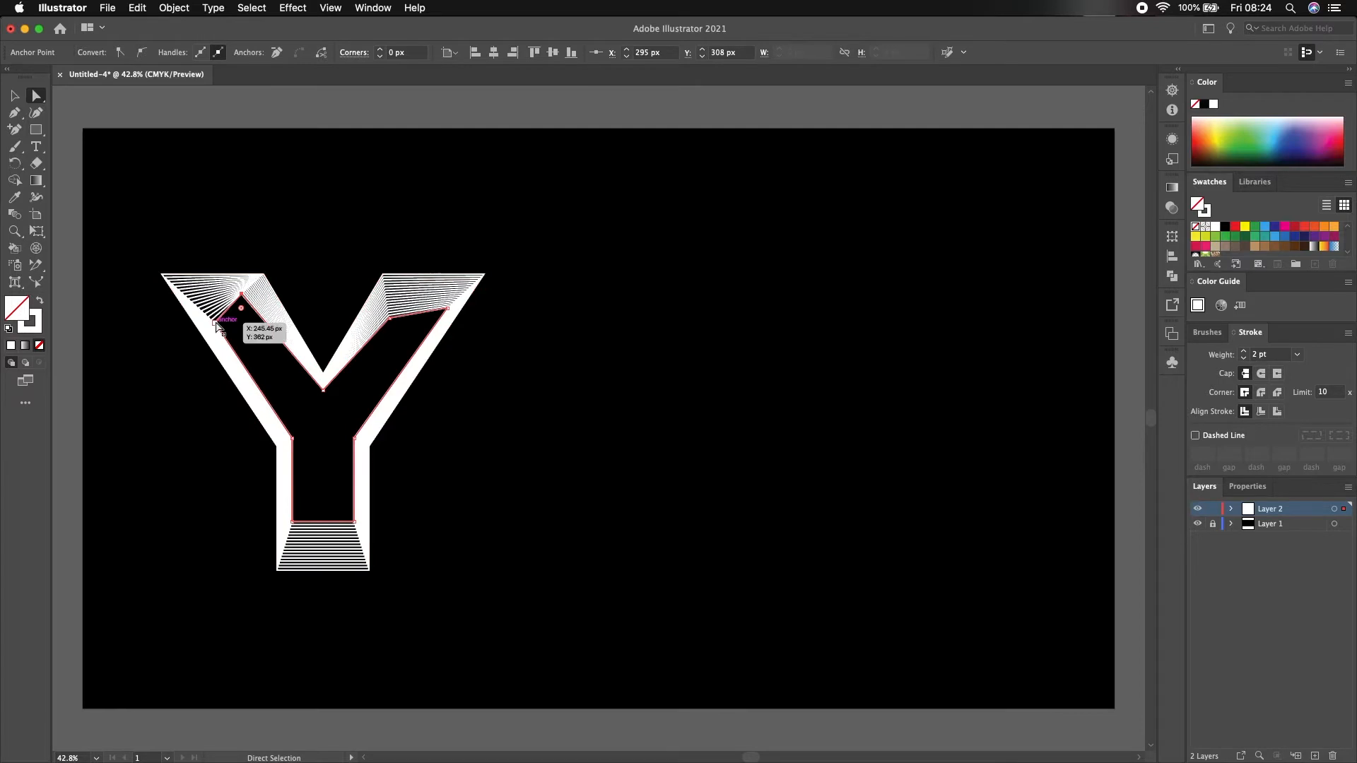
pyautogui.moveTo(241, 307); pyautogui.dragTo(227, 310)
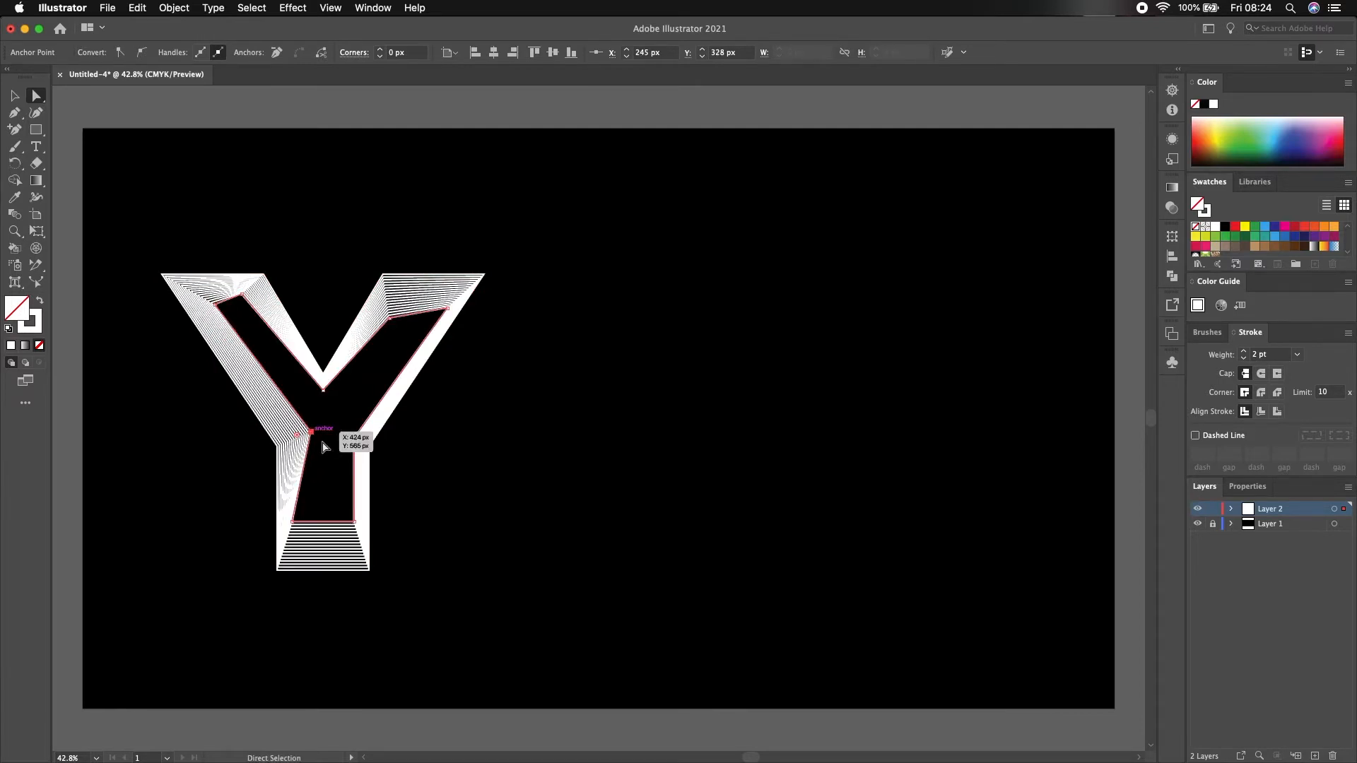
# Reposition the inner anchors along the stem and its bottom to warp the blend.
pyautogui.moveTo(325, 441); pyautogui.dragTo(340, 431)
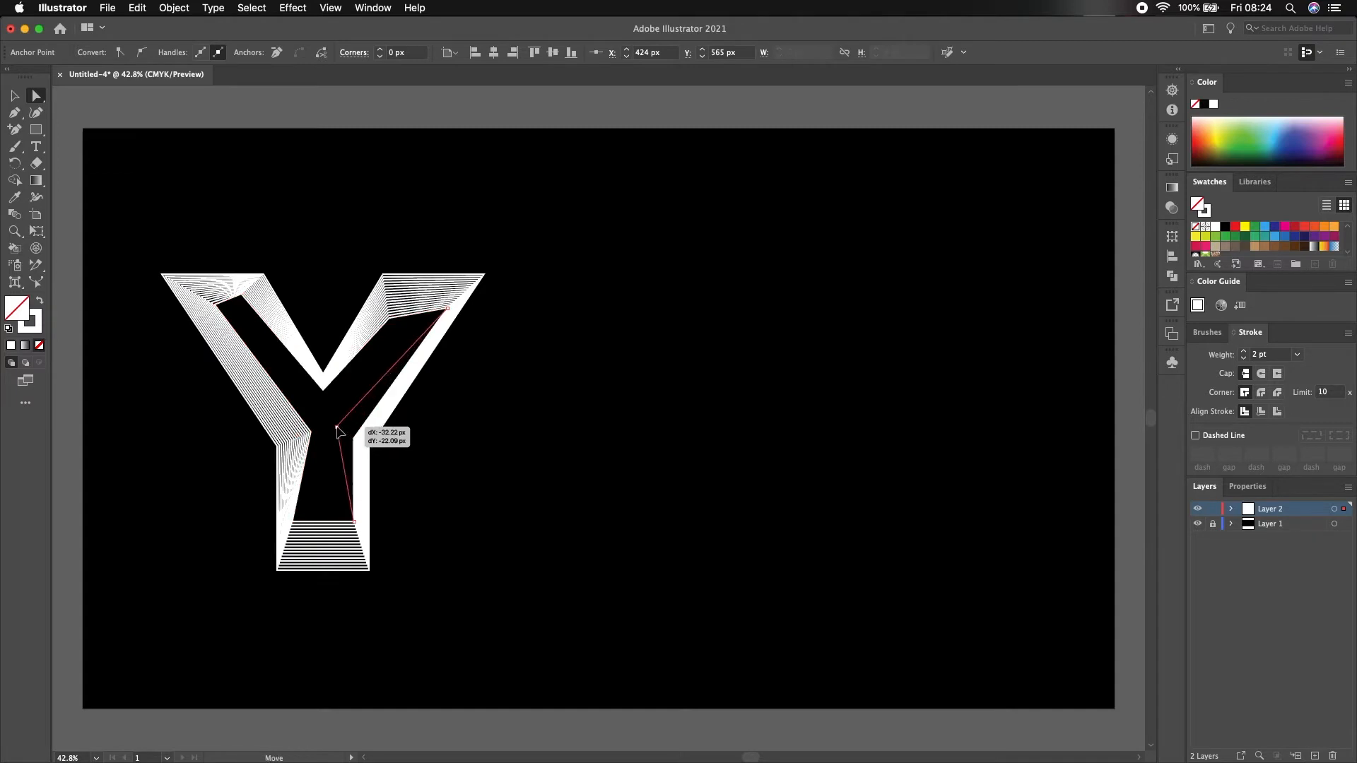
pyautogui.moveTo(338, 432); pyautogui.dragTo(302, 549)
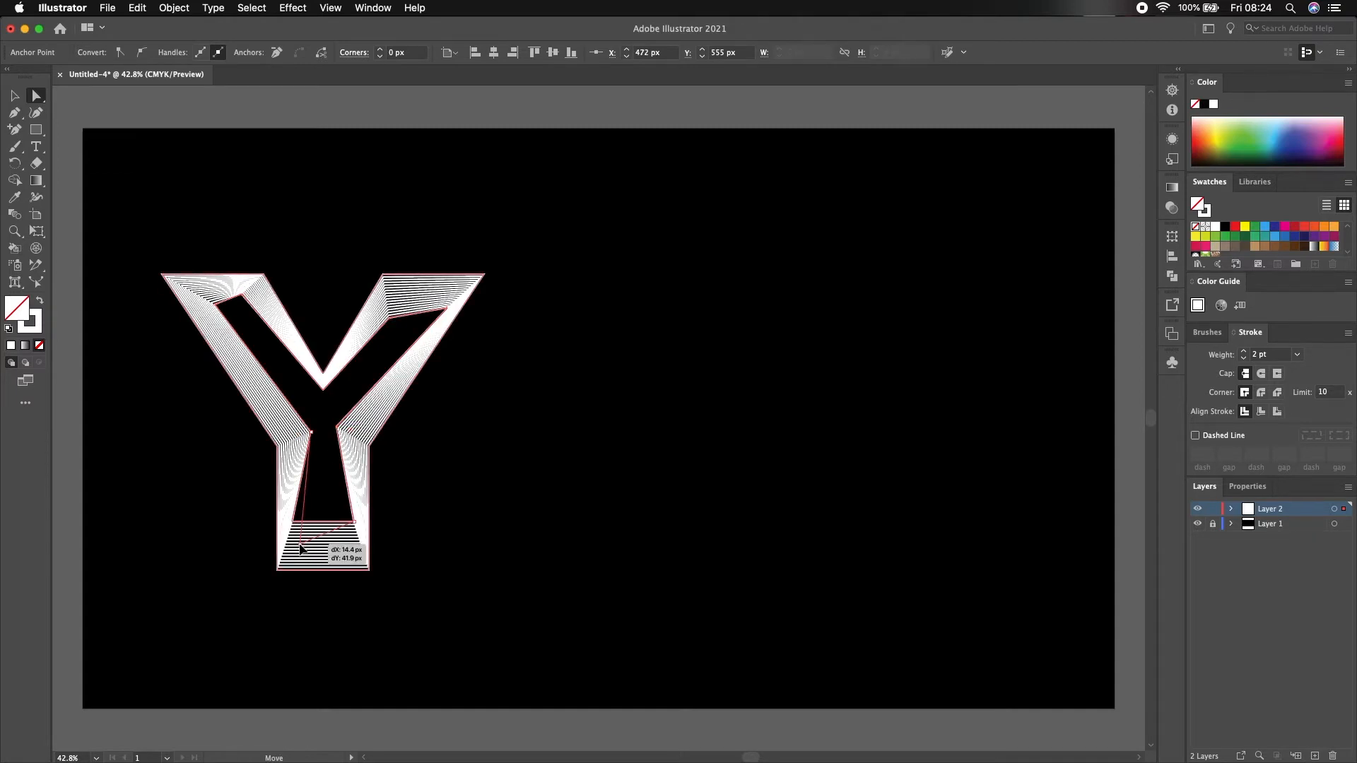
pyautogui.moveTo(299, 545); pyautogui.dragTo(344, 534)
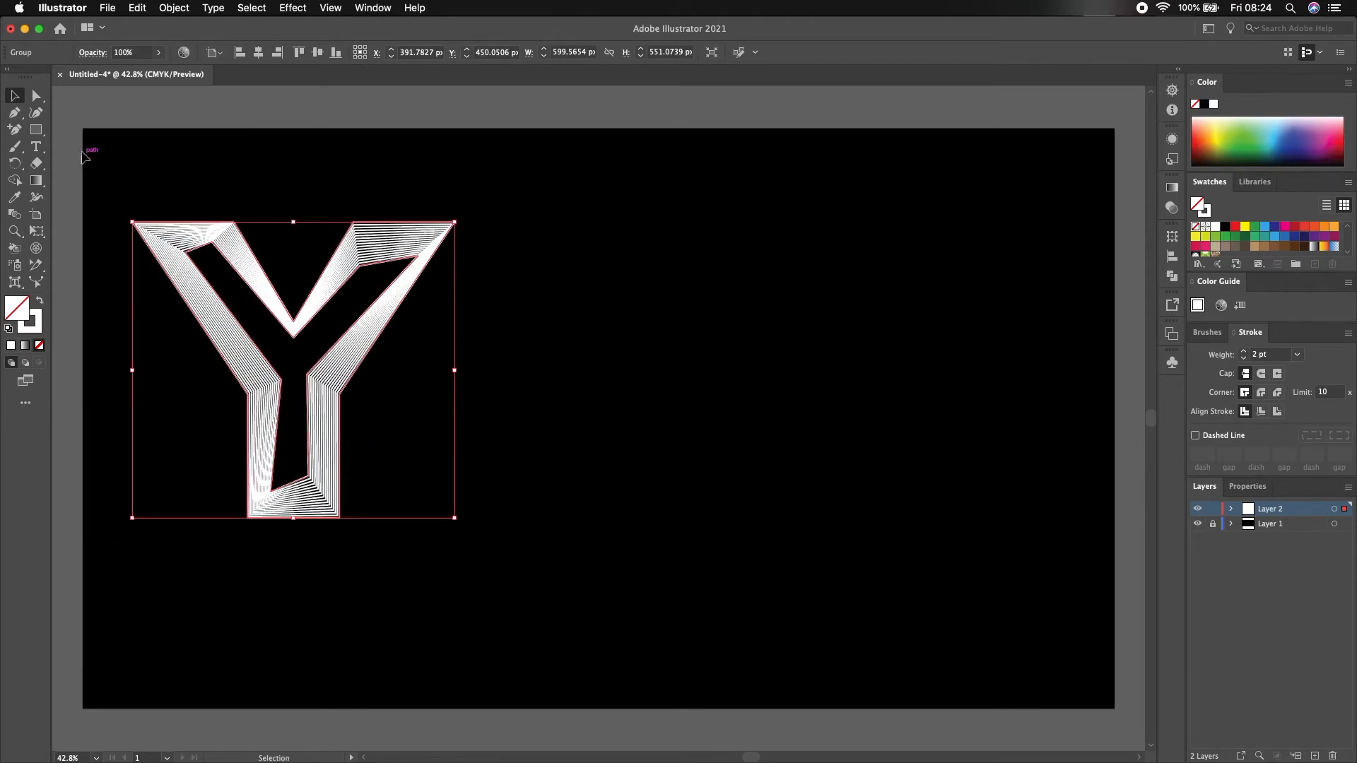
# Place a new empty Arial Black text point to the right of the Y.
pyautogui.click(37, 147)
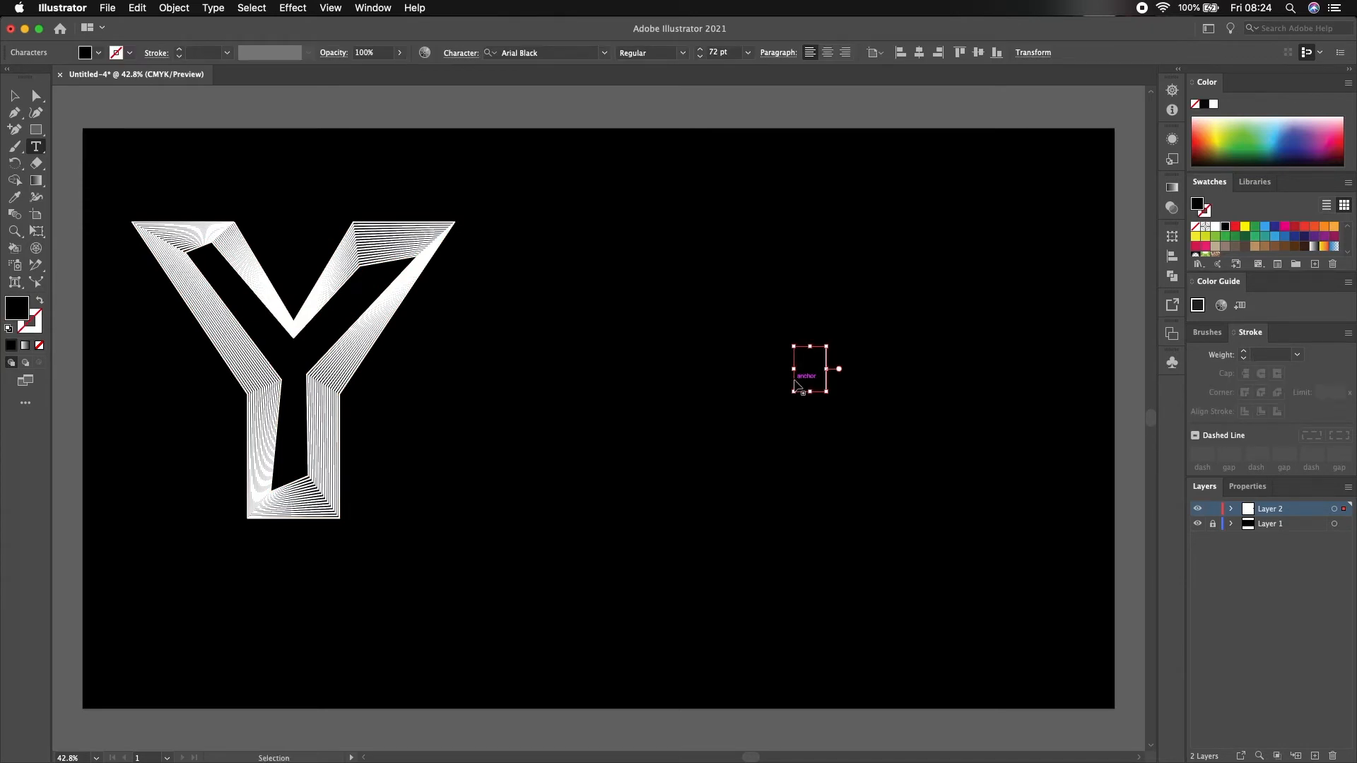
# Fill the new Arial Black N with the White swatch and select it as an object.
pyautogui.click(97, 52)
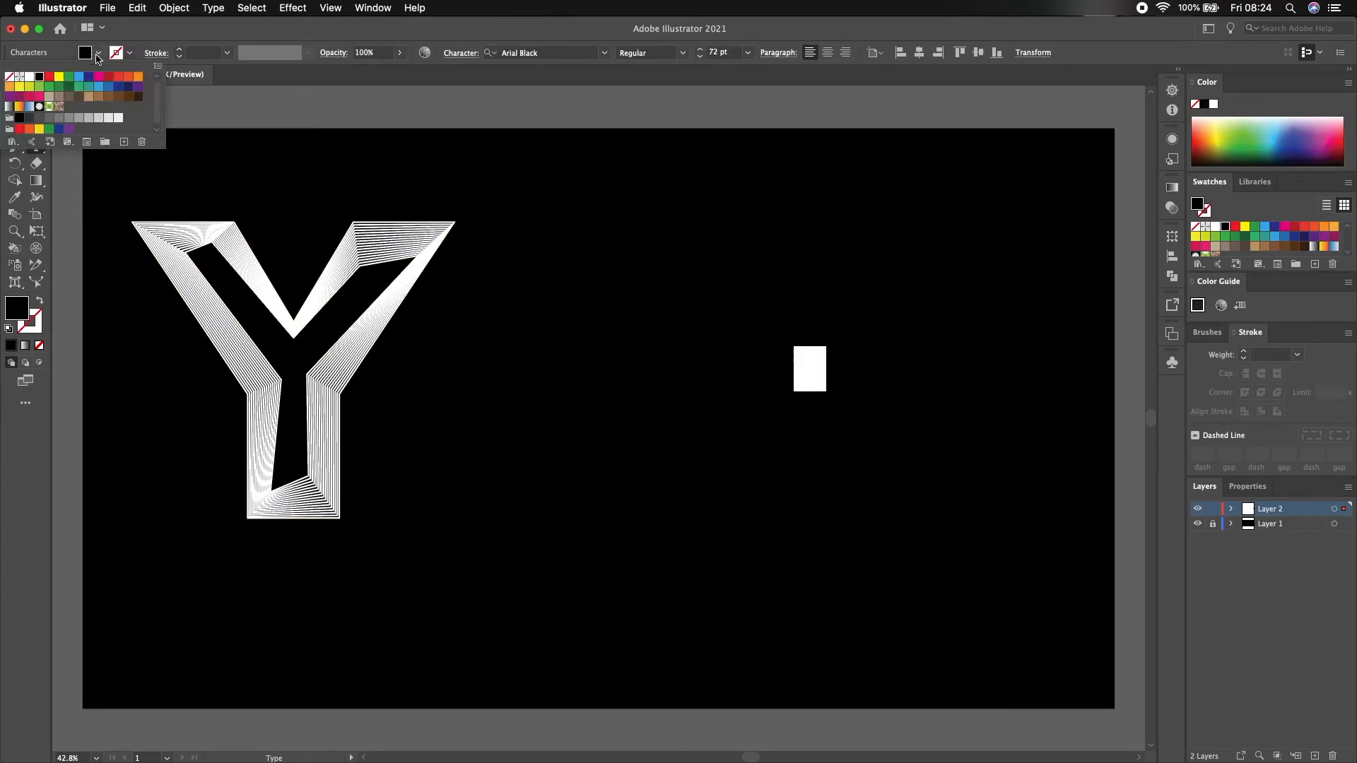
pyautogui.click(28, 76)
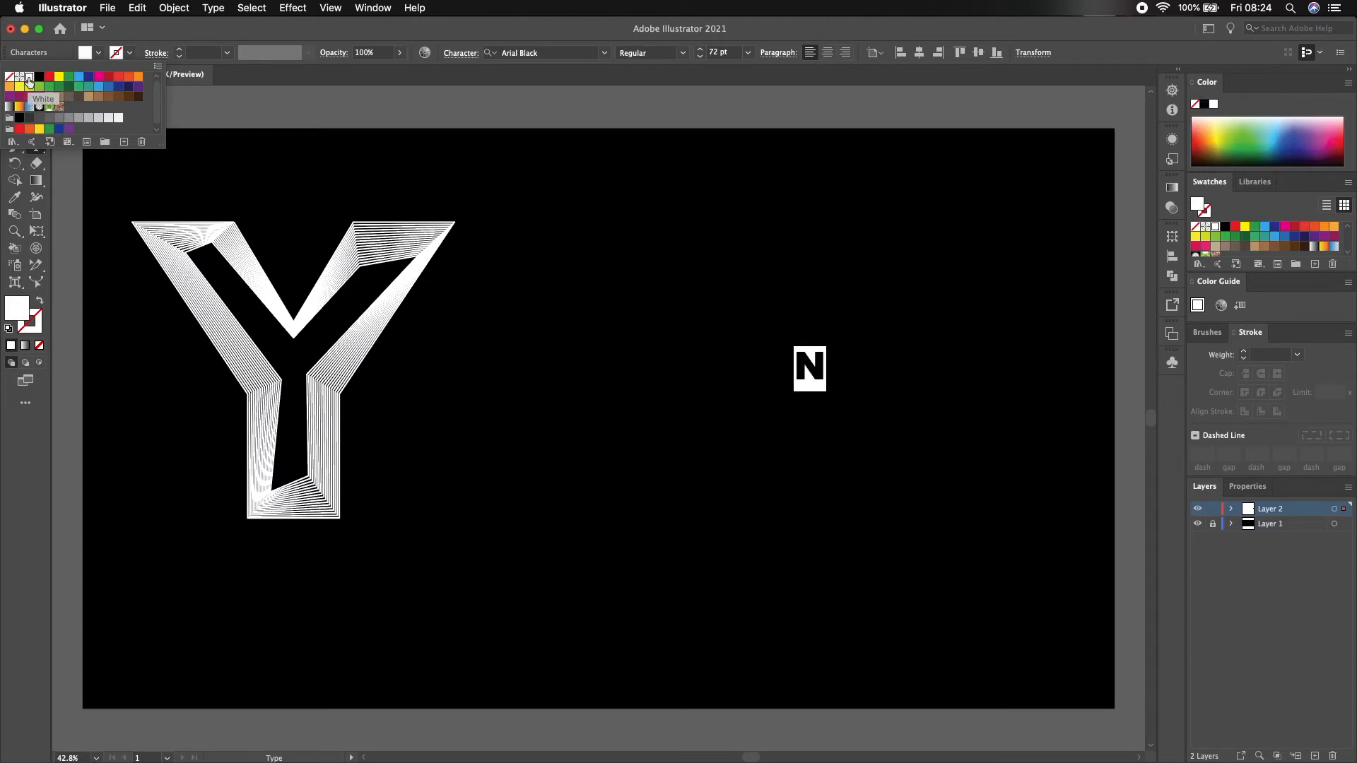
pyautogui.click(28, 77)
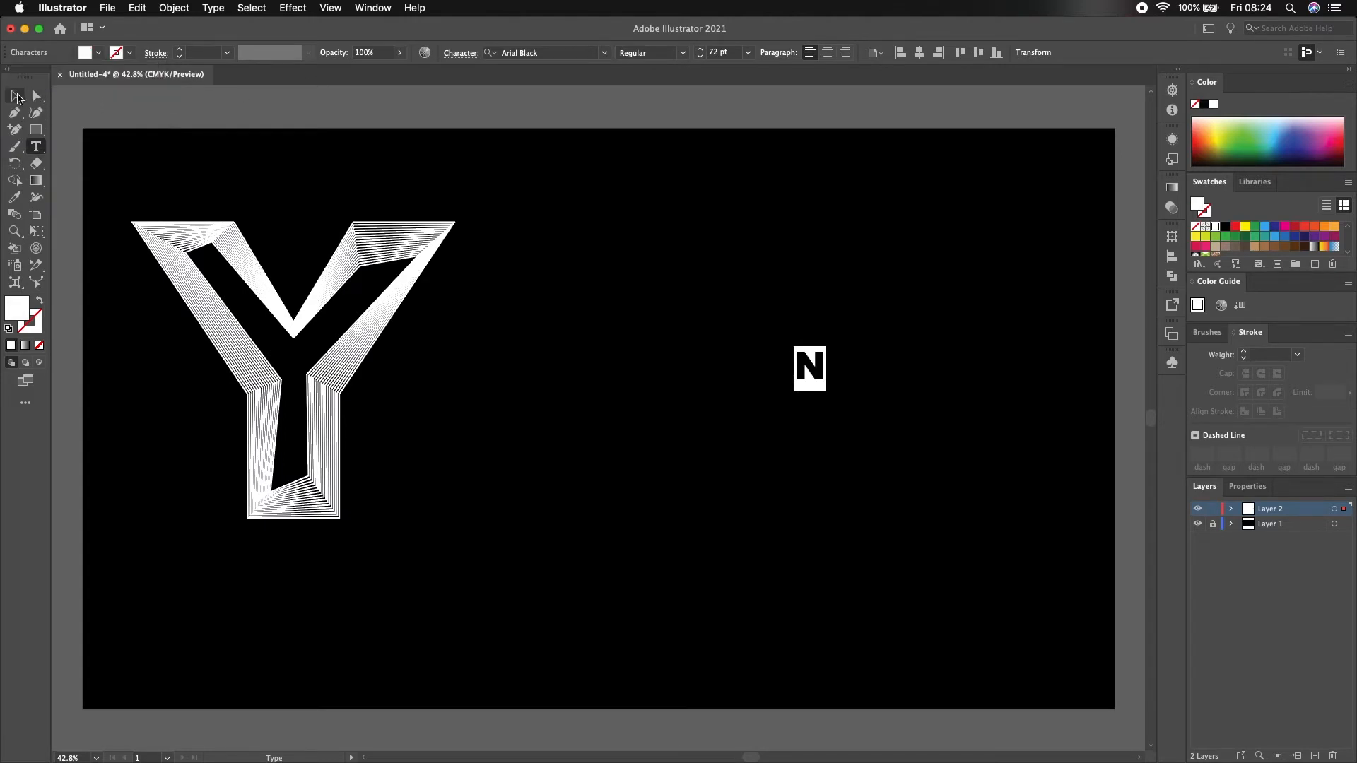
pyautogui.click(172, 8)
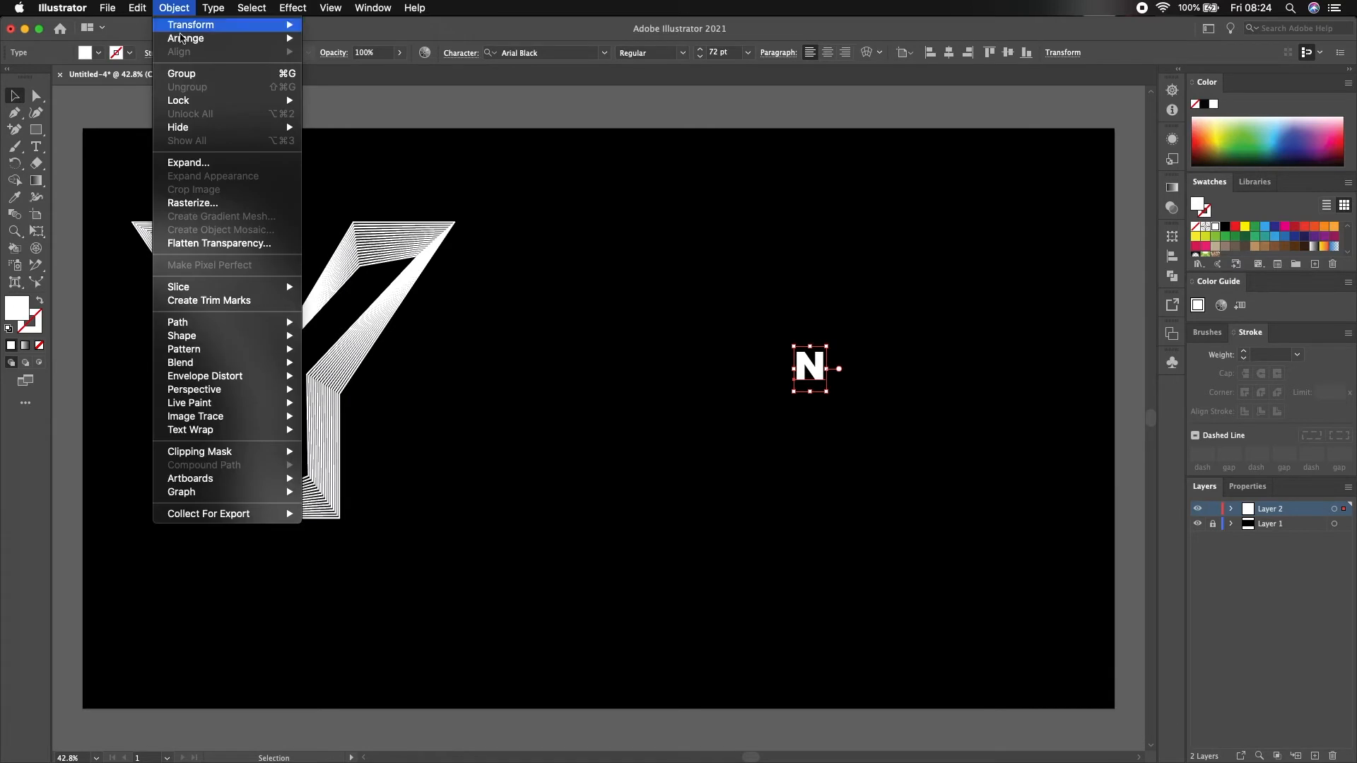
# Expand the N into outlined shapes, enlarge it to the Y's height and move it beside the Y.
pyautogui.click(188, 162)
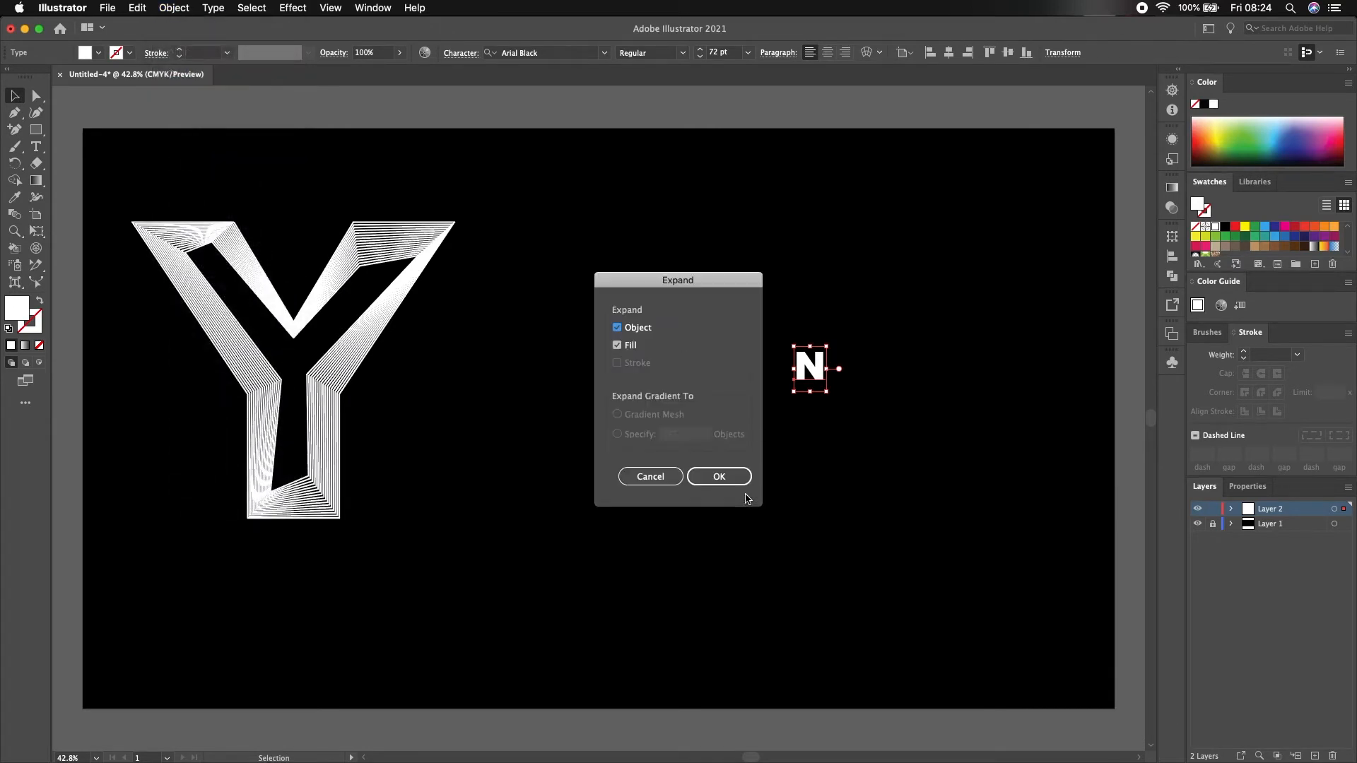
pyautogui.click(718, 476)
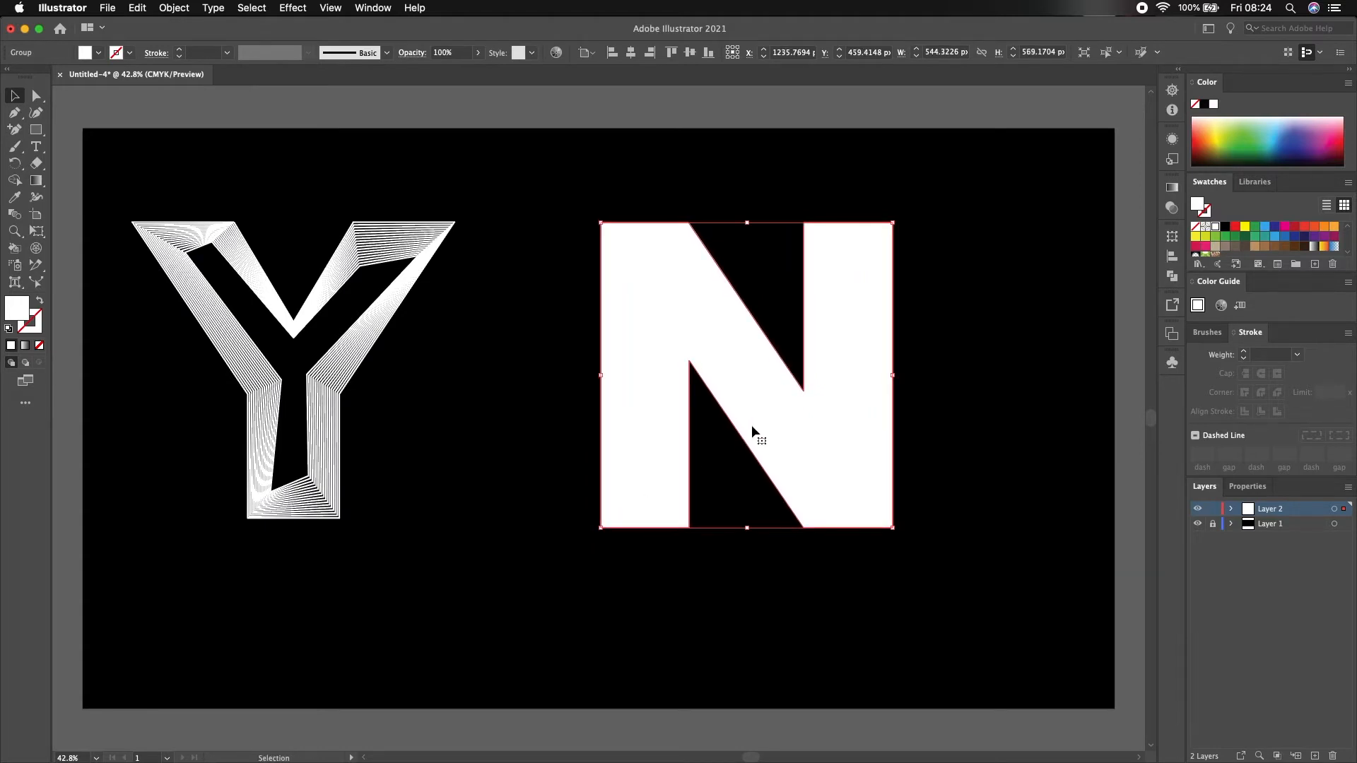
pyautogui.moveTo(754, 433); pyautogui.dragTo(735, 420)
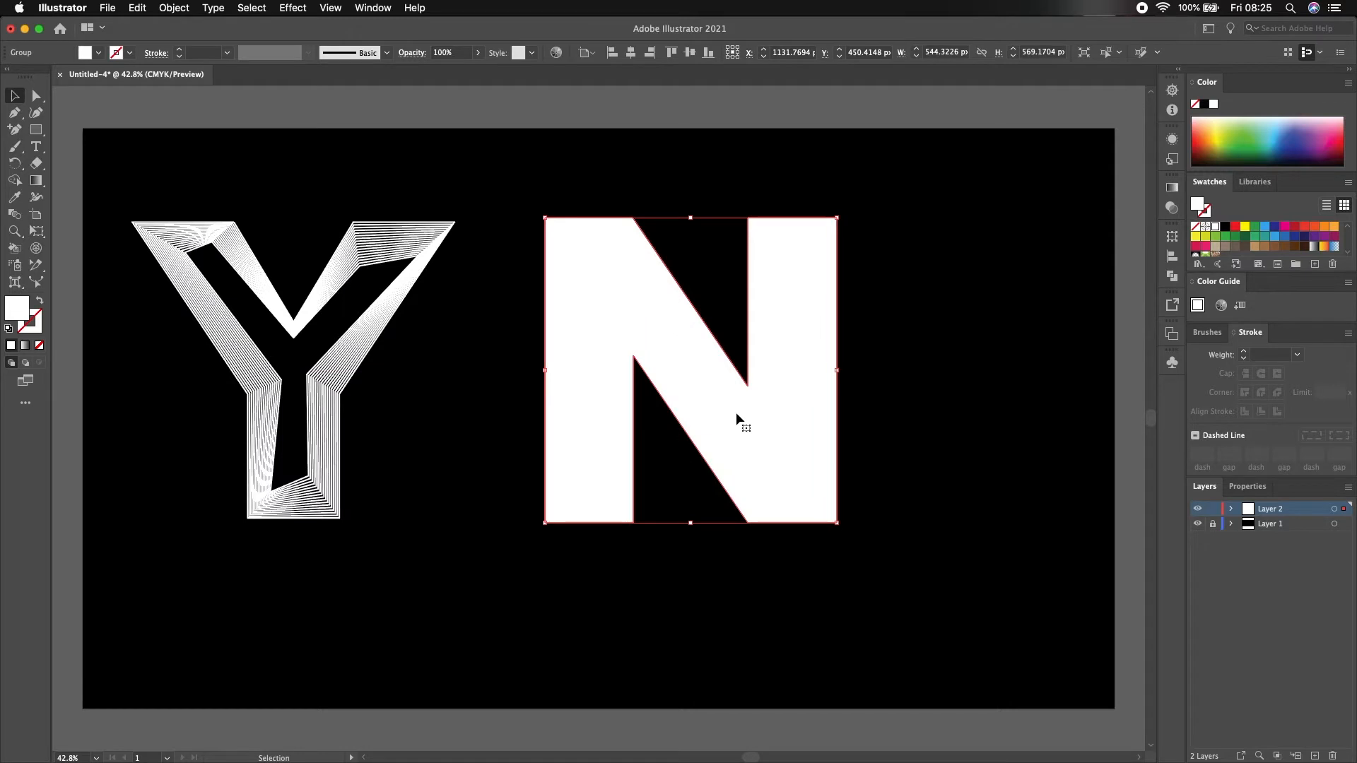
pyautogui.moveTo(197, 15)
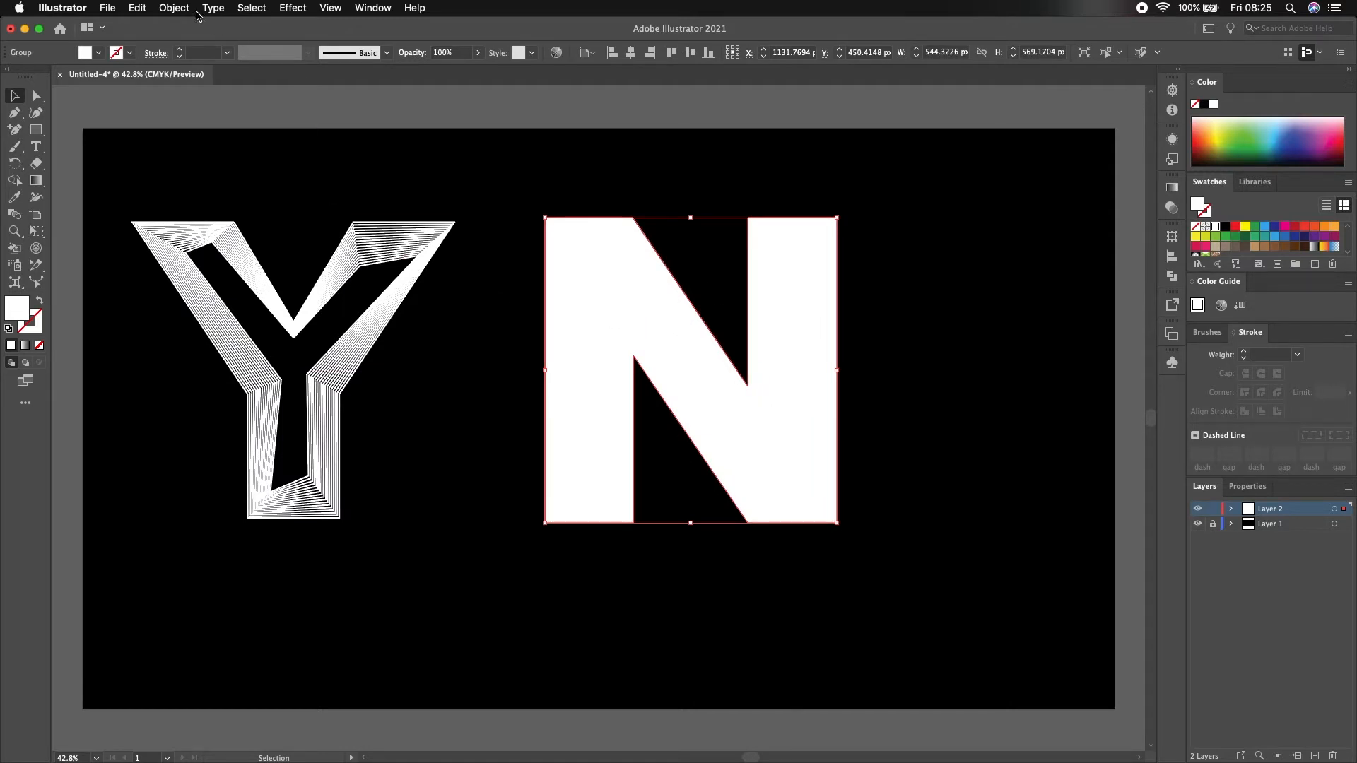
# Give the N a red 25 pt stroke and head to Object > Path to outline it.
pyautogui.click(136, 9)
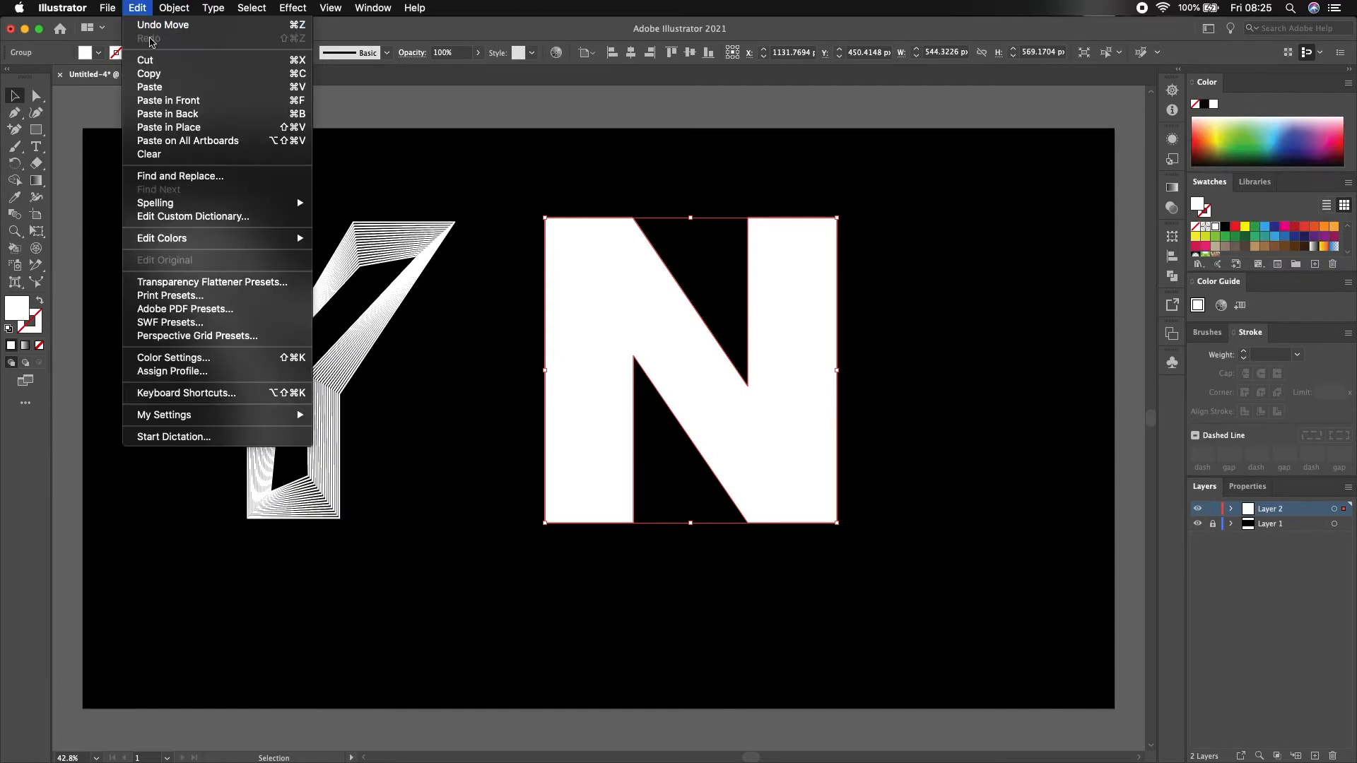
pyautogui.moveTo(168, 100)
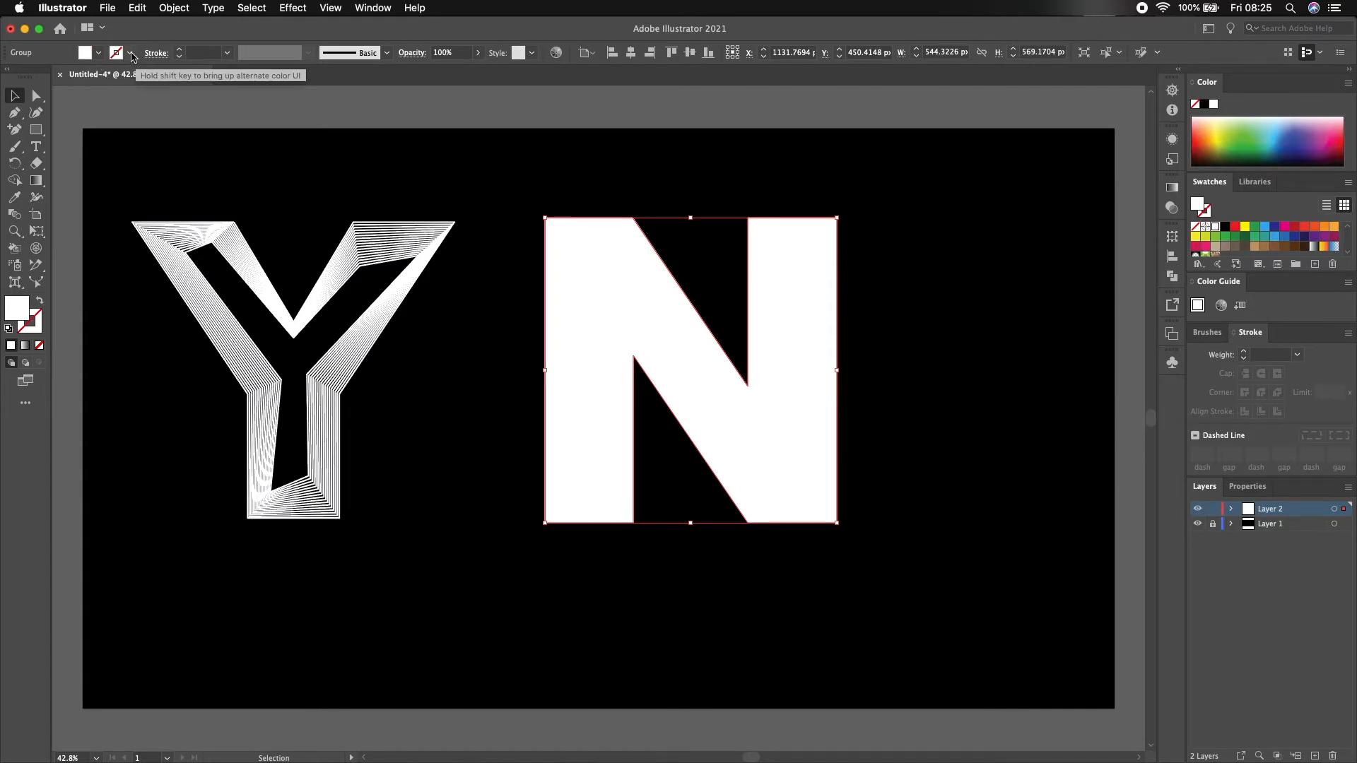
pyautogui.click(117, 52)
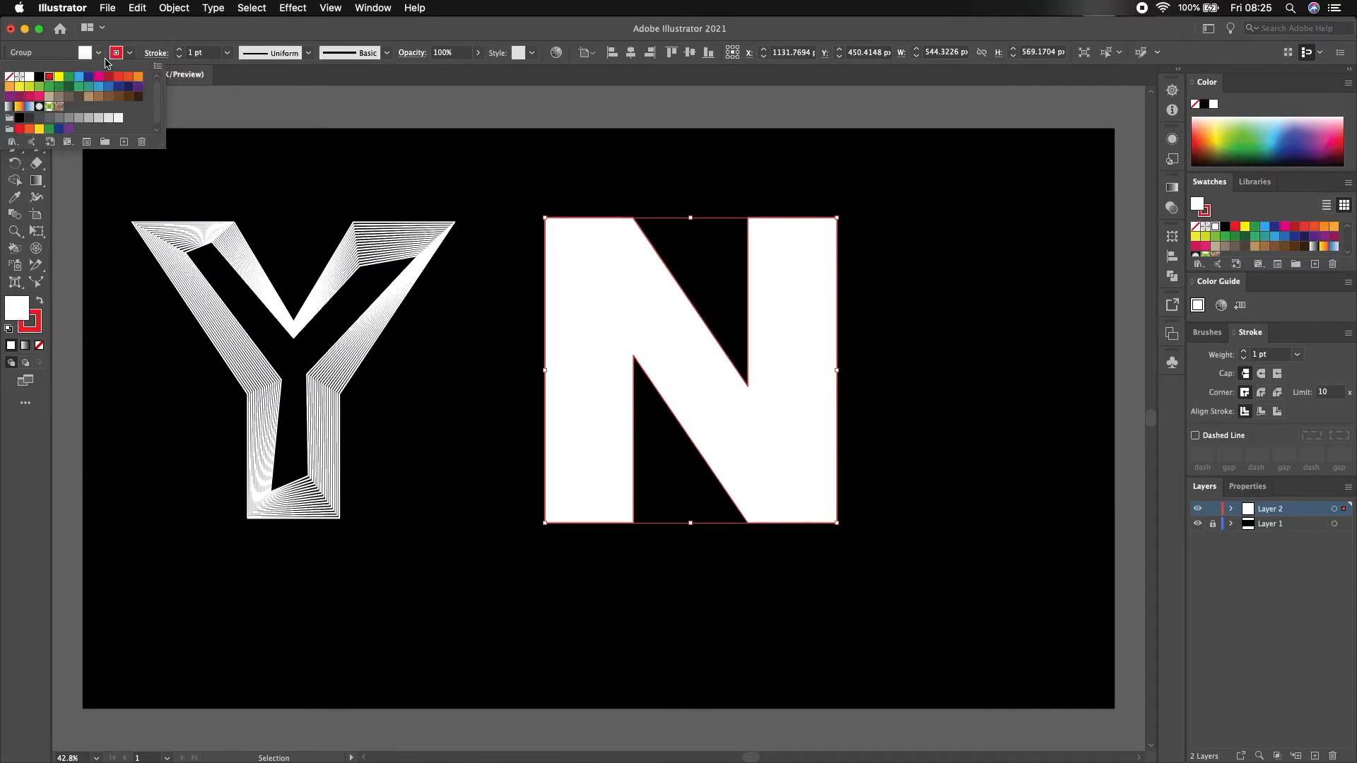
pyautogui.click(156, 52)
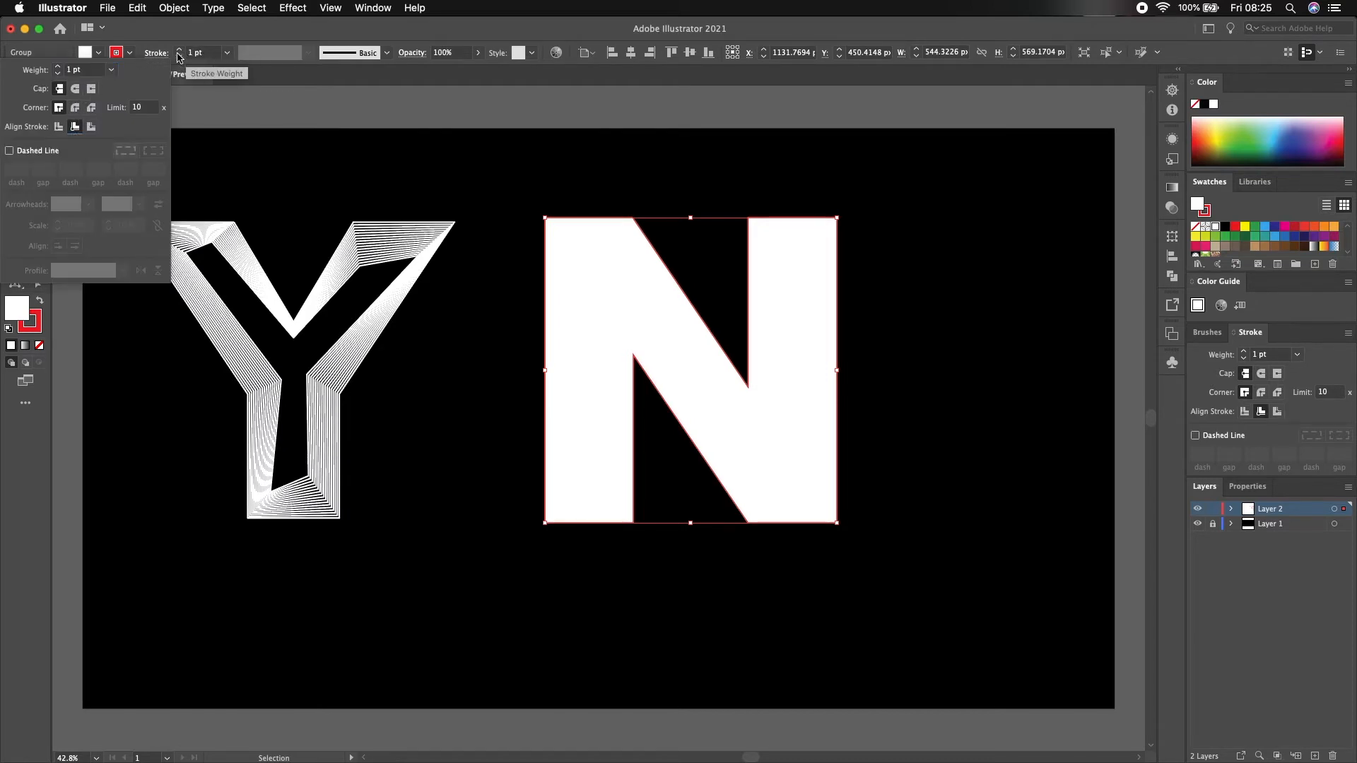
pyautogui.click(181, 52)
pyautogui.write('25')
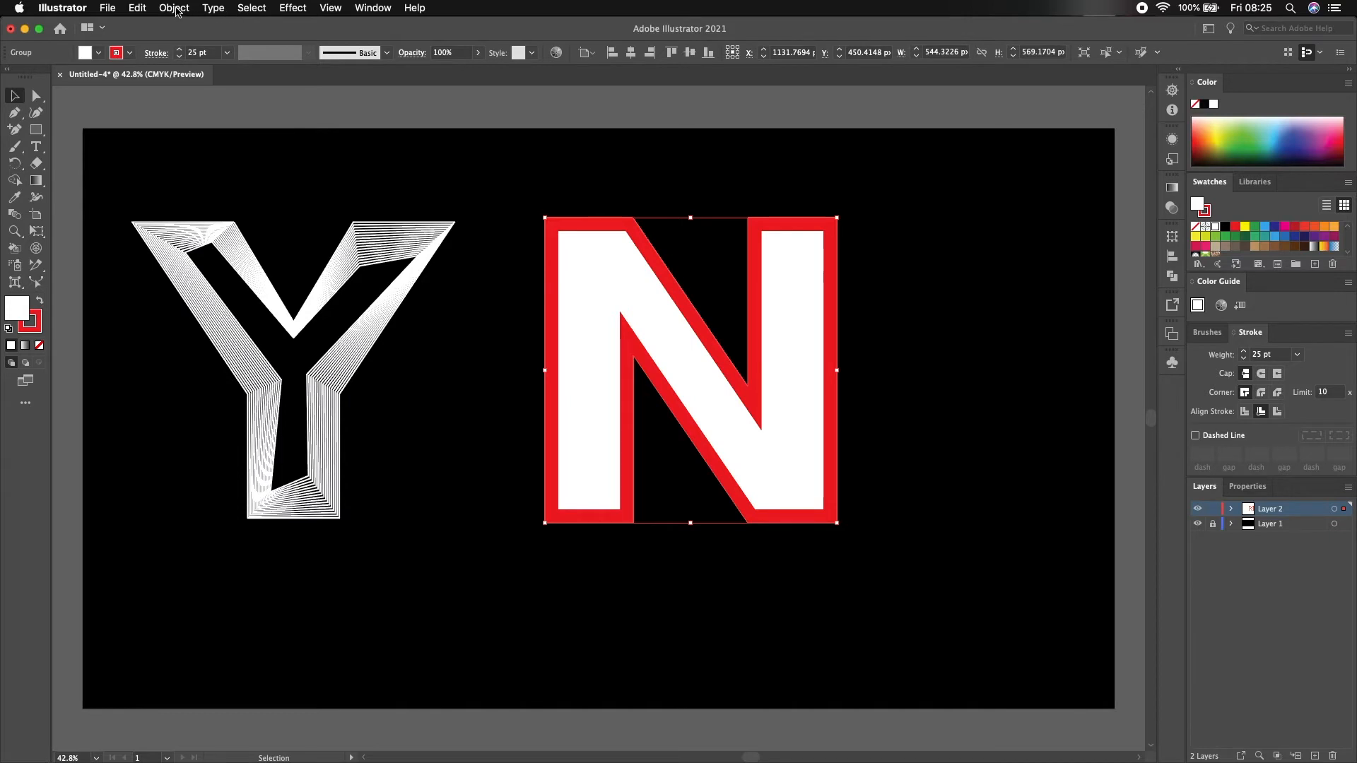
pyautogui.click(172, 8)
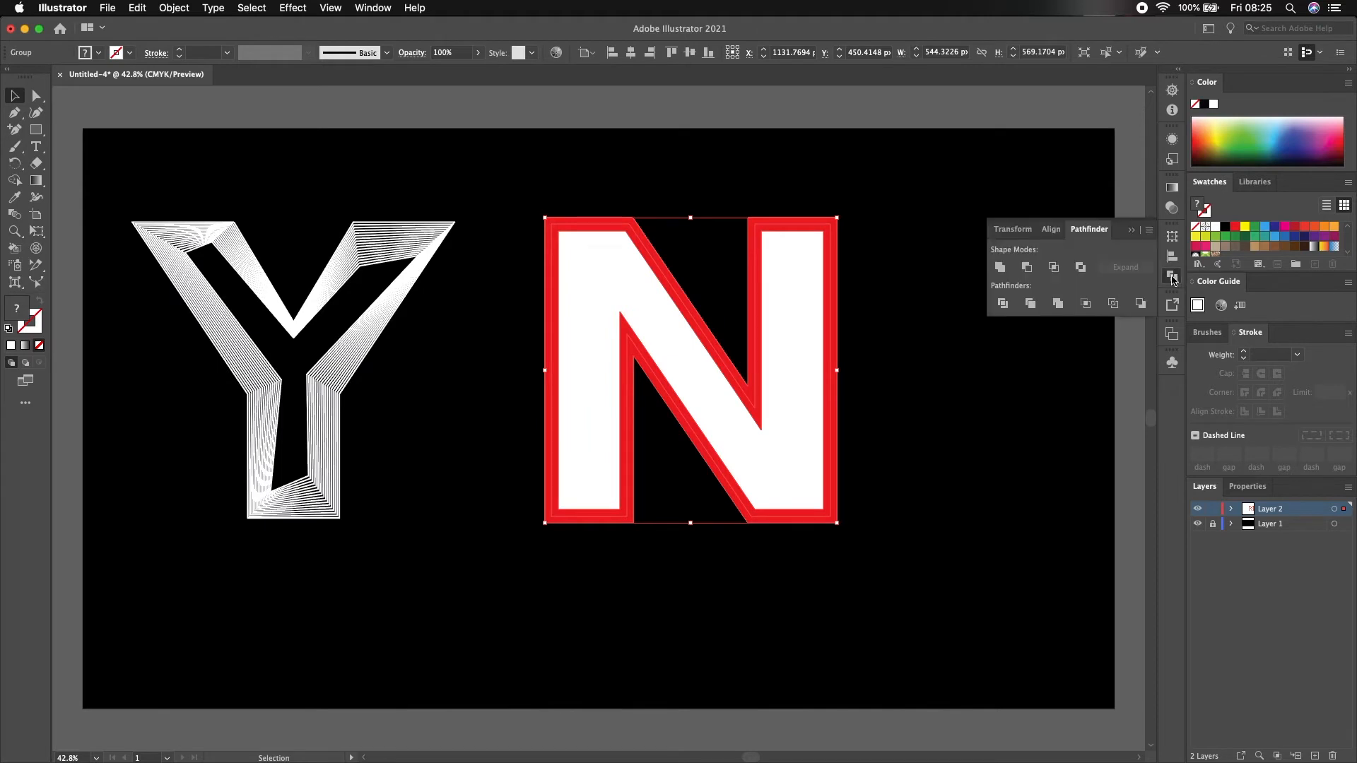
pyautogui.moveTo(1028, 267)
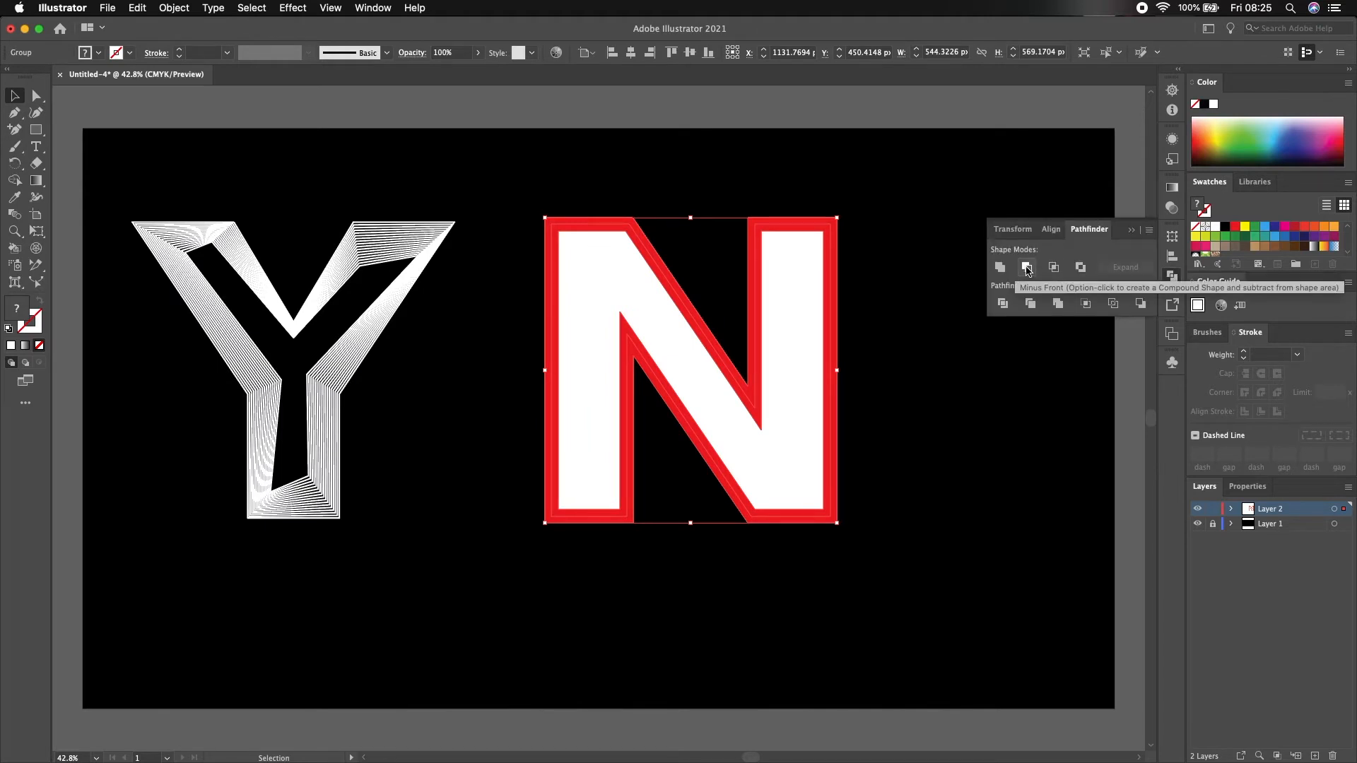
# Apply Minus Front so the N becomes outer and inner outlines, then reselect them for a 2 pt stroke.
pyautogui.click(1026, 267)
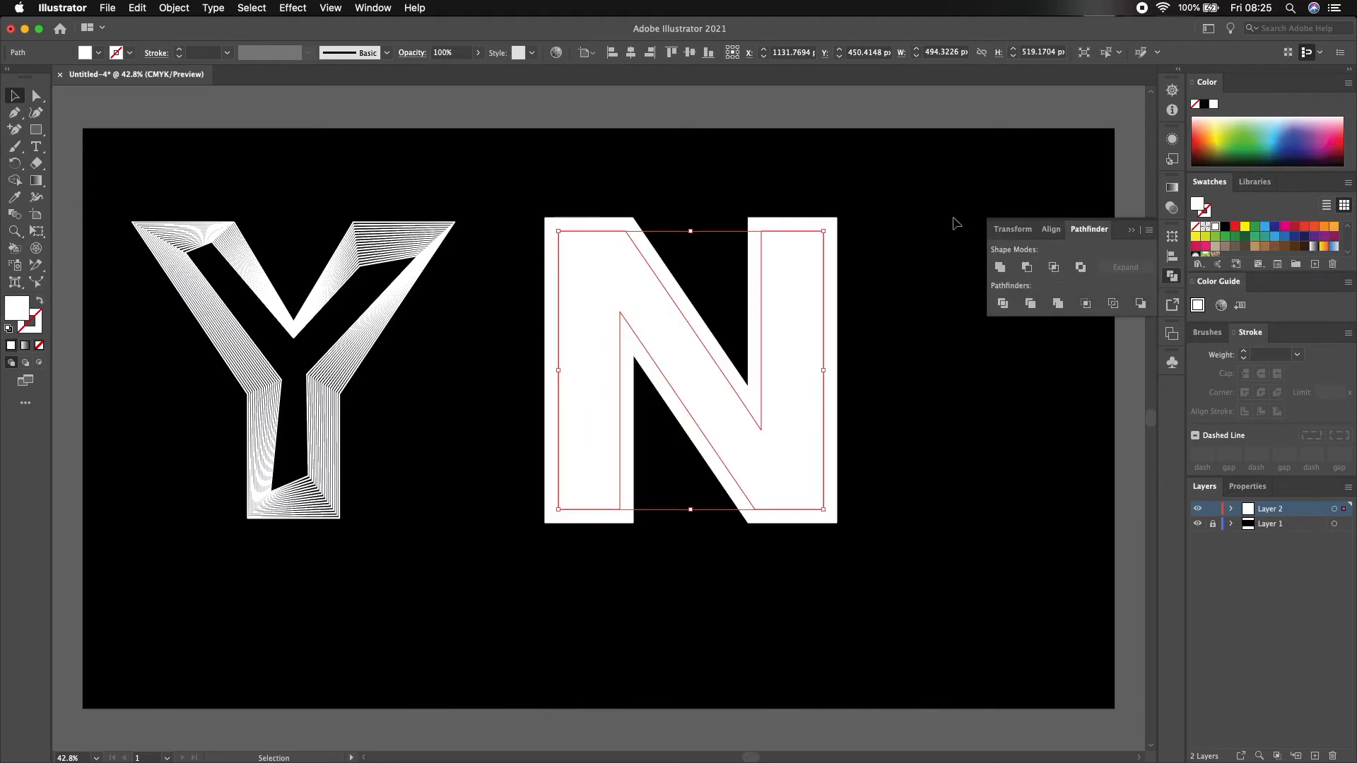
pyautogui.click(887, 575)
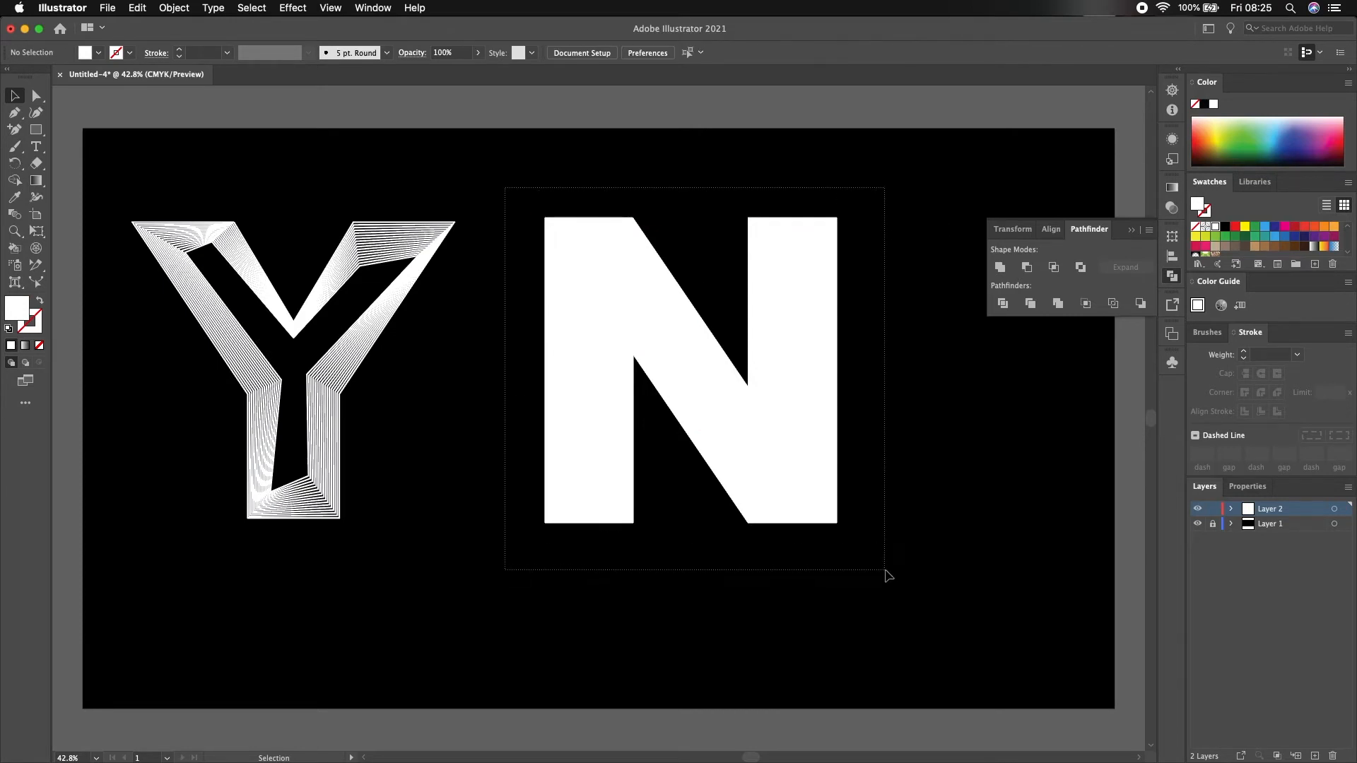
pyautogui.click(98, 52)
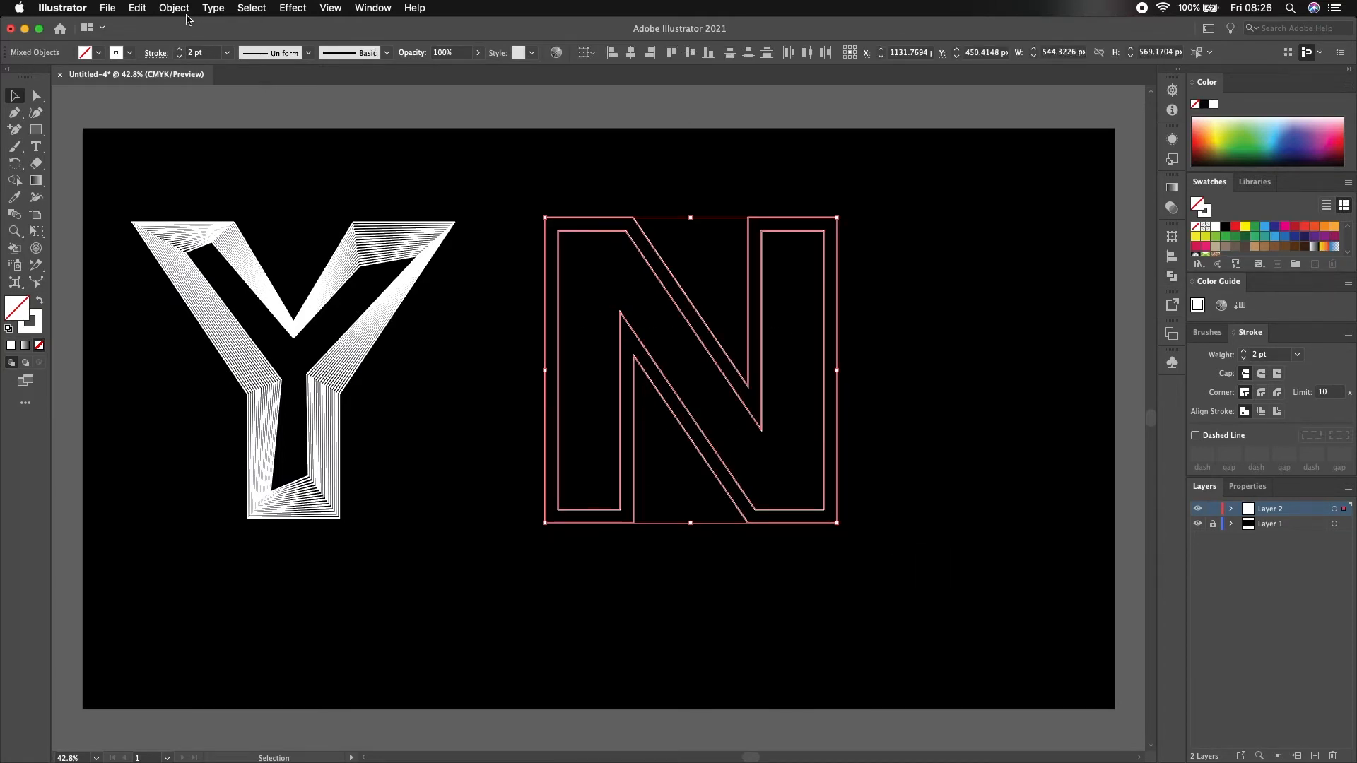
# Make a blend between the outer and inner N outlines via Object > Blend > Make.
pyautogui.click(172, 8)
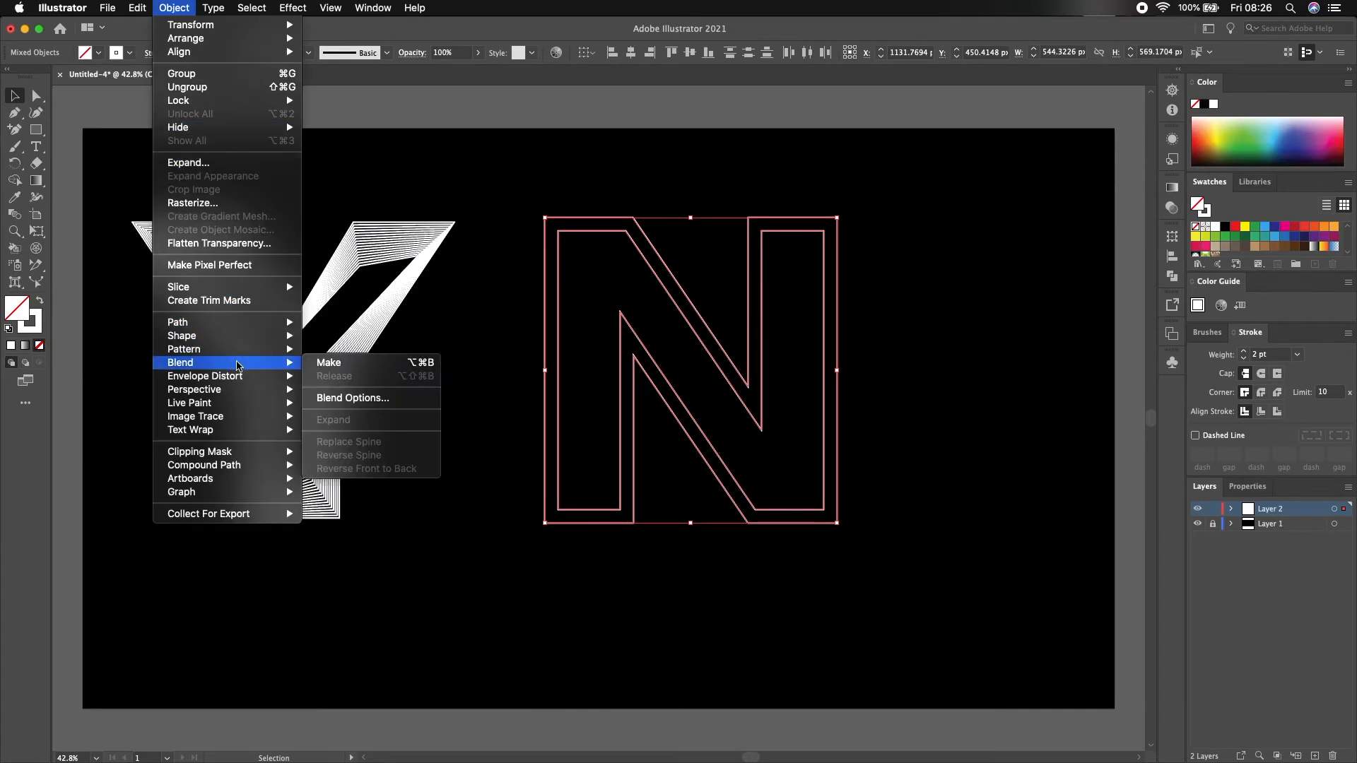
pyautogui.click(329, 362)
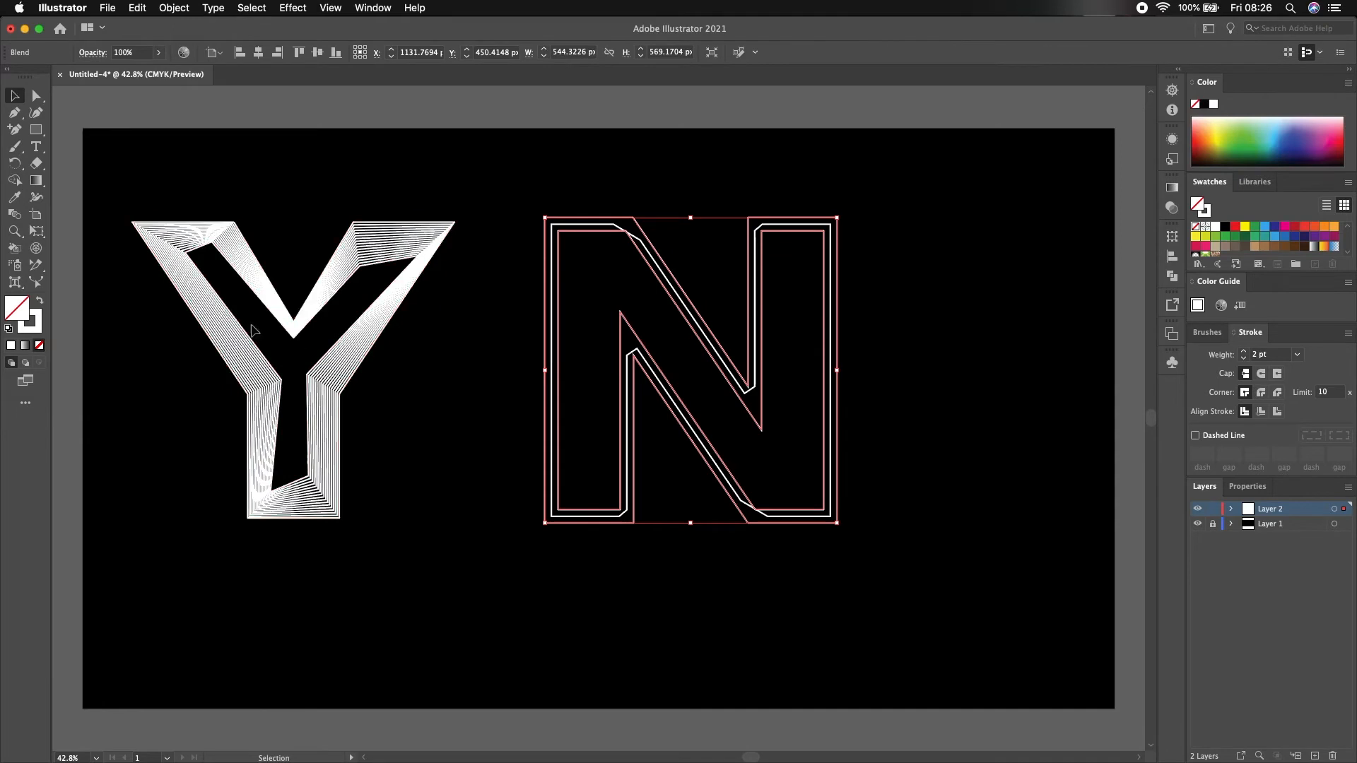
pyautogui.moveTo(16, 215)
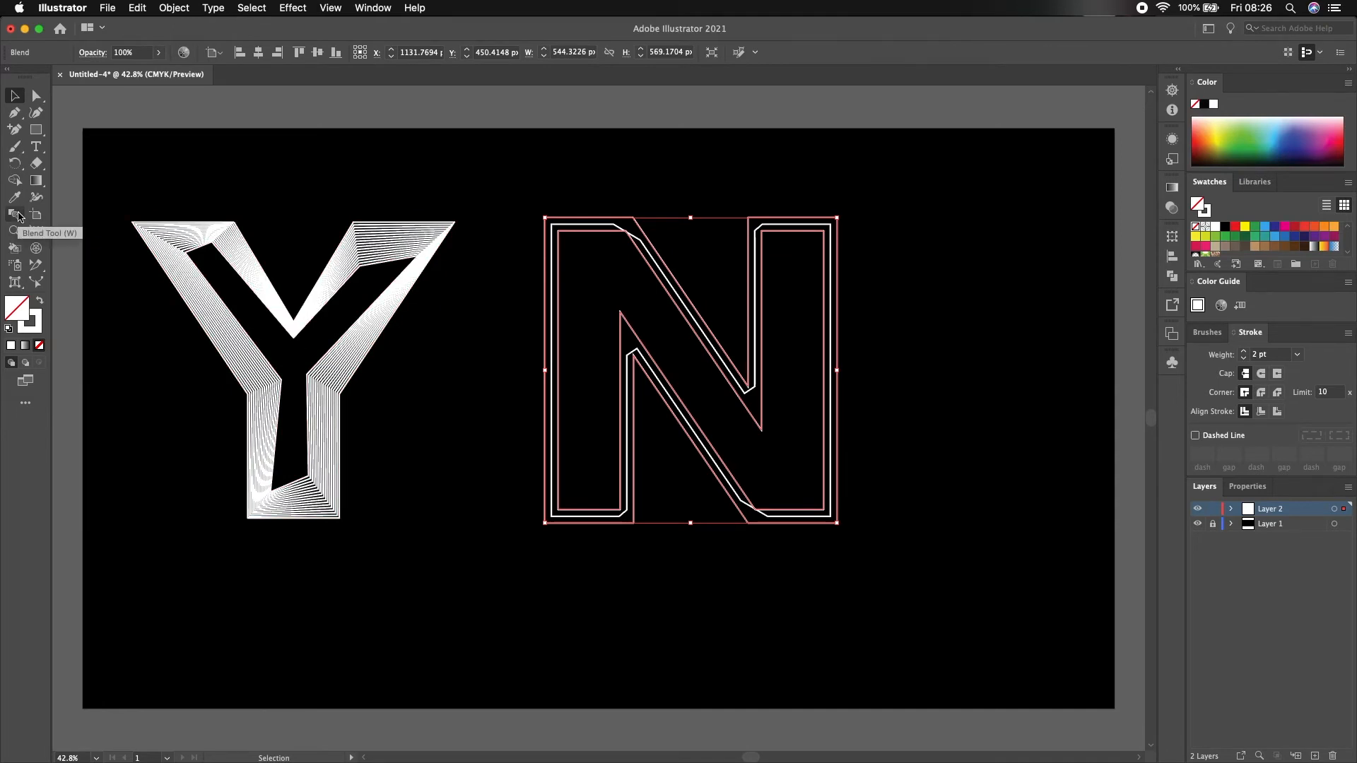
# Set the N blend's spacing to Specified Steps with the entered step count and confirm.
pyautogui.doubleClick(15, 215)
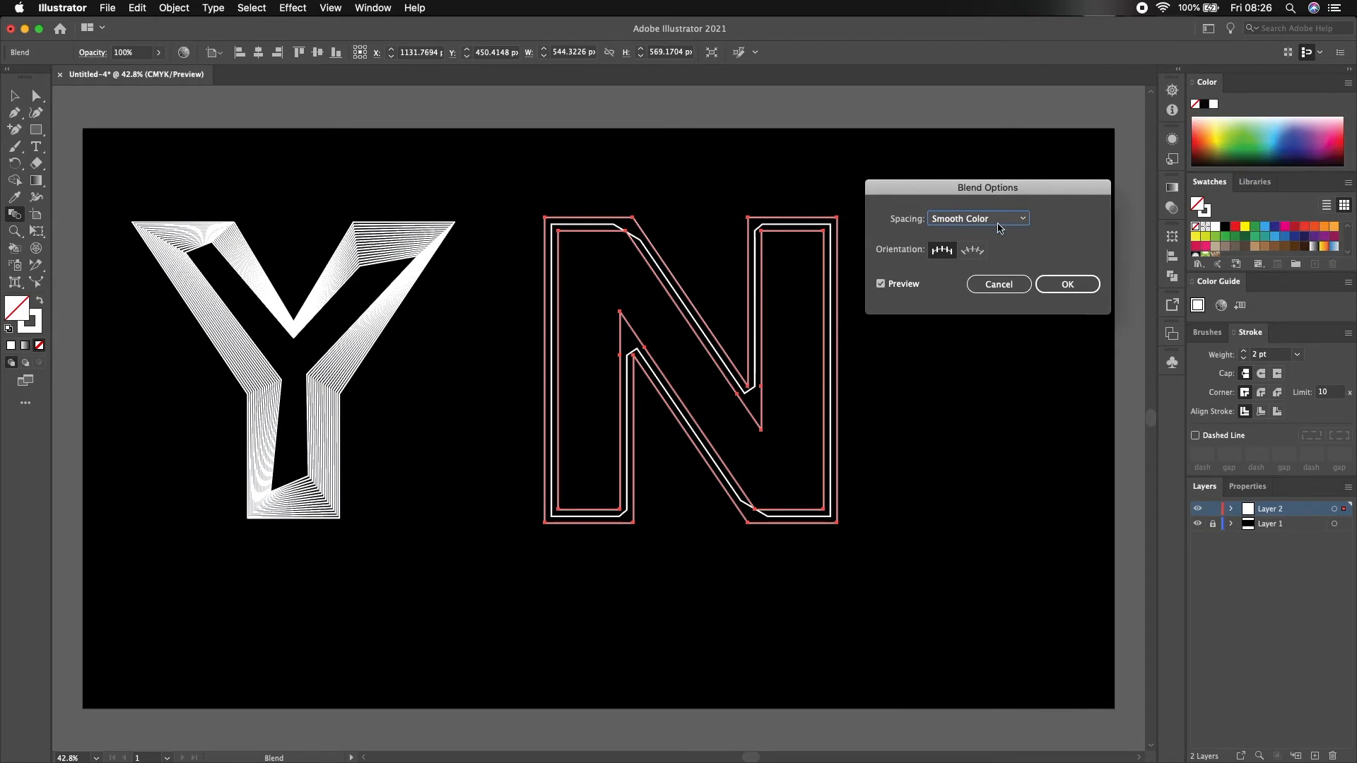
pyautogui.click(977, 218)
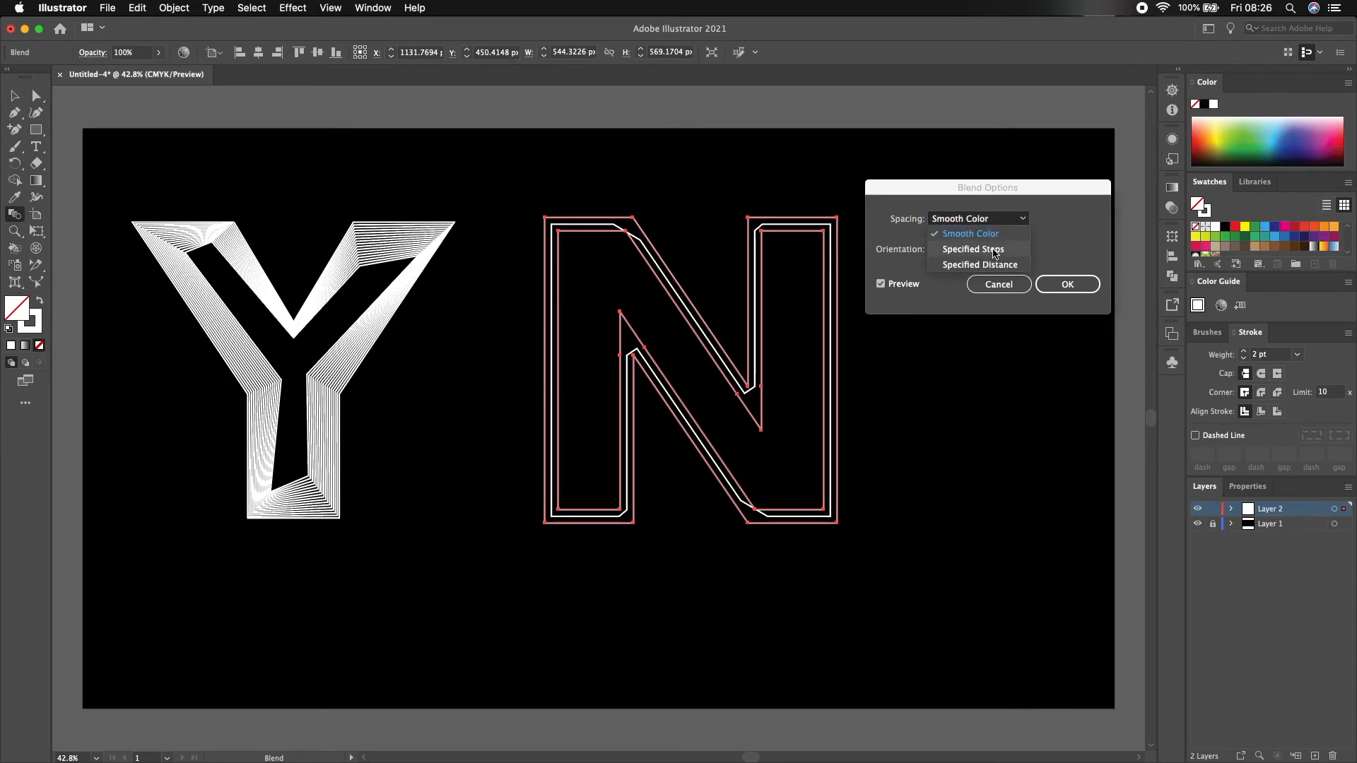
pyautogui.click(972, 249)
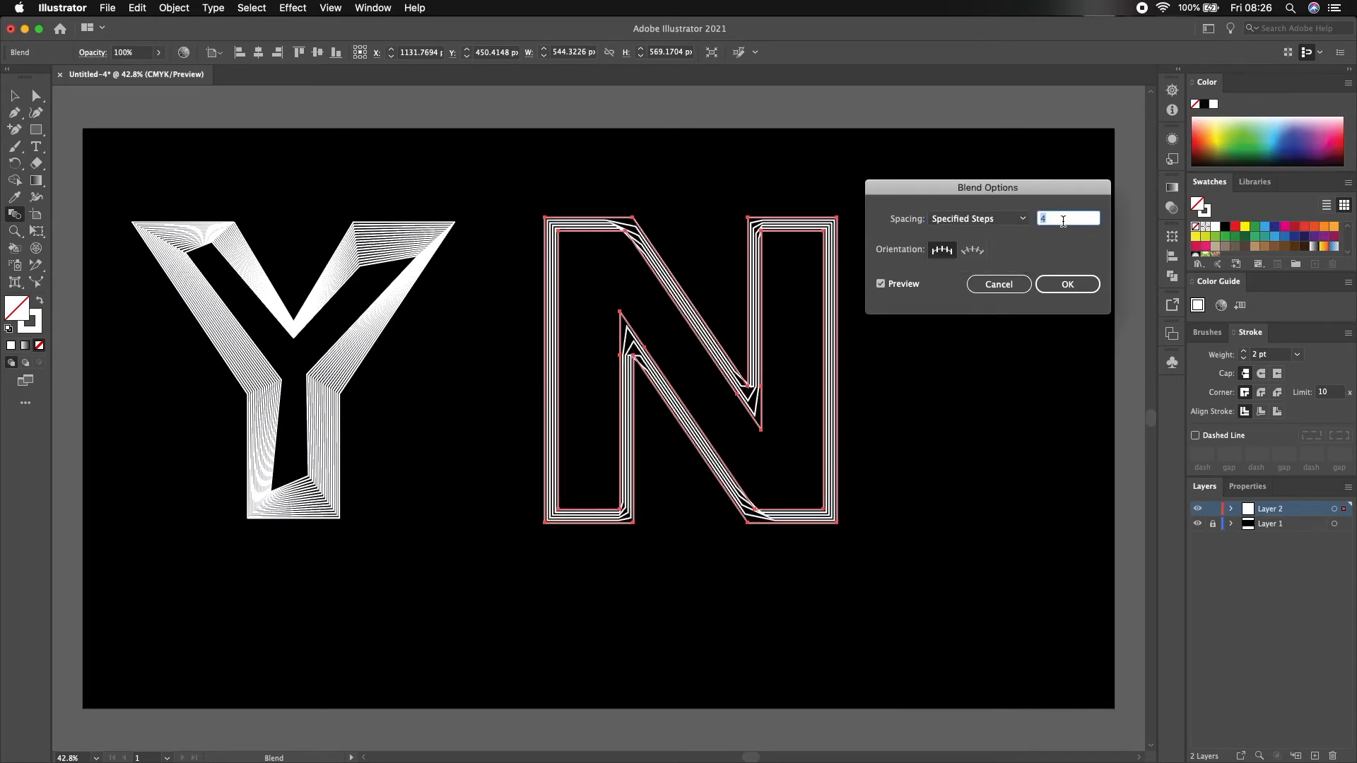
pyautogui.write('10')
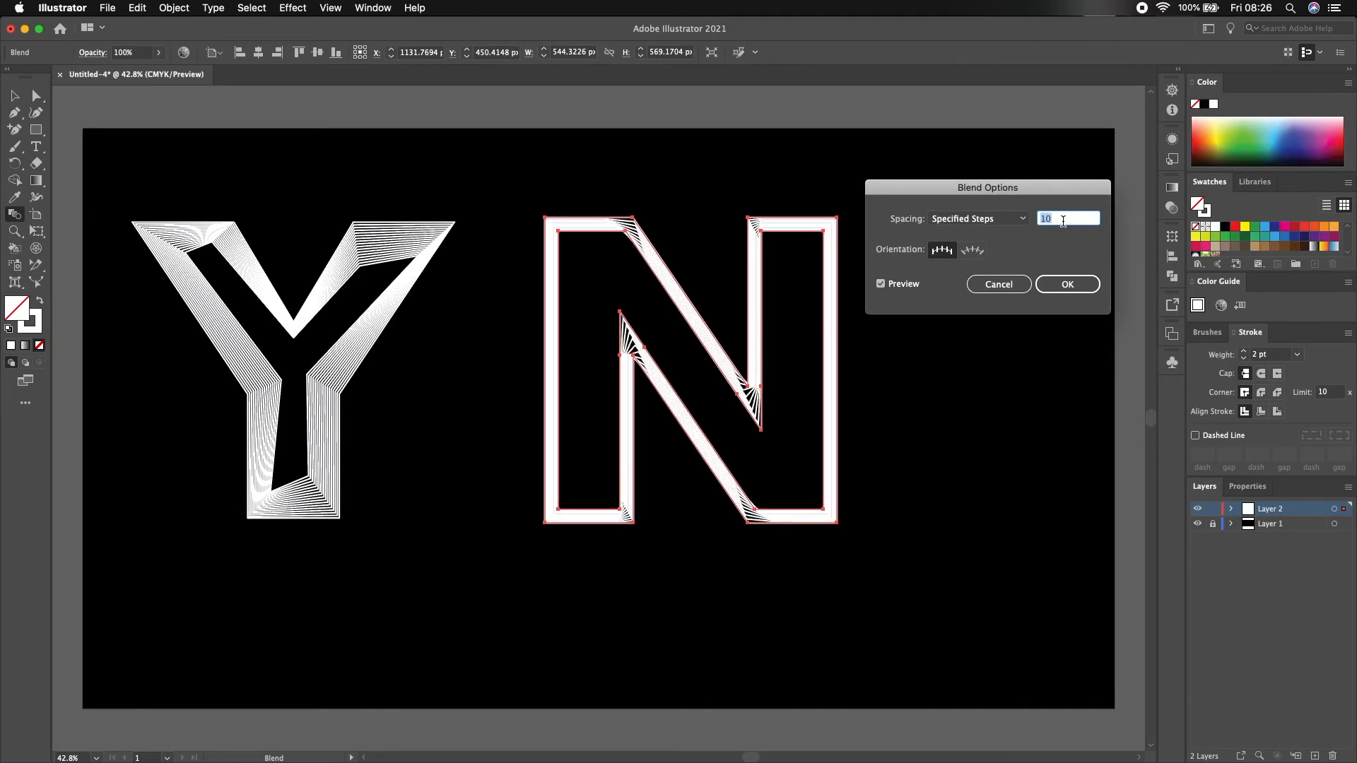
pyautogui.write('12')
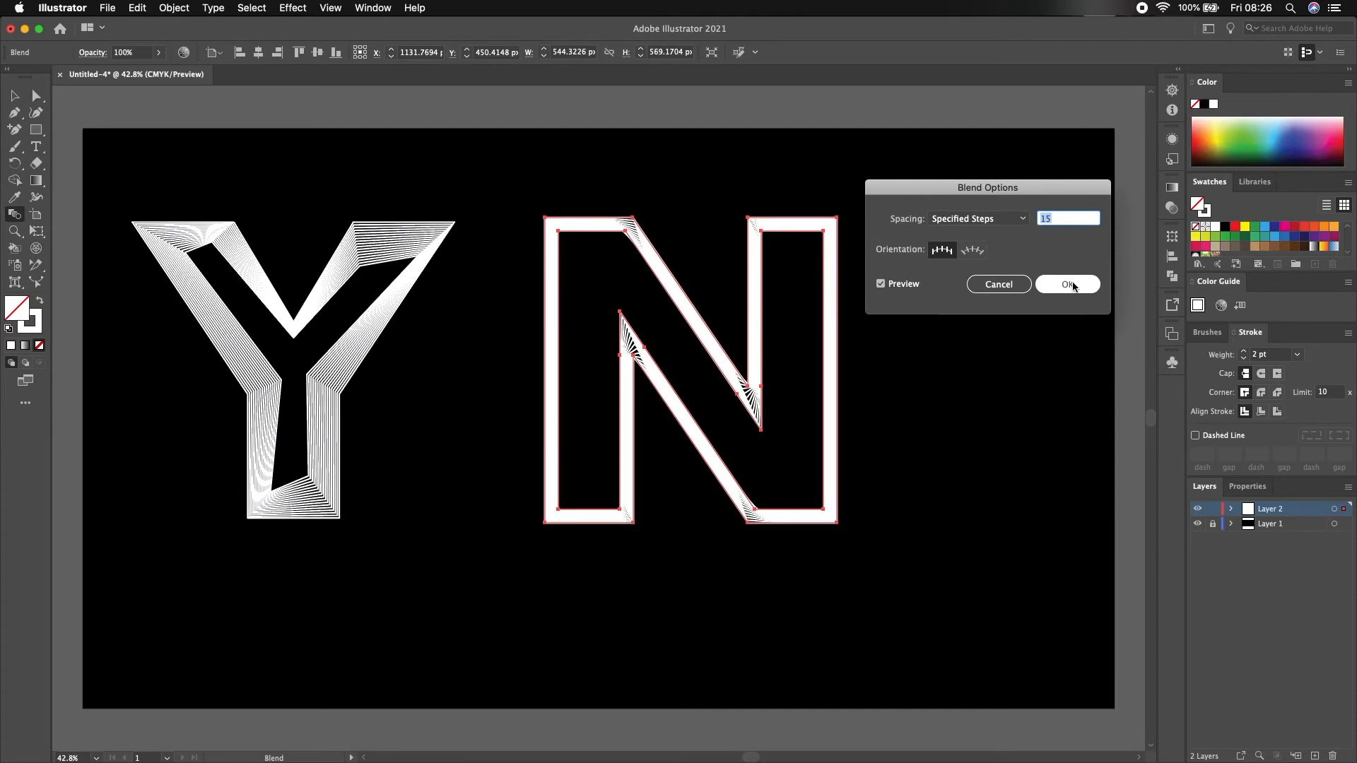
pyautogui.click(1067, 285)
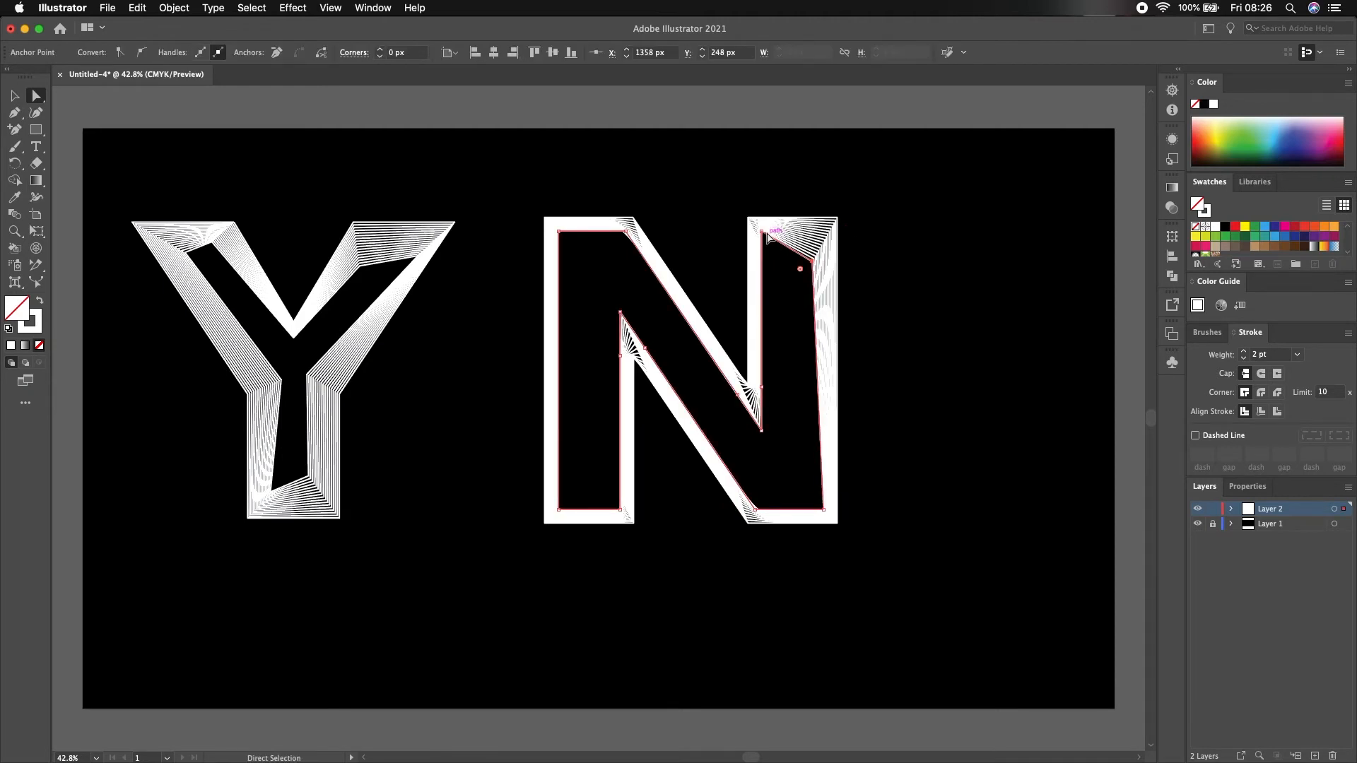
# Drag the inner anchors of the N's right stem, bottom-right corner and lower diagonal inward to fan the stripes.
pyautogui.moveTo(774, 232); pyautogui.dragTo(775, 277)
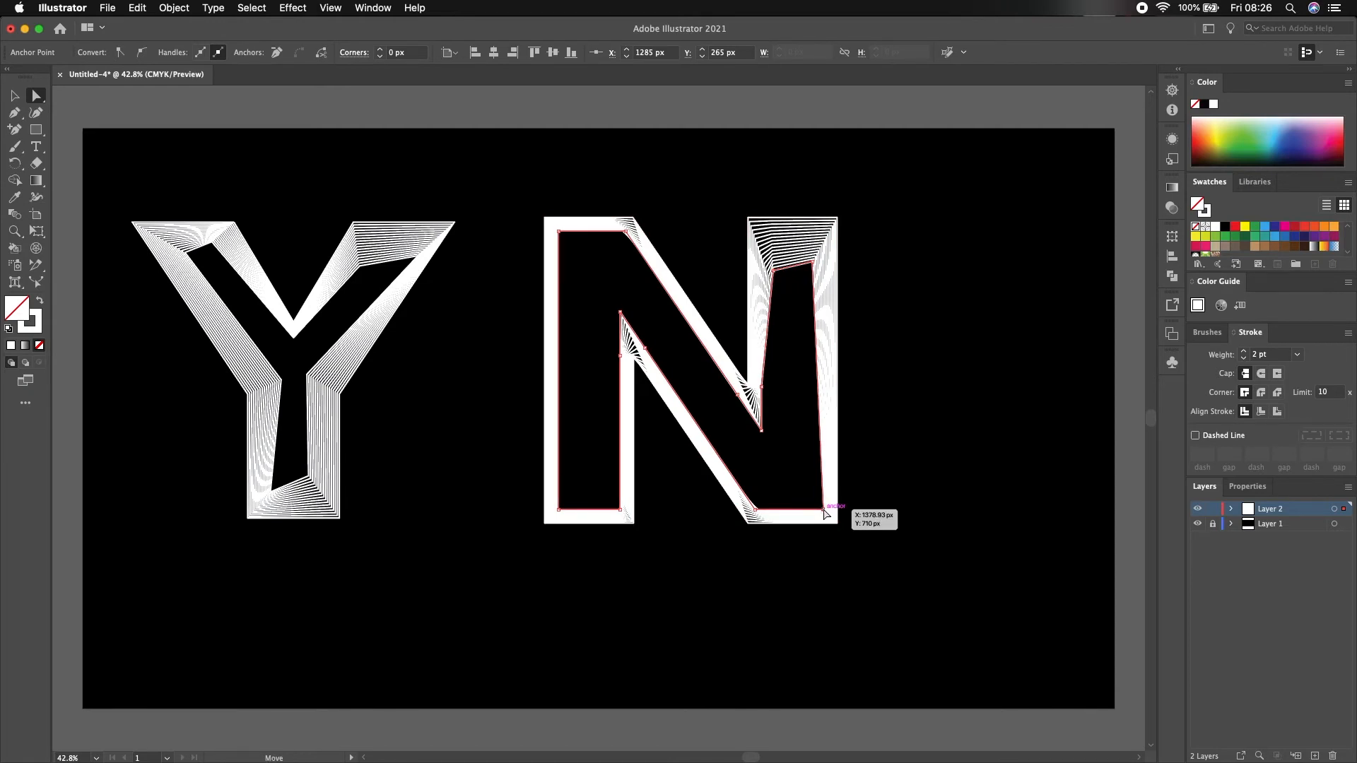
pyautogui.moveTo(824, 513); pyautogui.dragTo(761, 514)
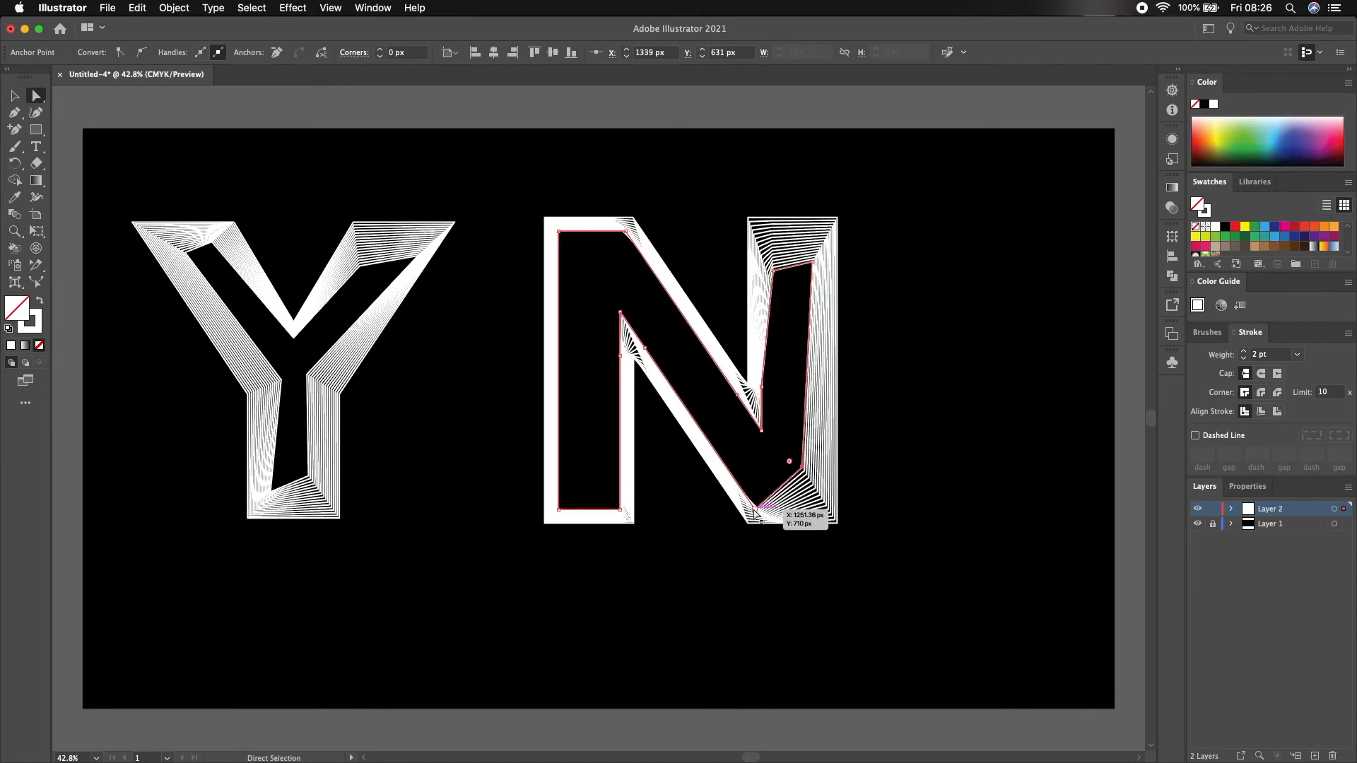
pyautogui.moveTo(758, 511); pyautogui.dragTo(764, 439)
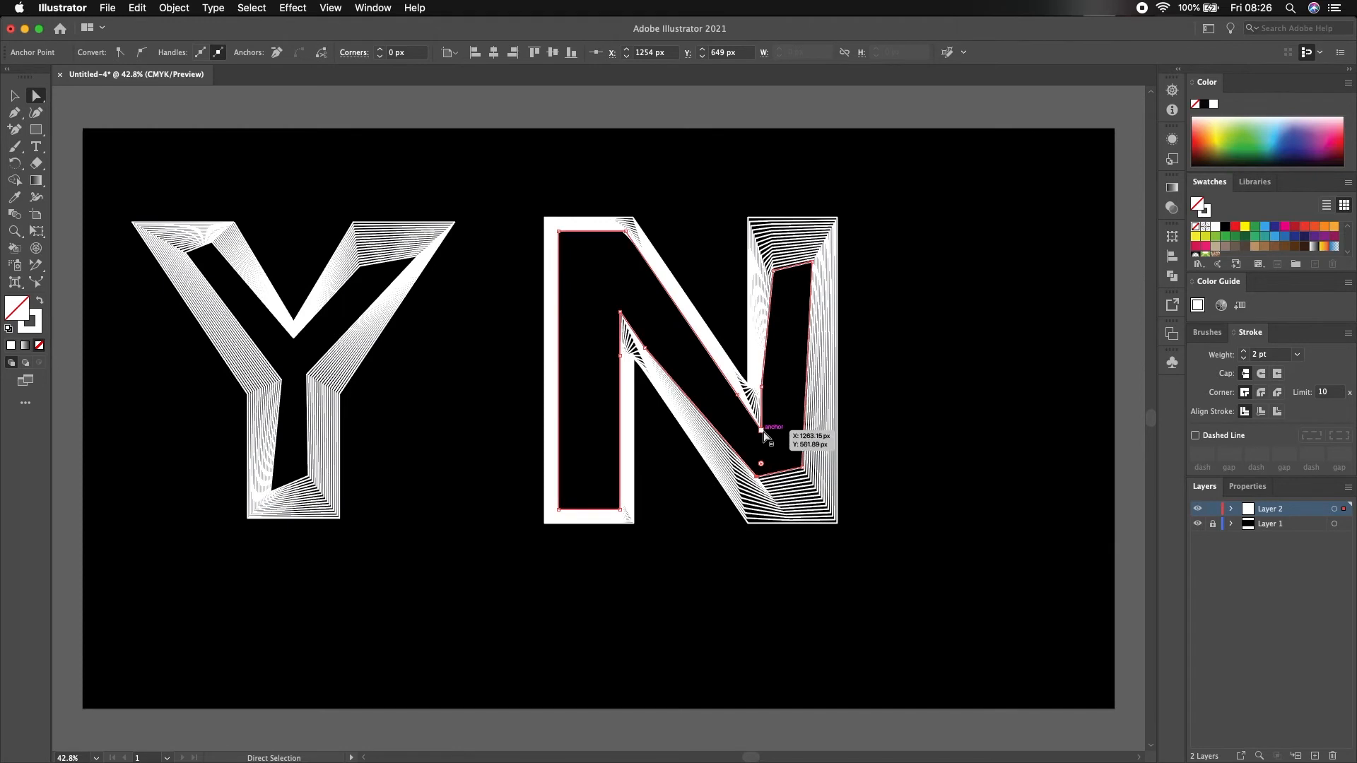
pyautogui.moveTo(762, 437); pyautogui.dragTo(762, 399)
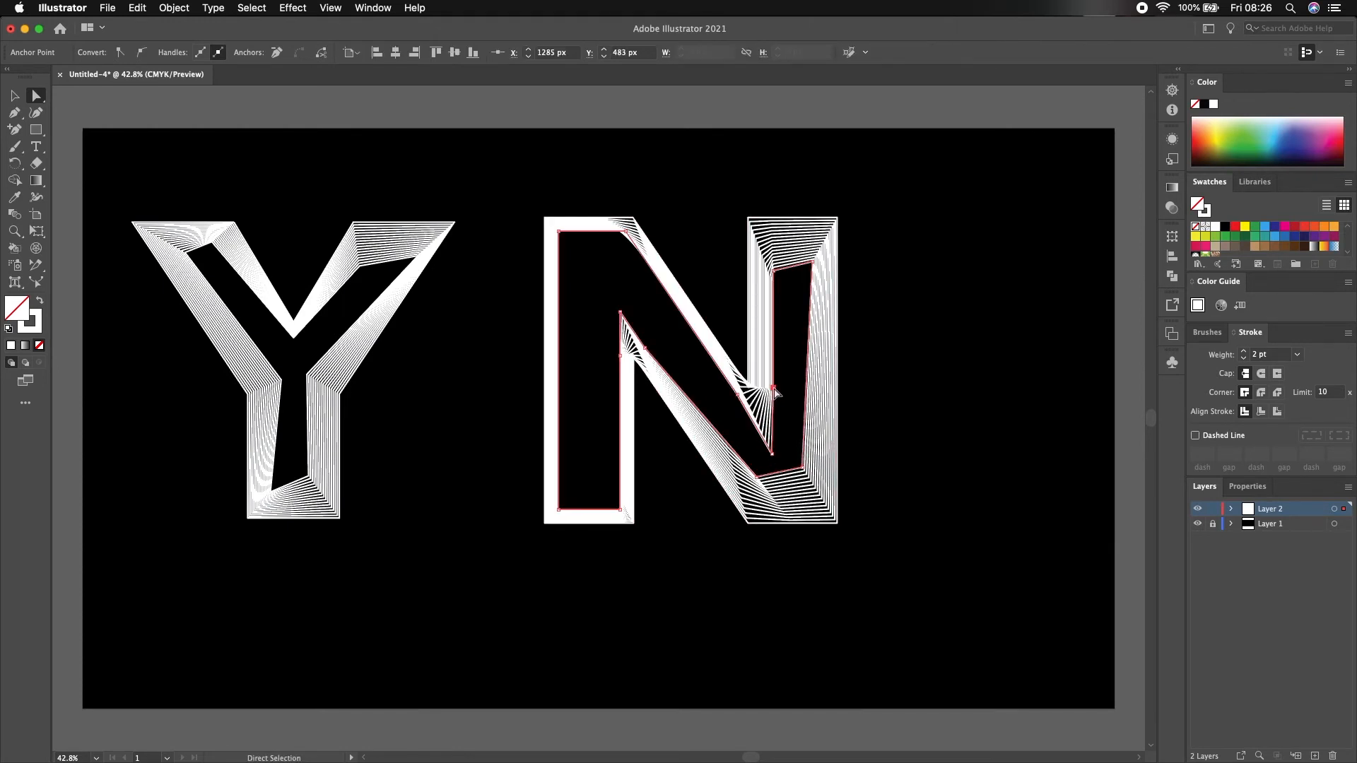
pyautogui.moveTo(774, 390)
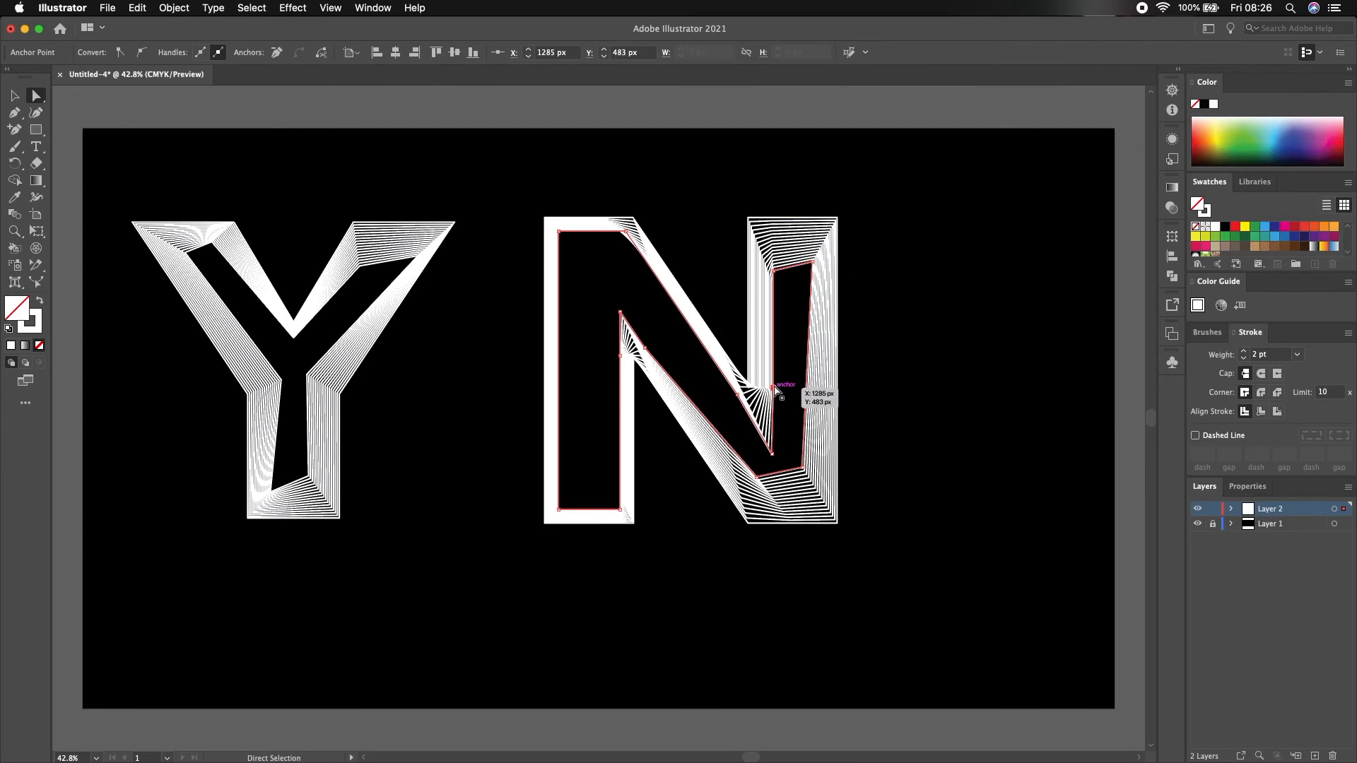